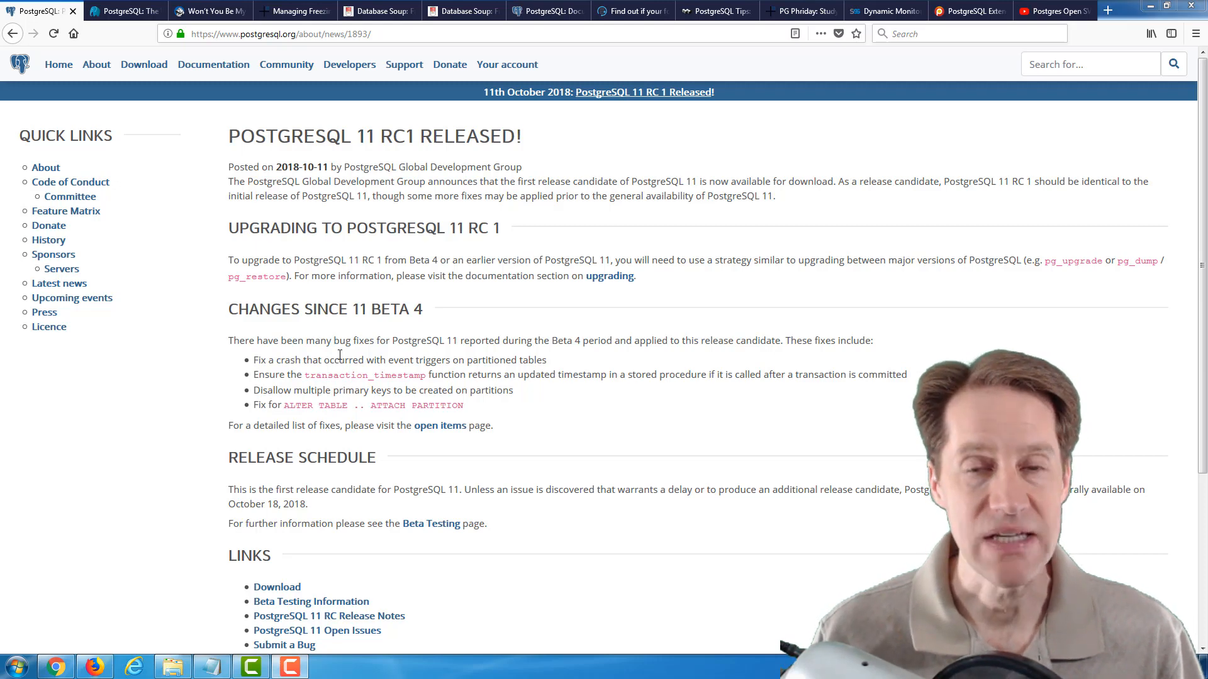
{"action": "mouse_move", "coordinate": [227, 512]}
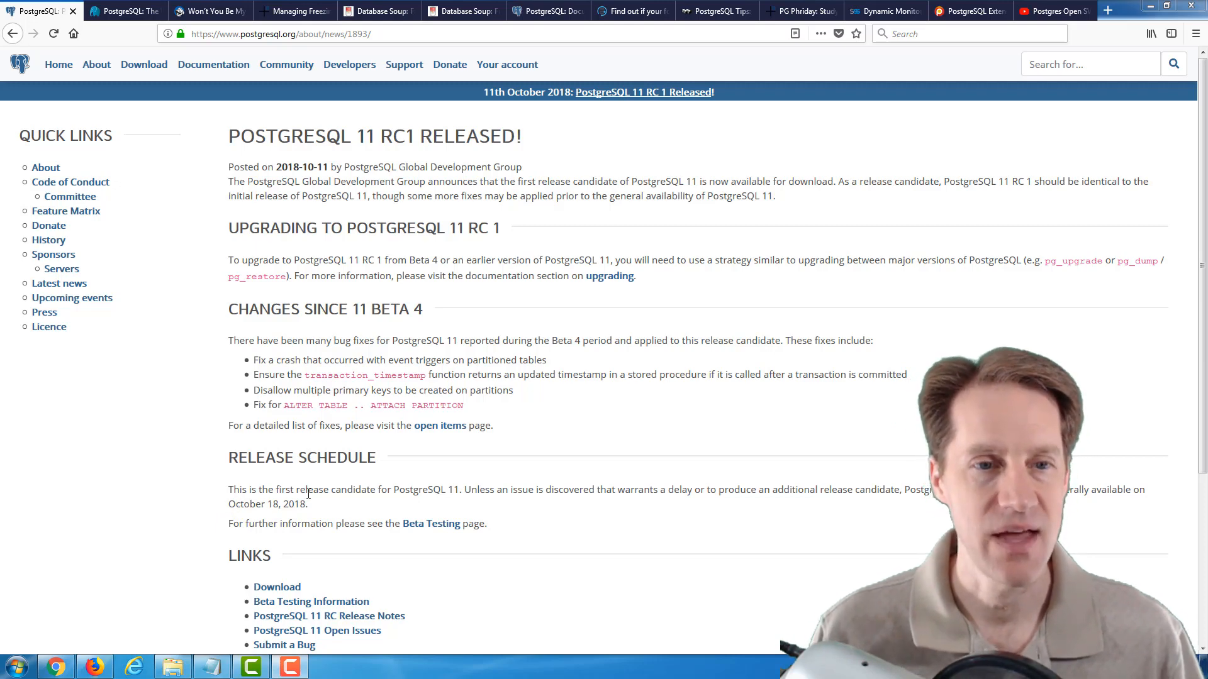
Step: Switch to the pgDash 'PostgreSQL: The Versatile INSERT' article tab
{"action": "left_click", "coordinate": [123, 10]}
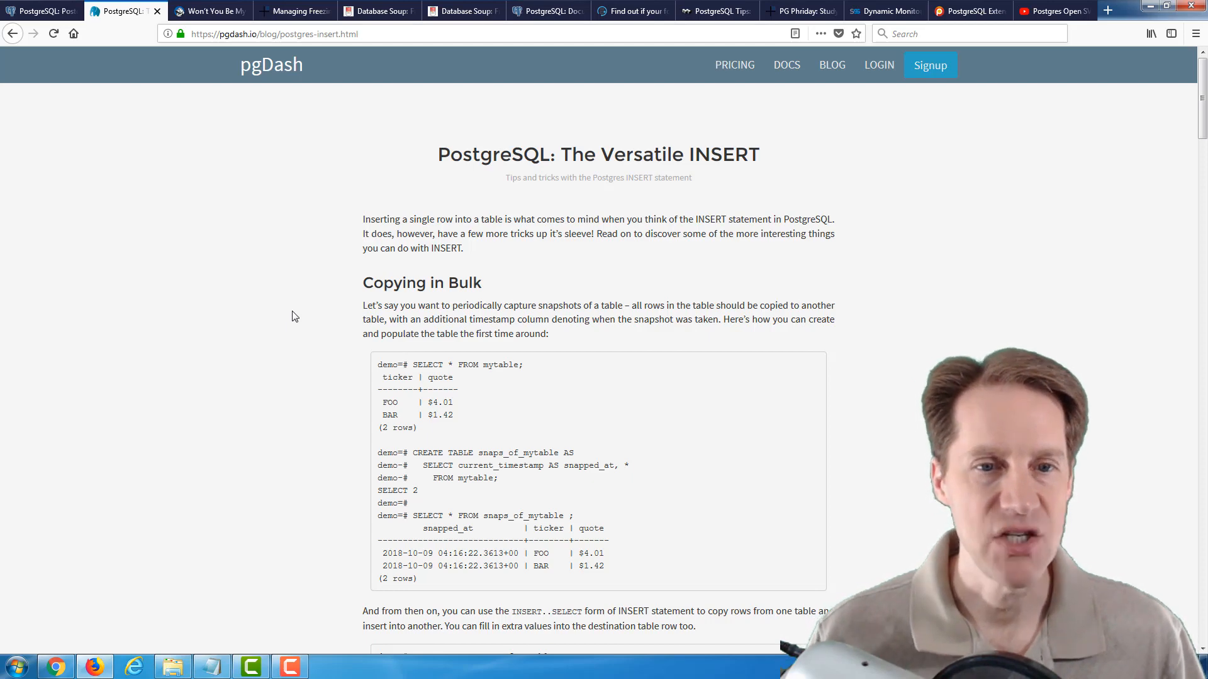
{"action": "mouse_move", "coordinate": [295, 324]}
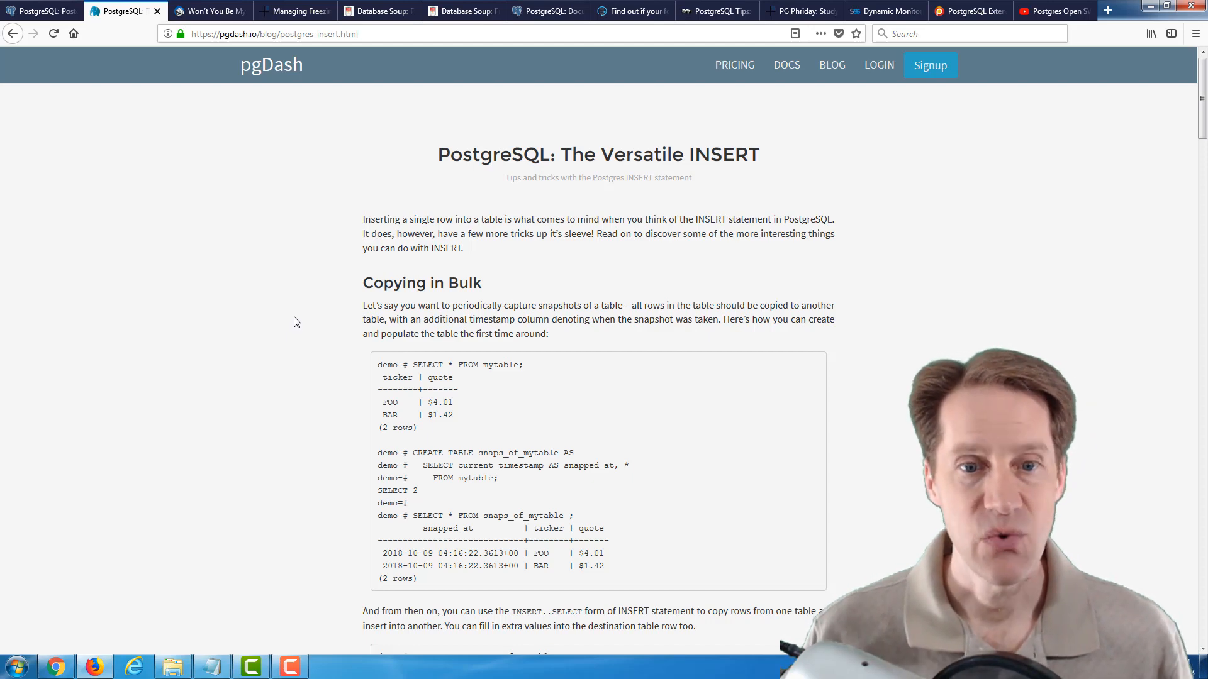
{"action": "mouse_move", "coordinate": [343, 298]}
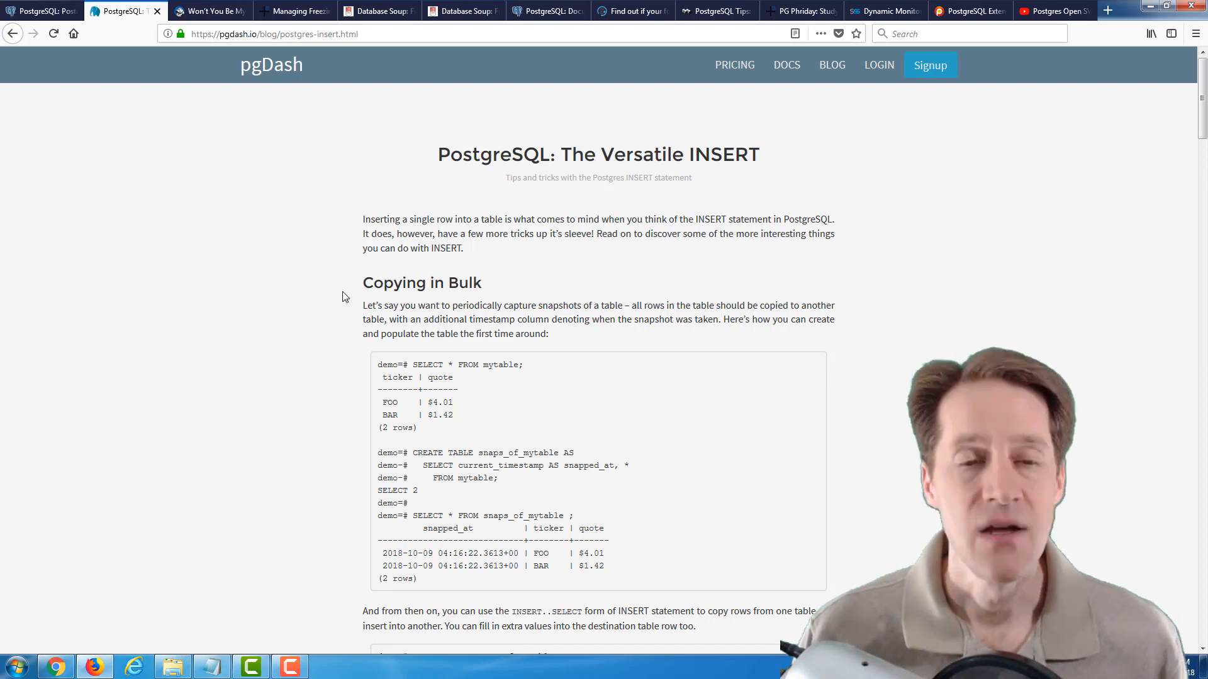
{"action": "mouse_move", "coordinate": [473, 299]}
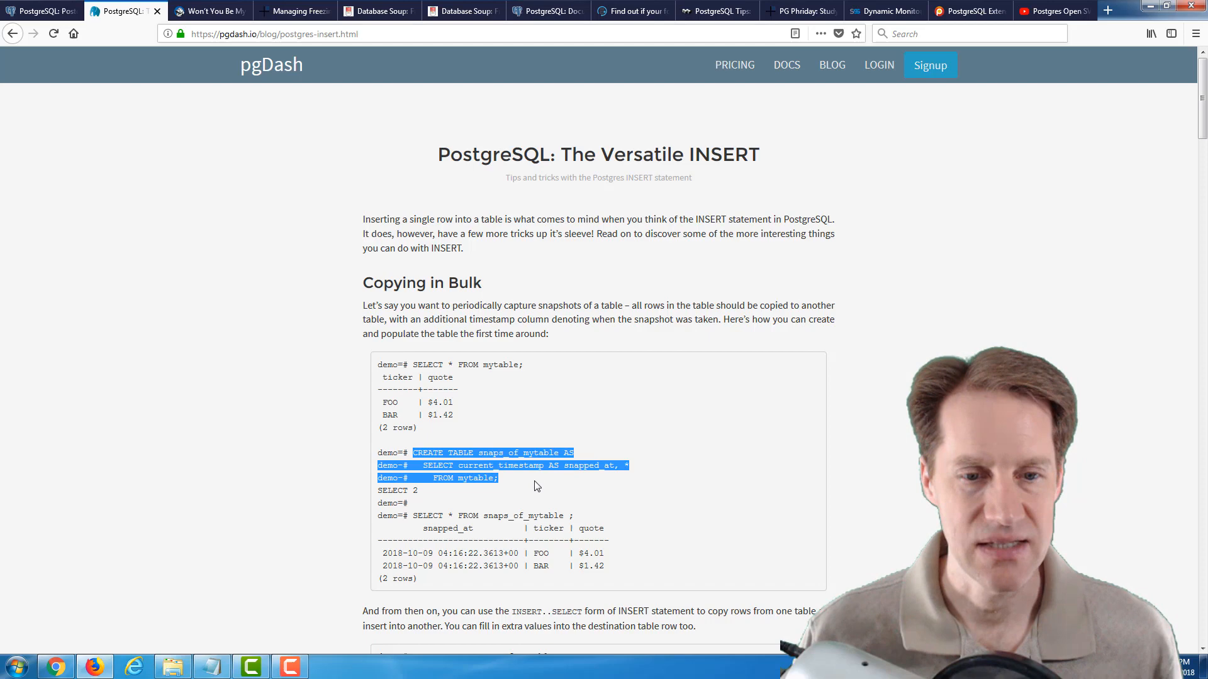
{"action": "mouse_move", "coordinate": [476, 499]}
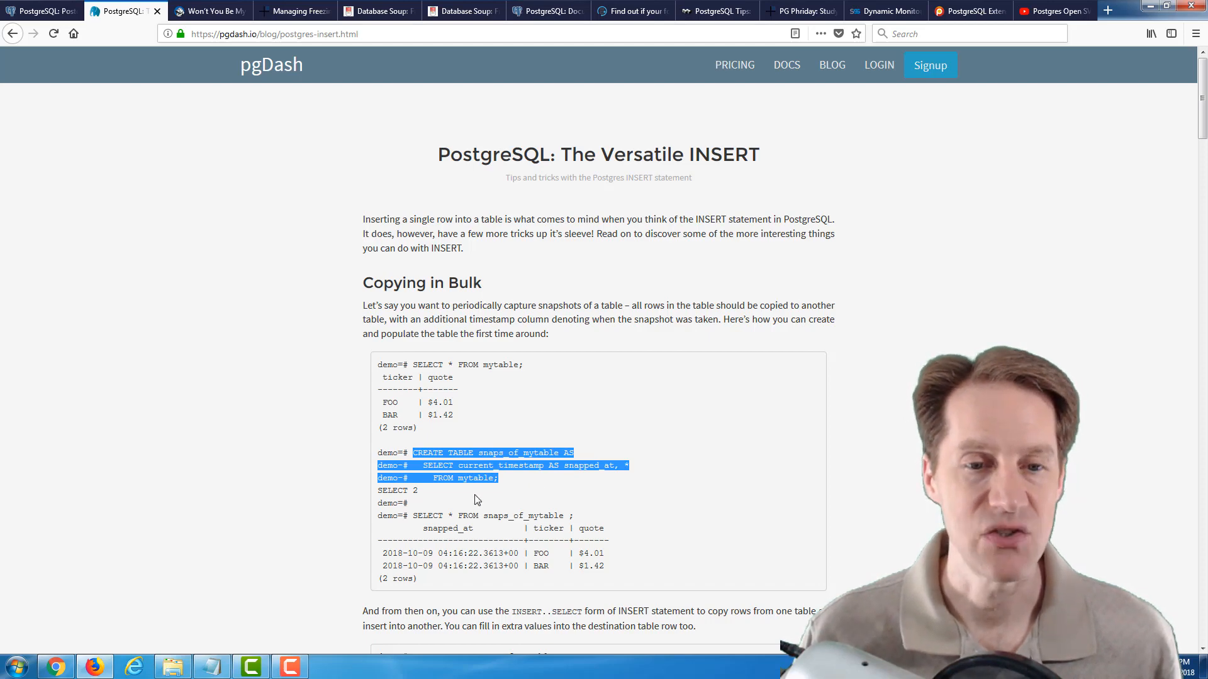
{"action": "mouse_move", "coordinate": [528, 516]}
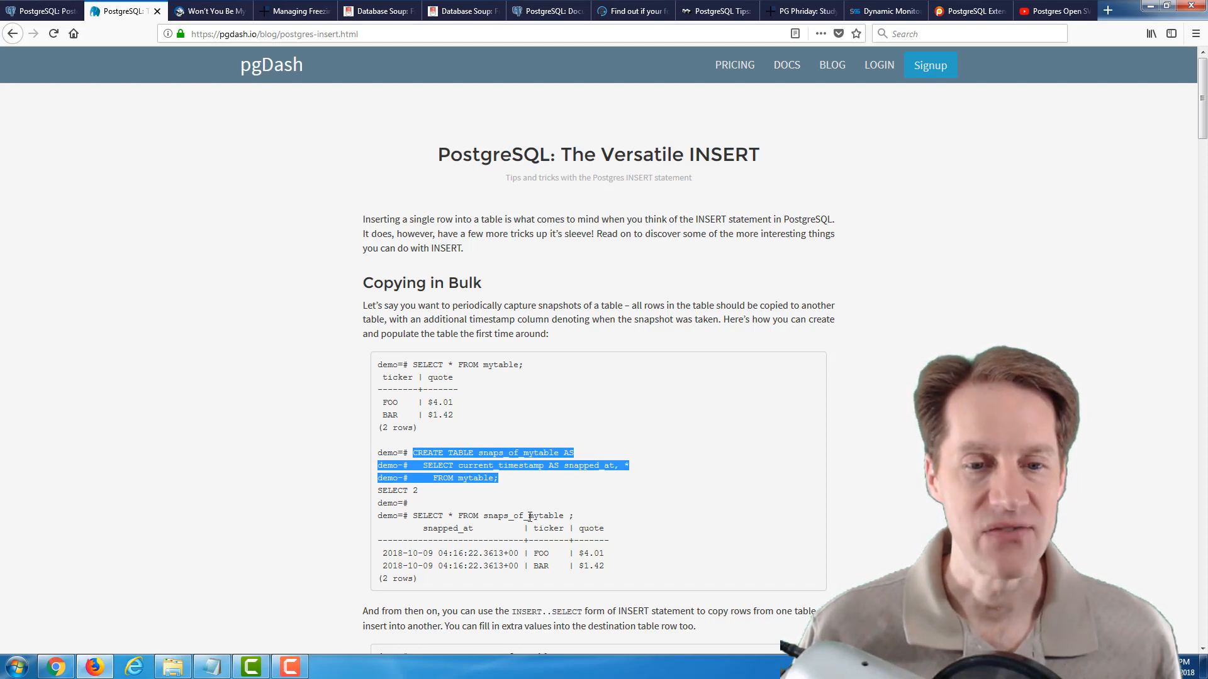
Step: Scroll the Copying in Bulk section down to the INSERT..SELECT snapshot example
{"action": "scroll", "scroll_direction": "down", "scroll_amount": 3}
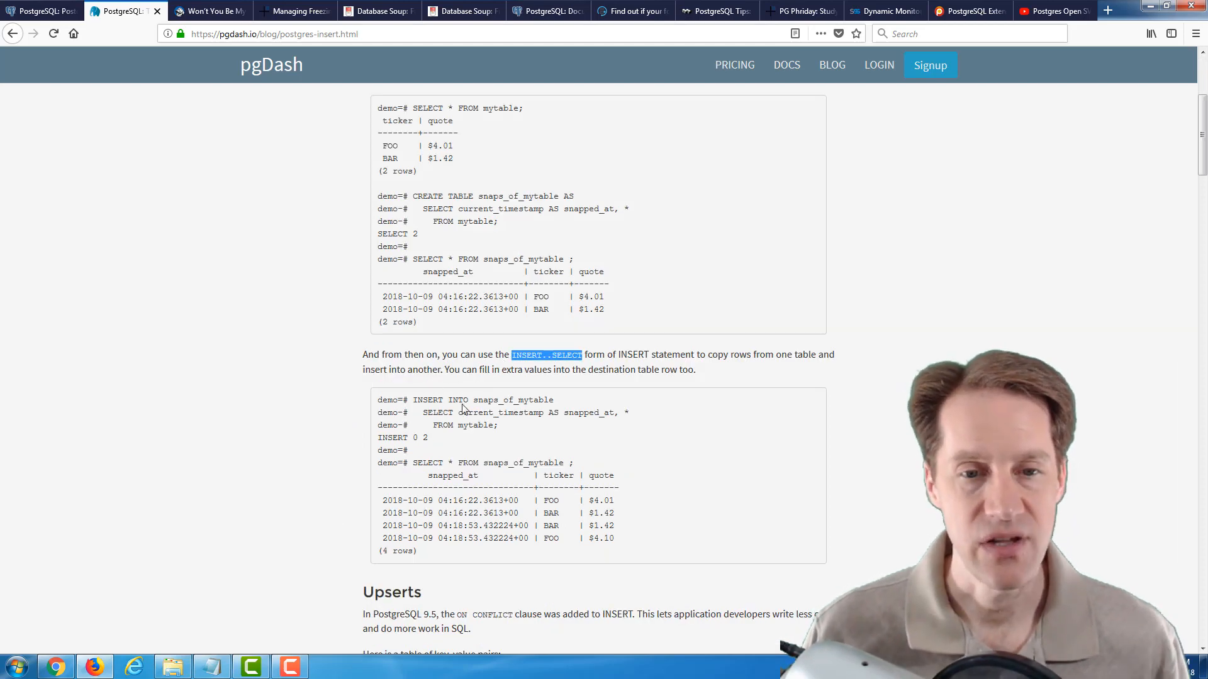
{"action": "mouse_move", "coordinate": [493, 442]}
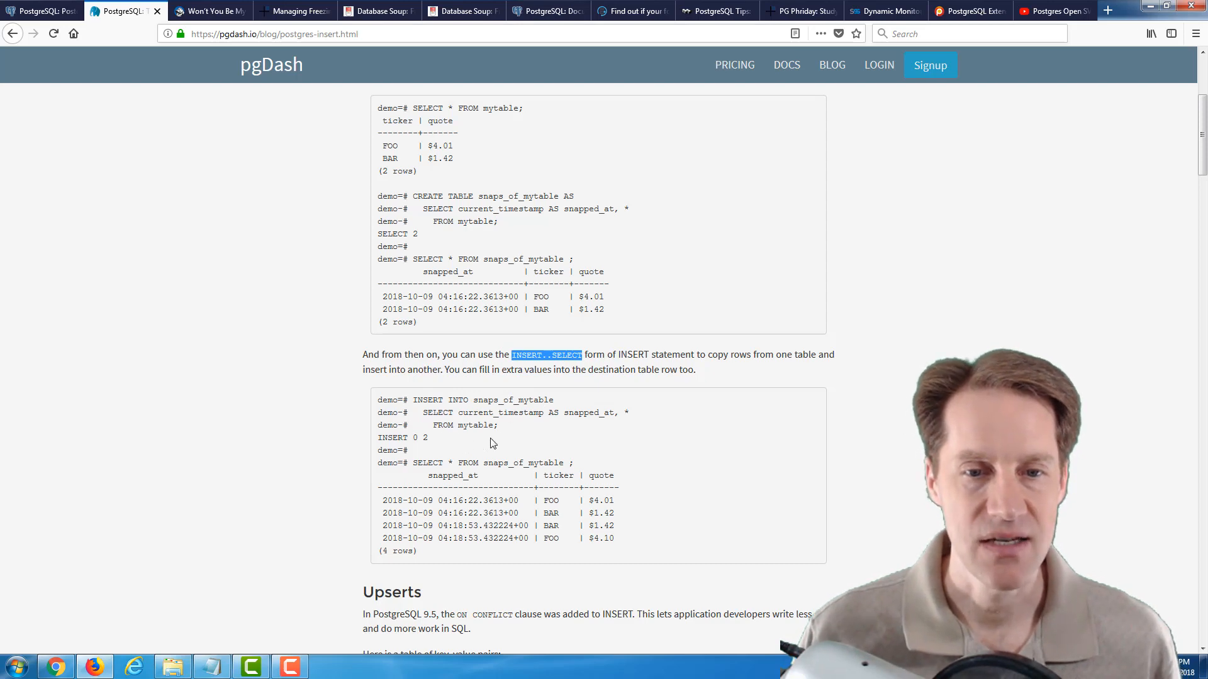
{"action": "mouse_move", "coordinate": [501, 436]}
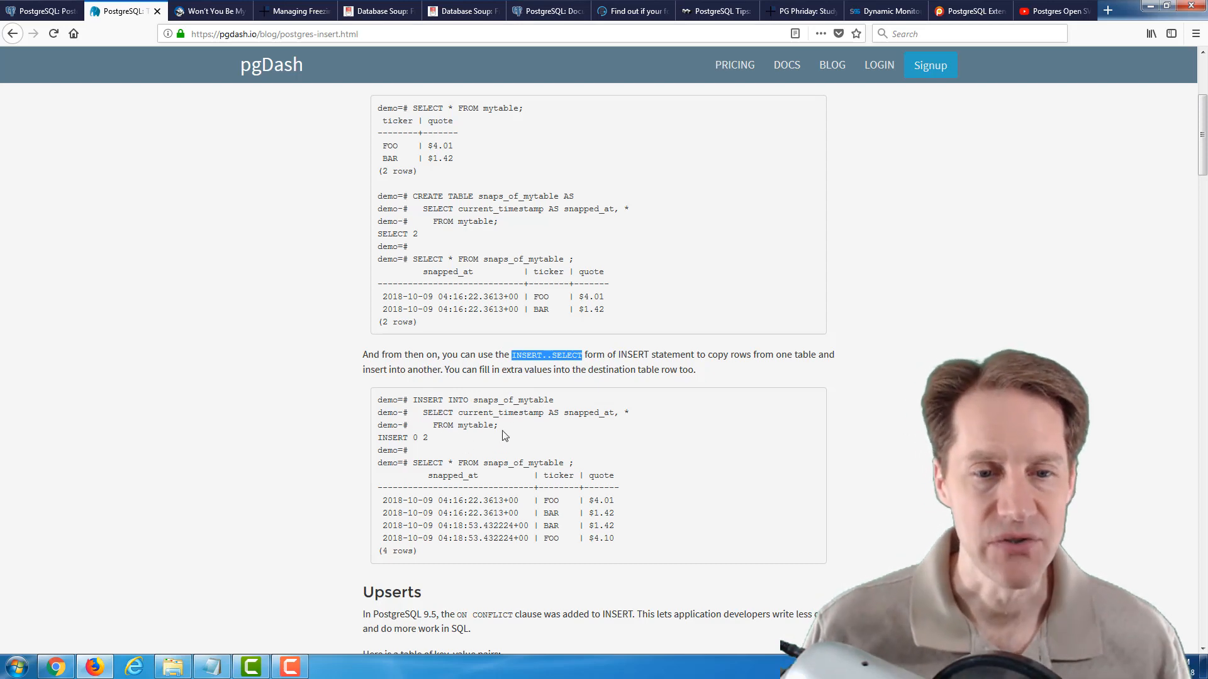
Step: Scroll through Upserts: ON CONFLICT DO NOTHING, DO UPDATE and the accumulate-with-WHERE example
{"action": "scroll", "scroll_direction": "down", "scroll_amount": 3}
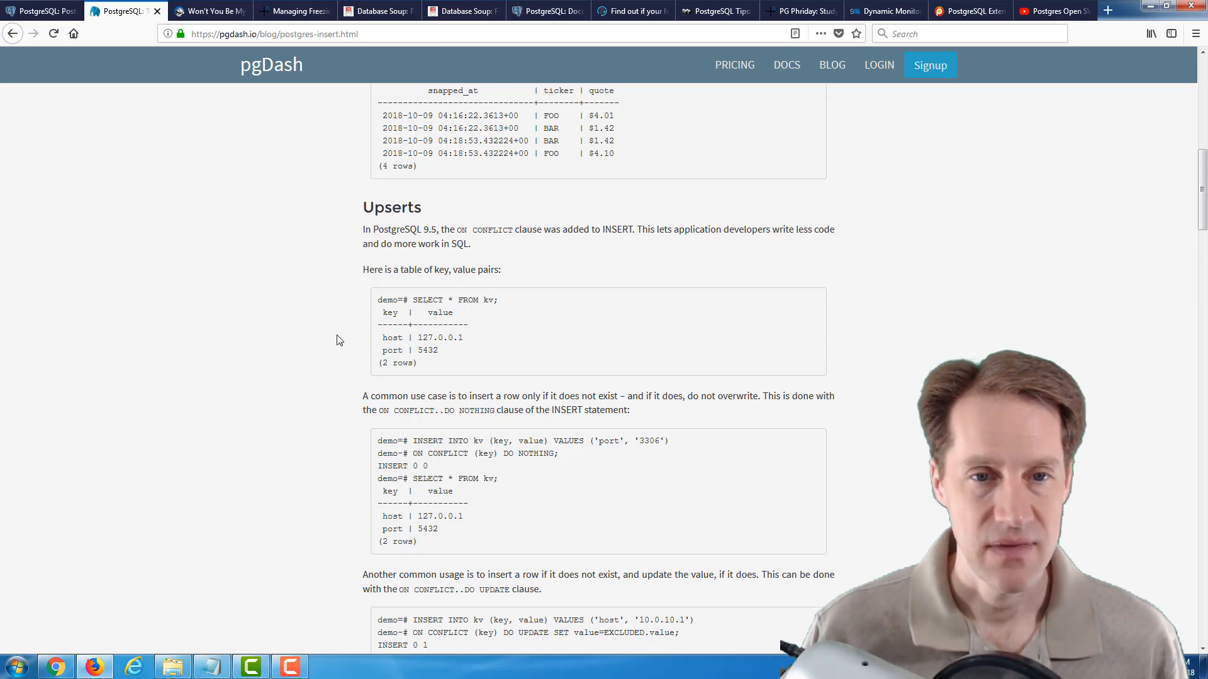
{"action": "mouse_move", "coordinate": [468, 258]}
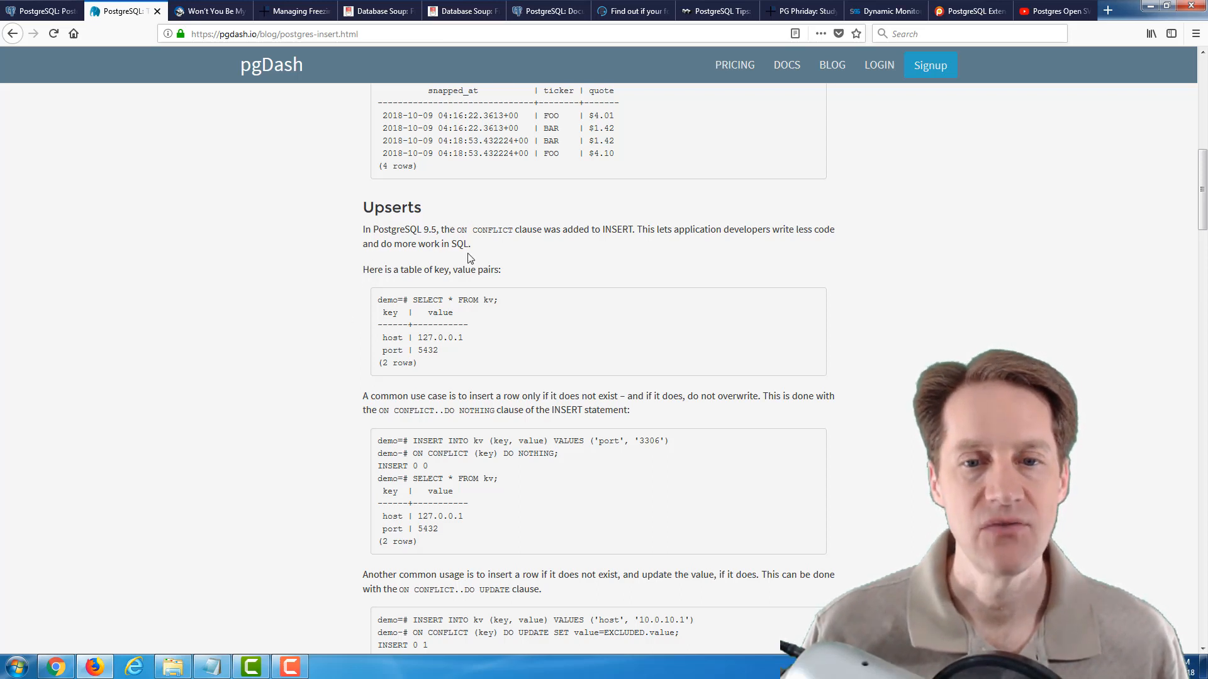
{"action": "mouse_move", "coordinate": [422, 452]}
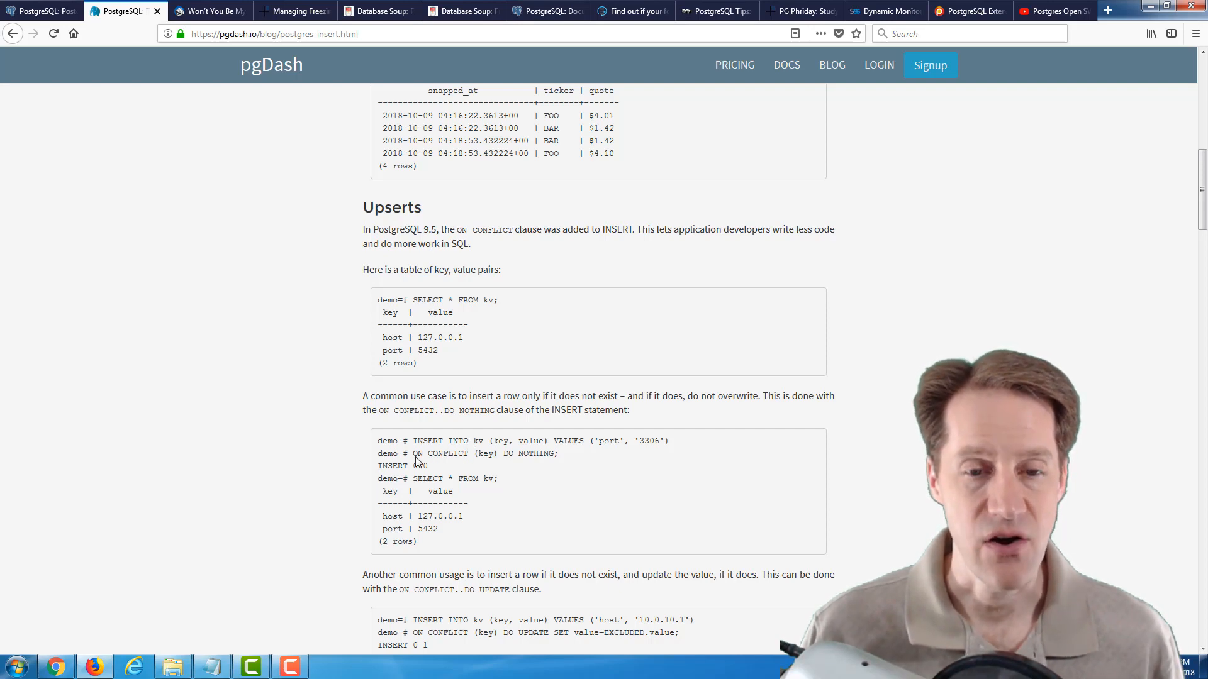
{"action": "mouse_move", "coordinate": [472, 490]}
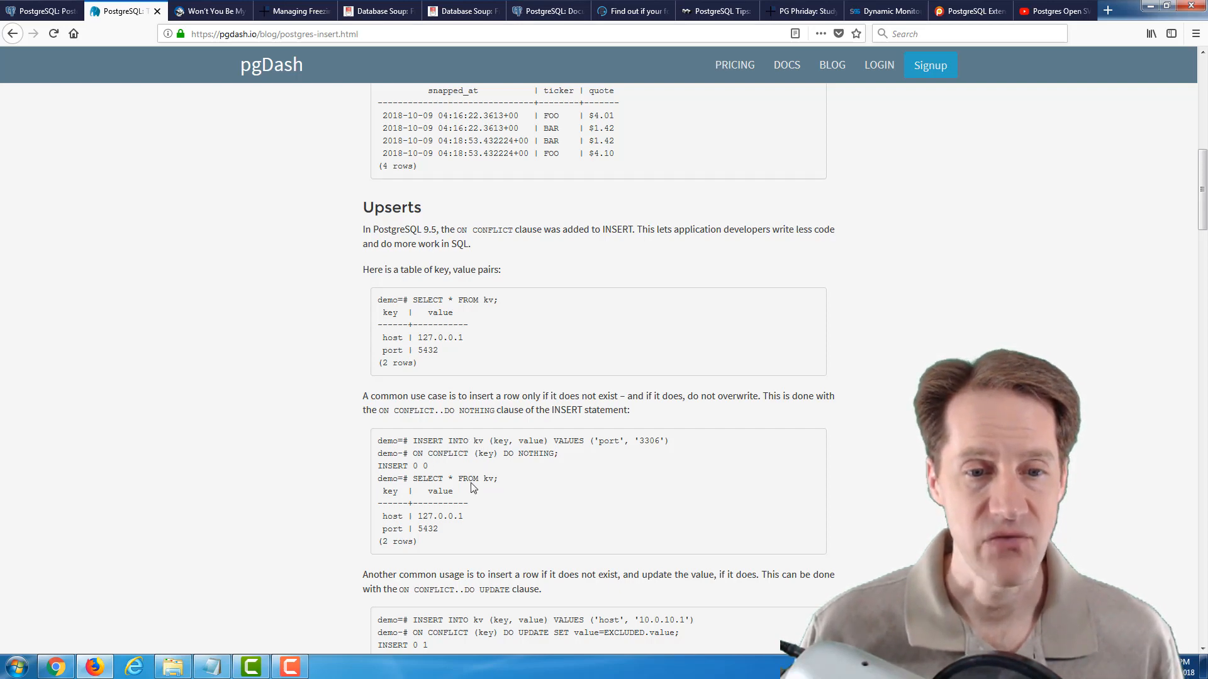
{"action": "mouse_move", "coordinate": [560, 453]}
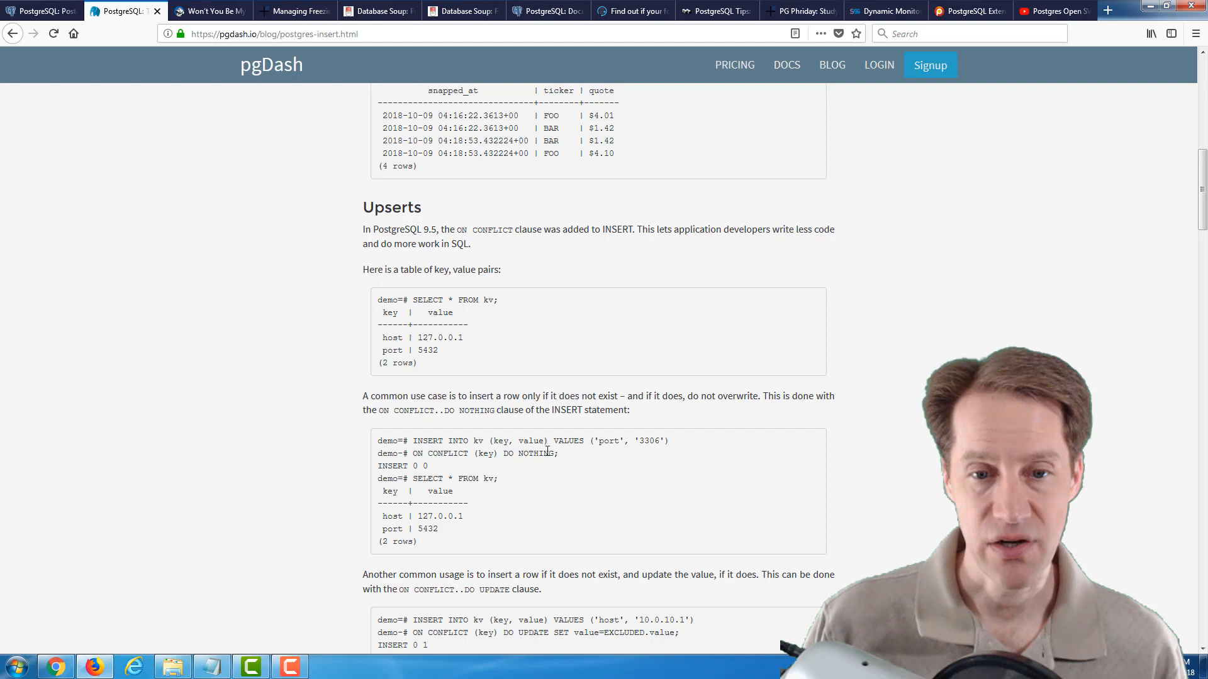
{"action": "scroll", "scroll_direction": "down", "scroll_amount": 3}
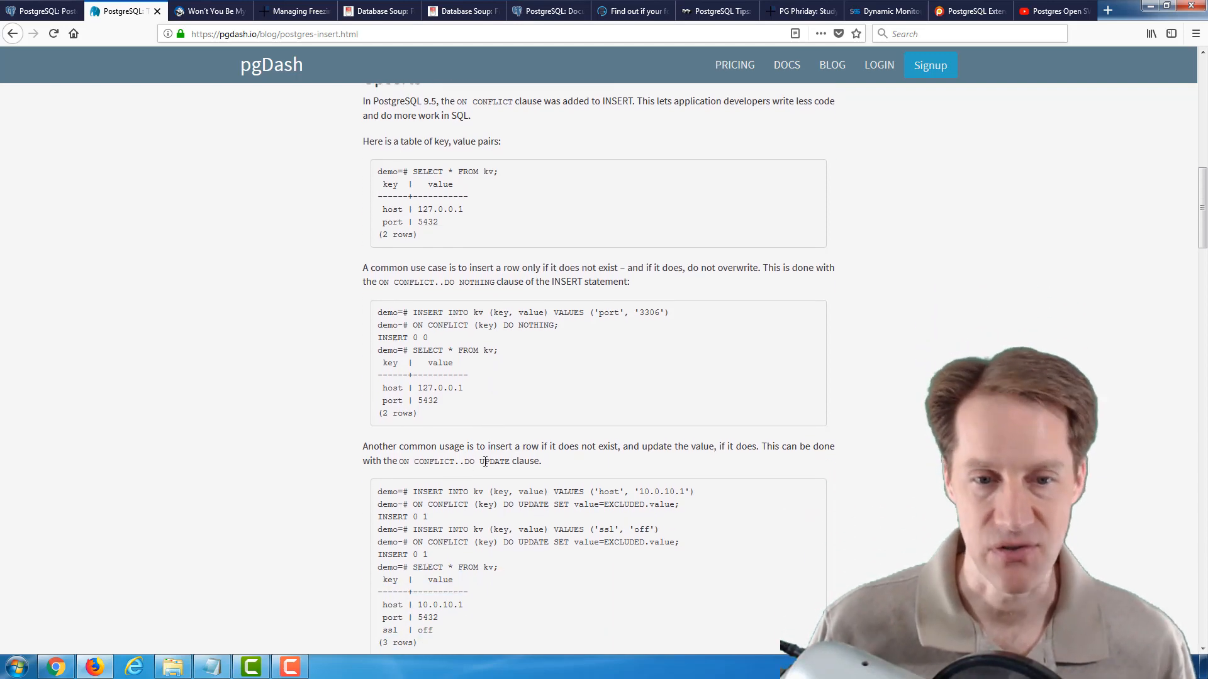
{"action": "scroll", "scroll_direction": "down", "scroll_amount": 3}
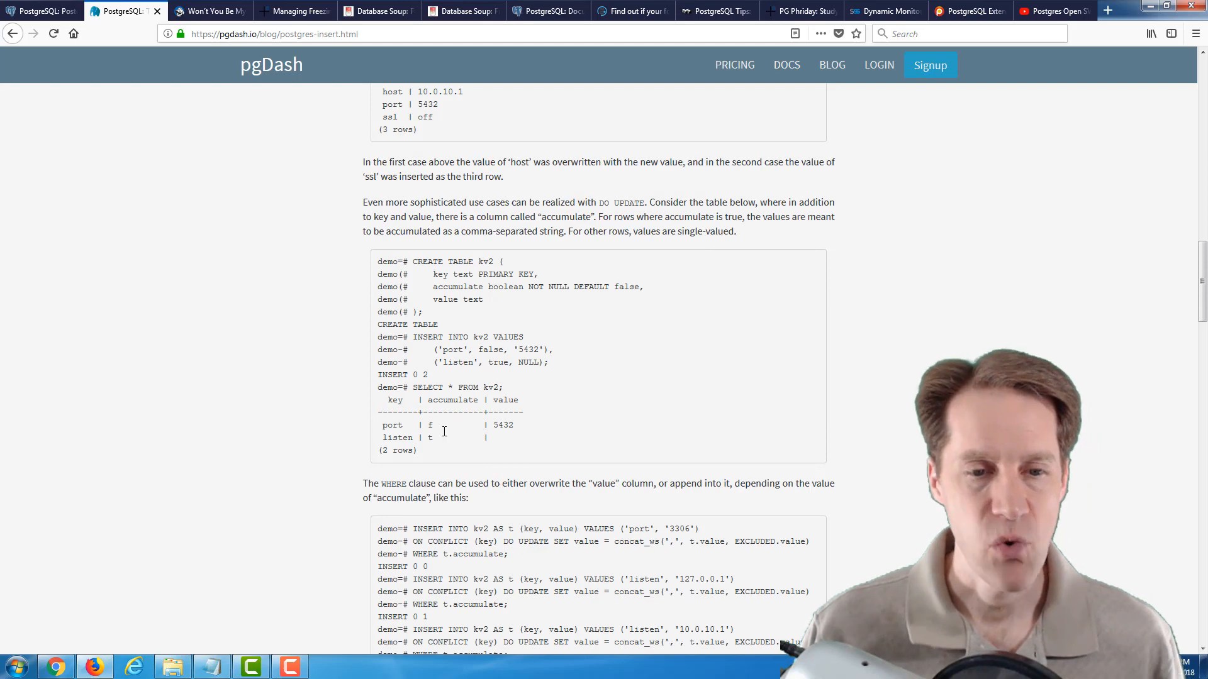
{"action": "scroll", "scroll_direction": "down", "scroll_amount": 3}
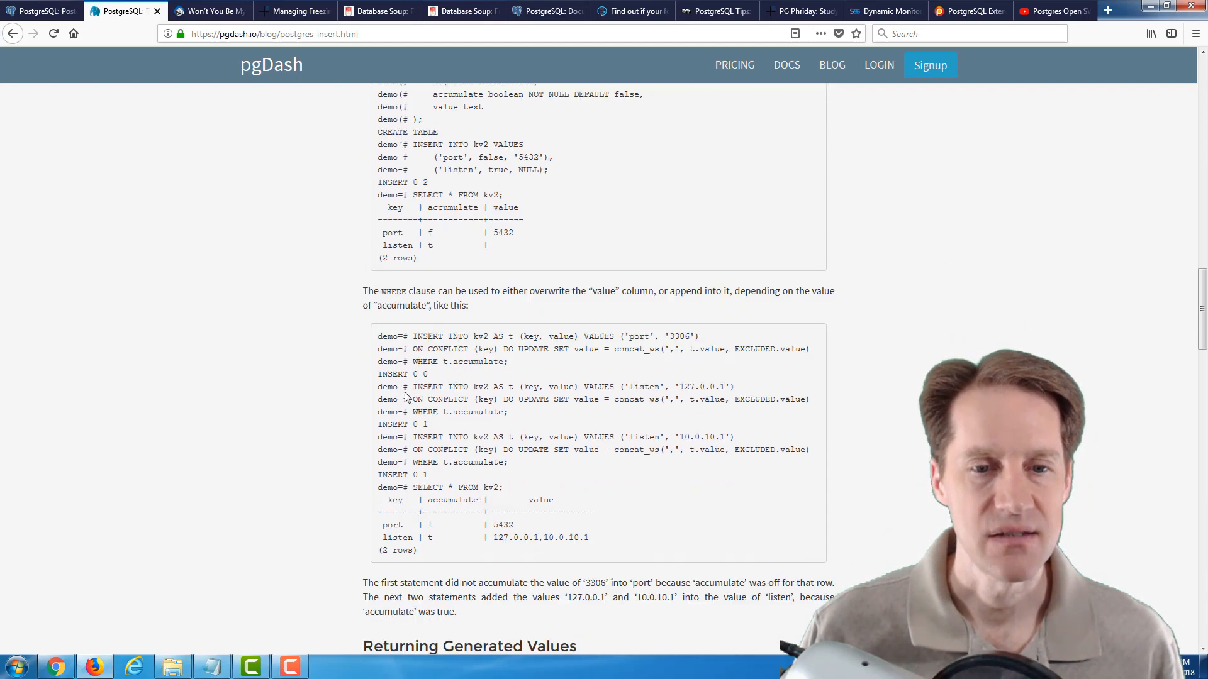
{"action": "mouse_move", "coordinate": [291, 398]}
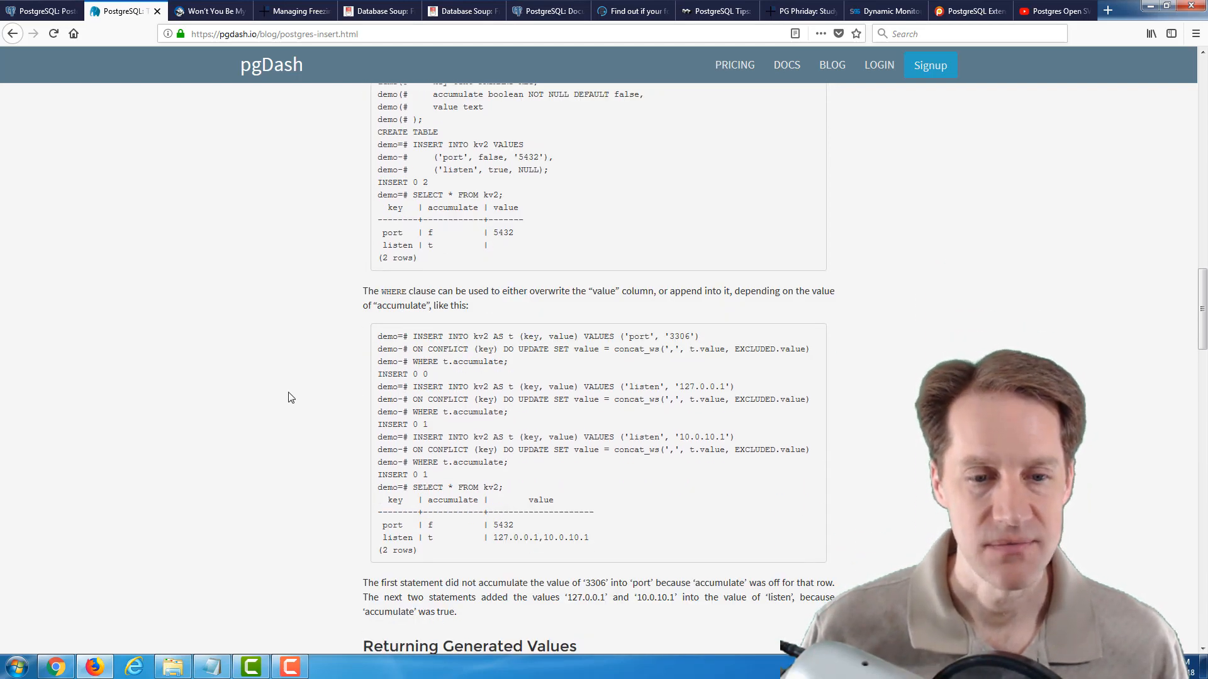
Step: Reach Returning Generated Values and highlight the RETURNING keyword in its example
{"action": "scroll", "scroll_direction": "down", "scroll_amount": 3}
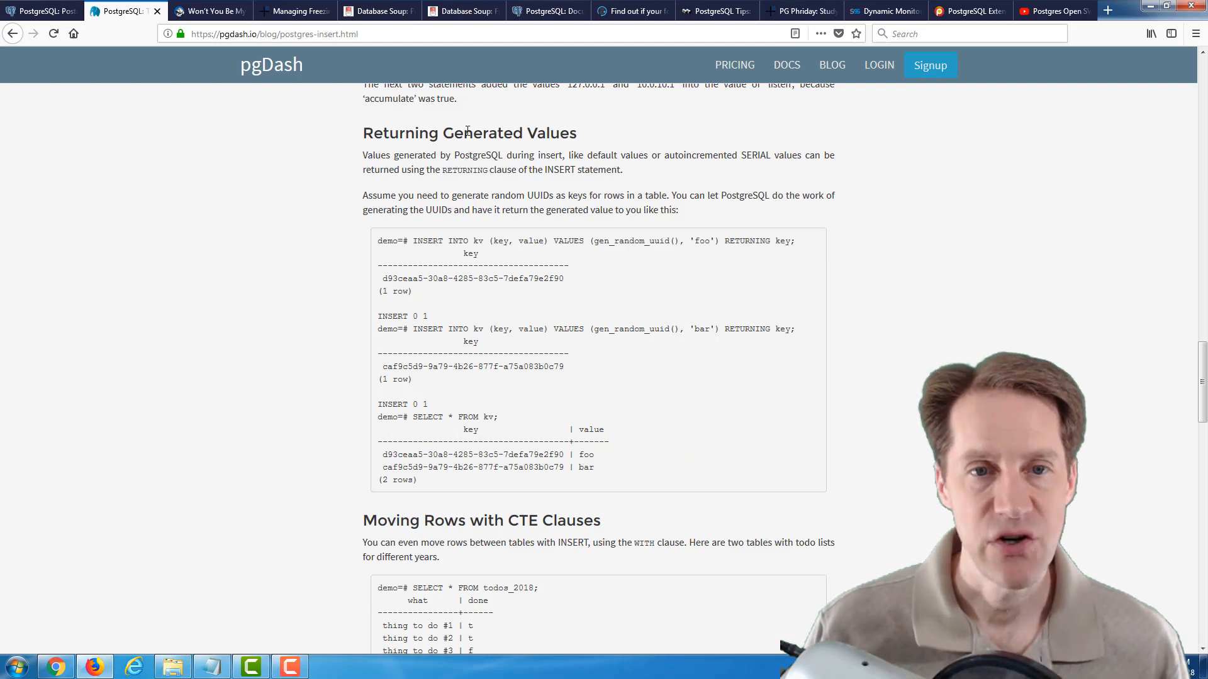
{"action": "mouse_move", "coordinate": [459, 247]}
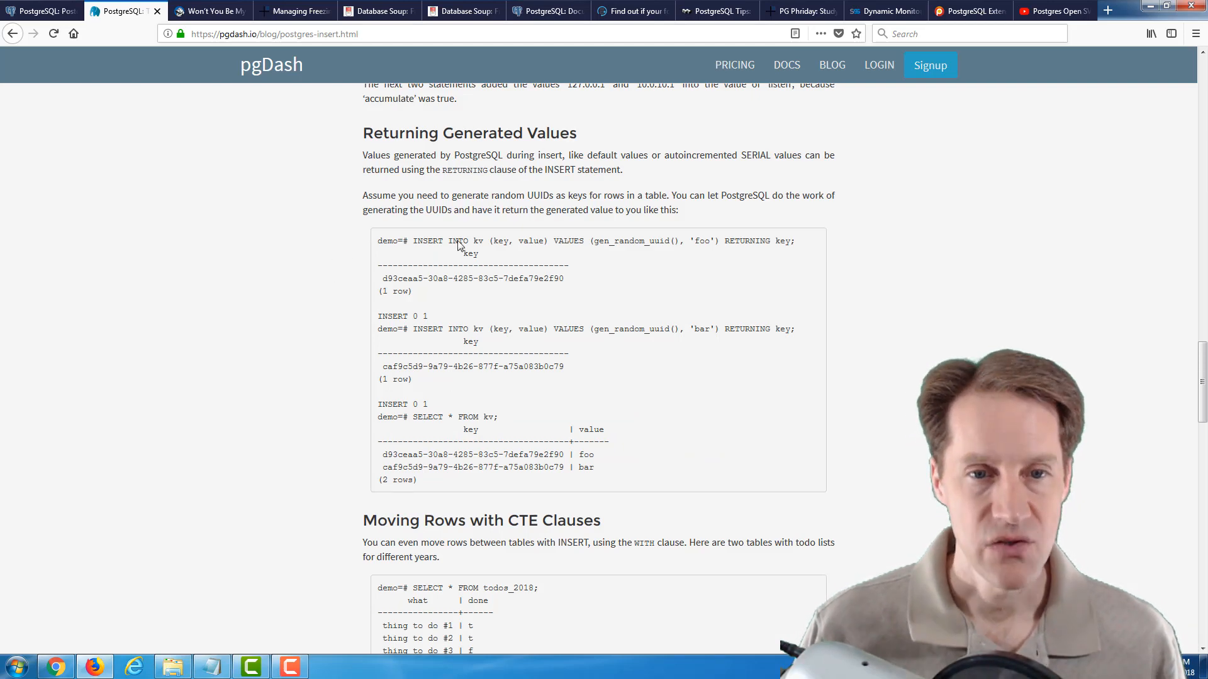
{"action": "mouse_move", "coordinate": [732, 237]}
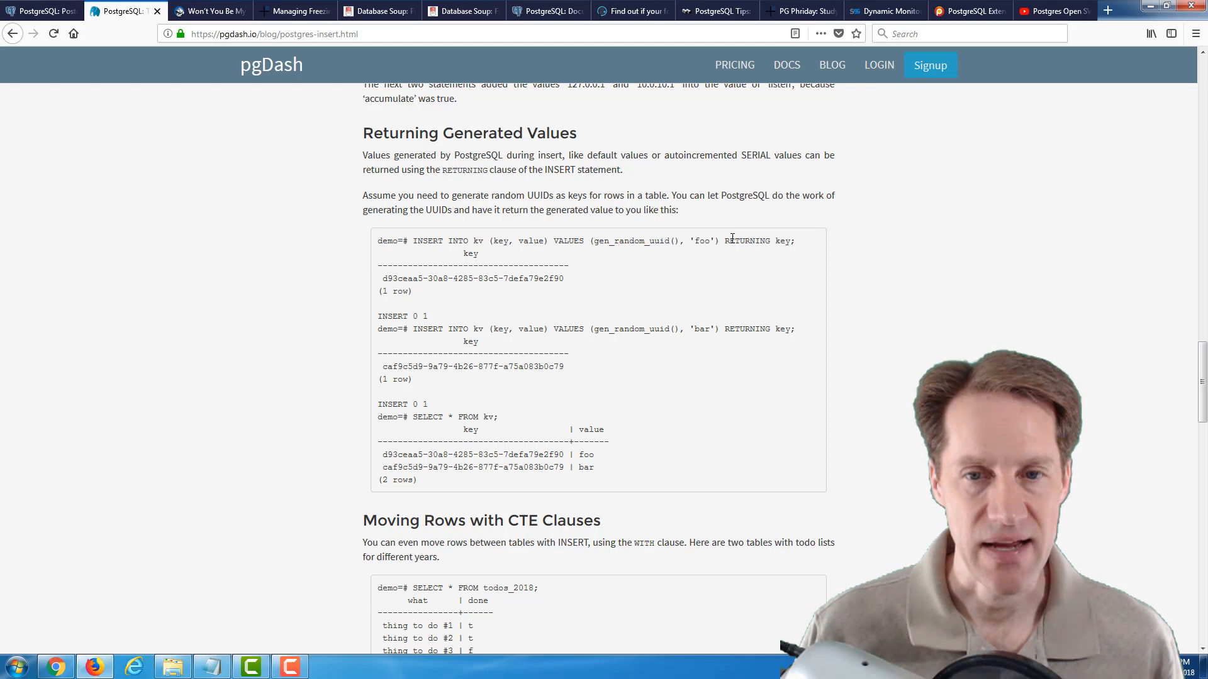
{"action": "double_click", "coordinate": [746, 240]}
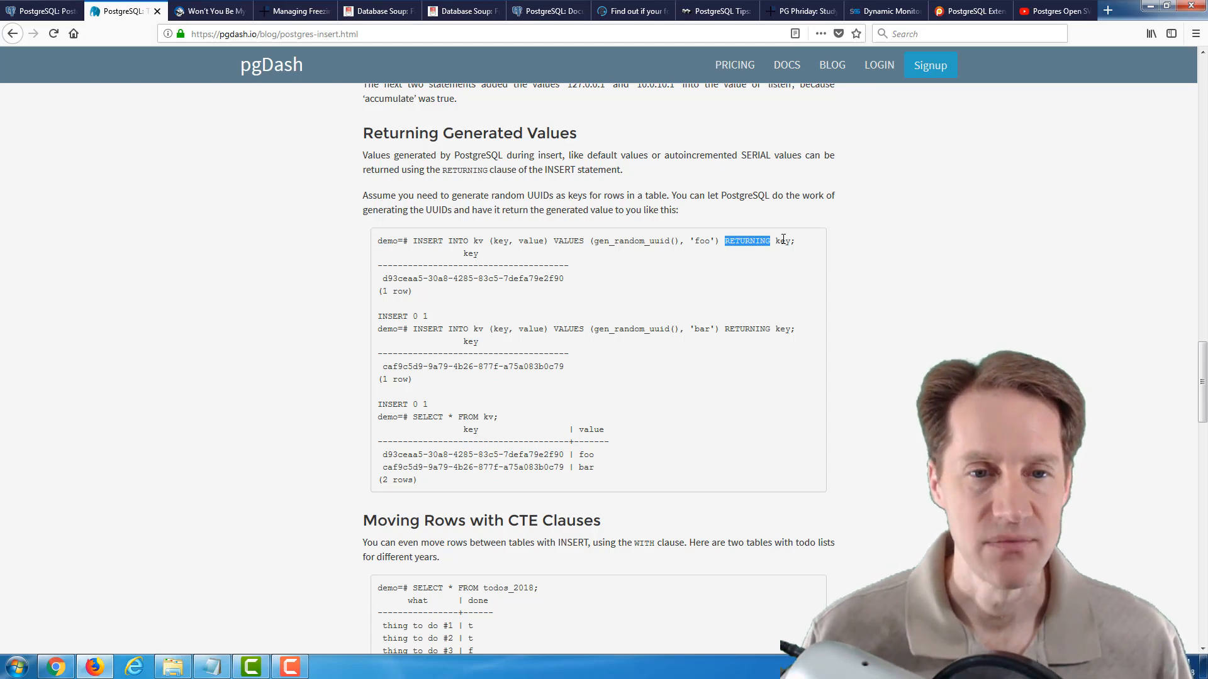
Step: Continue past Moving Rows with CTE Clauses to the closing About pgDash section
{"action": "scroll", "scroll_direction": "down", "scroll_amount": 3}
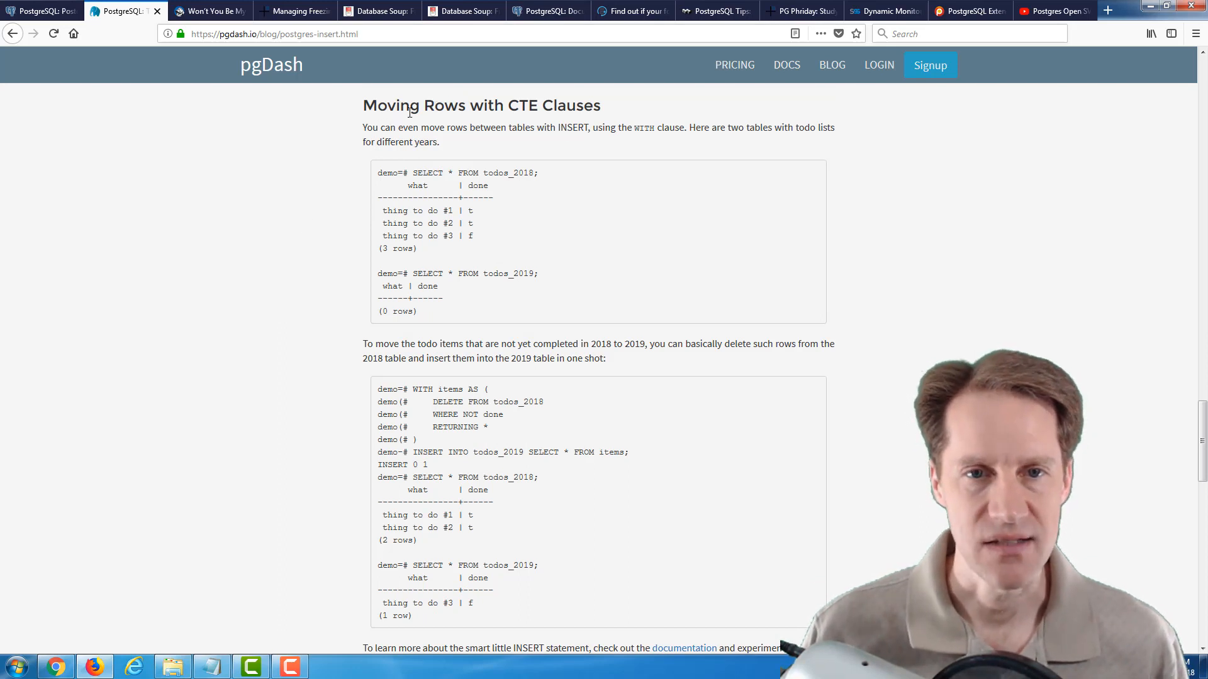
{"action": "mouse_move", "coordinate": [458, 162]}
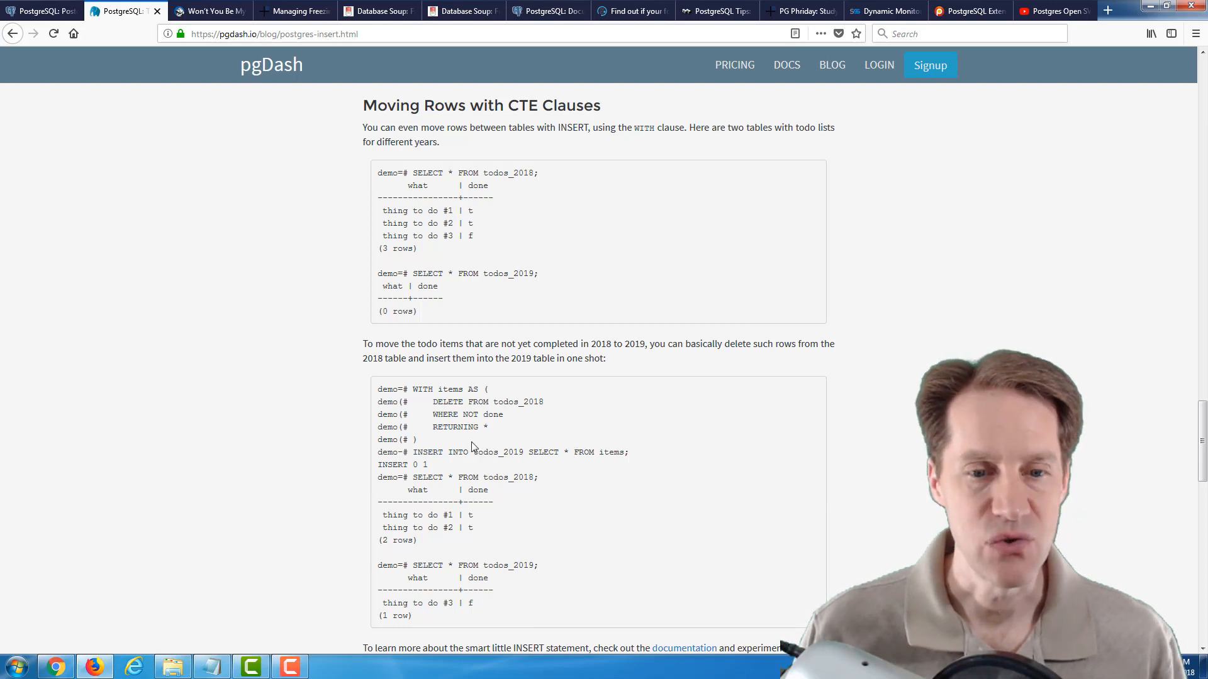
{"action": "scroll", "scroll_direction": "down", "scroll_amount": 3}
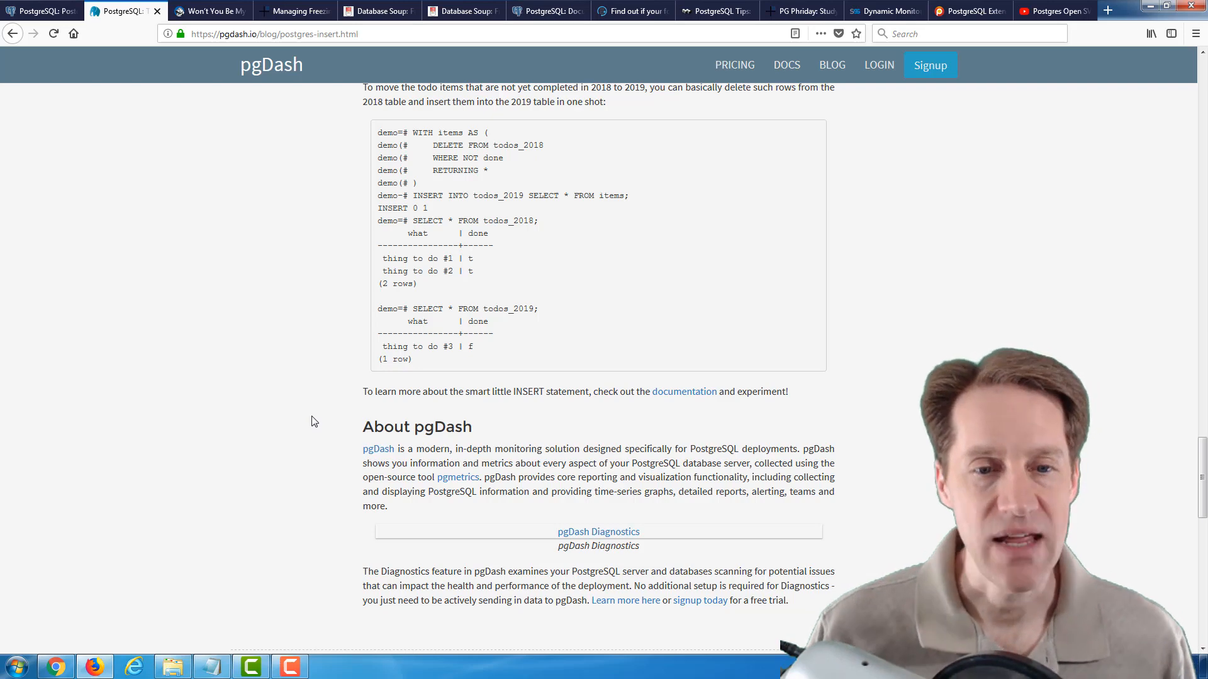
Step: Switch to the Crunchy Data nearest-neighbour post and highlight the <-> distance operator under Building a Query
{"action": "left_click", "coordinate": [208, 10]}
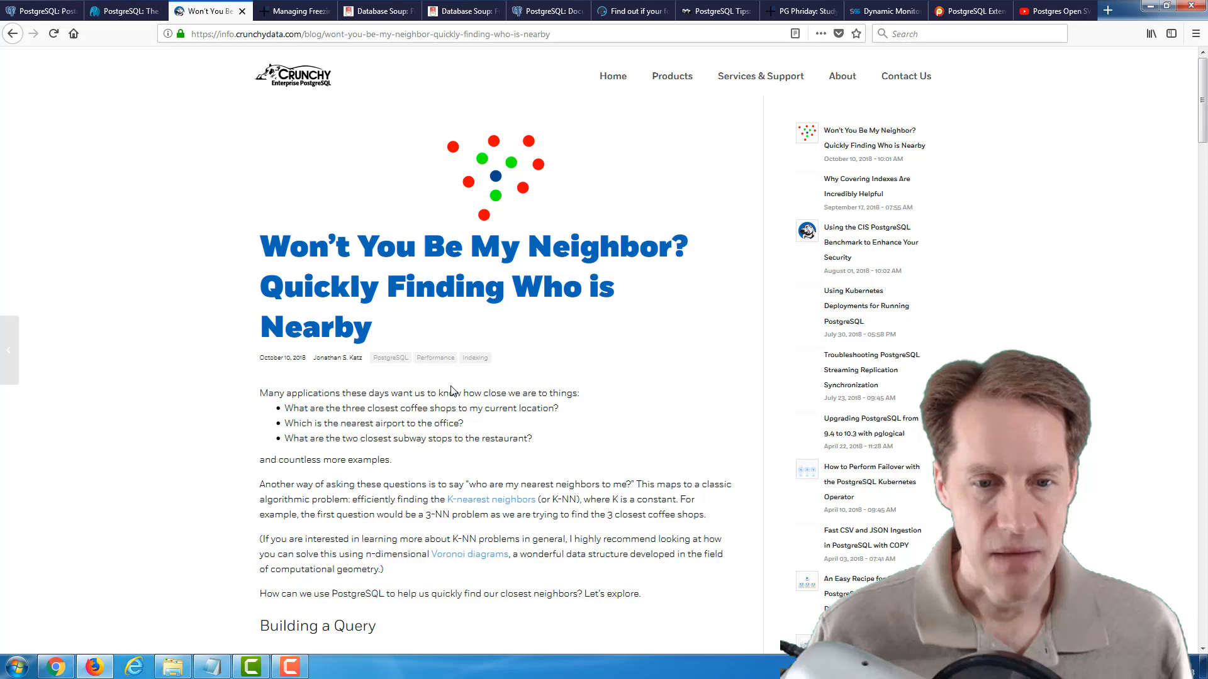
{"action": "mouse_move", "coordinate": [490, 498]}
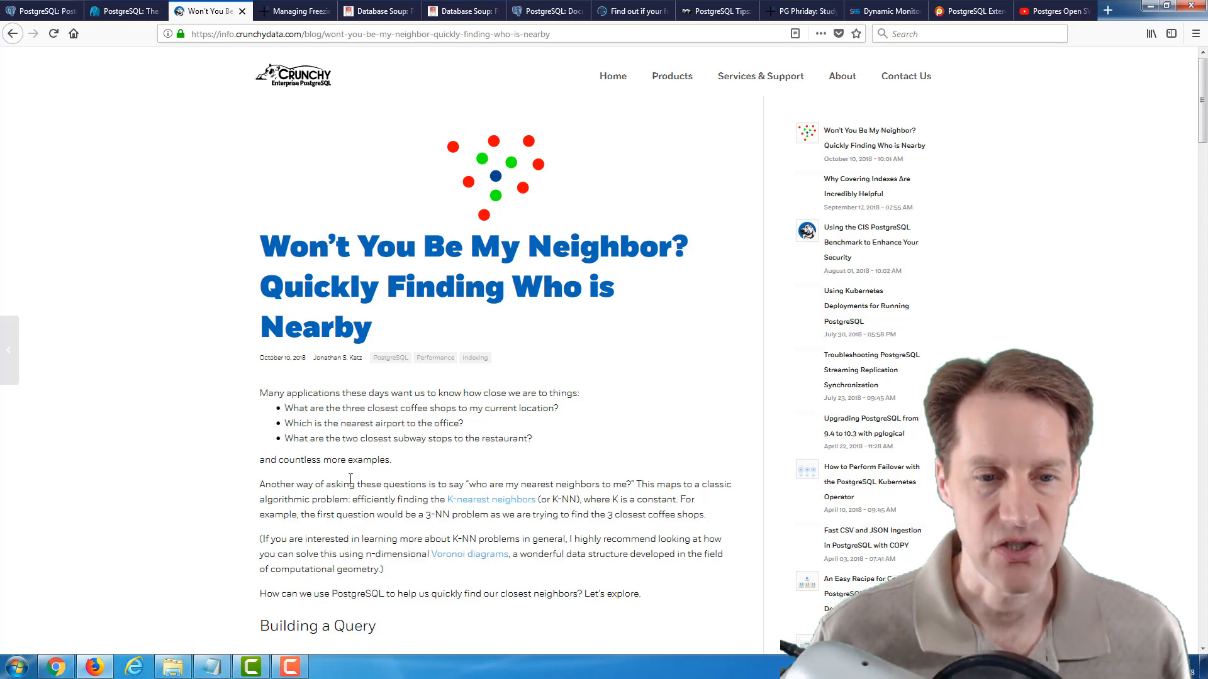
{"action": "scroll", "scroll_direction": "down", "scroll_amount": 3}
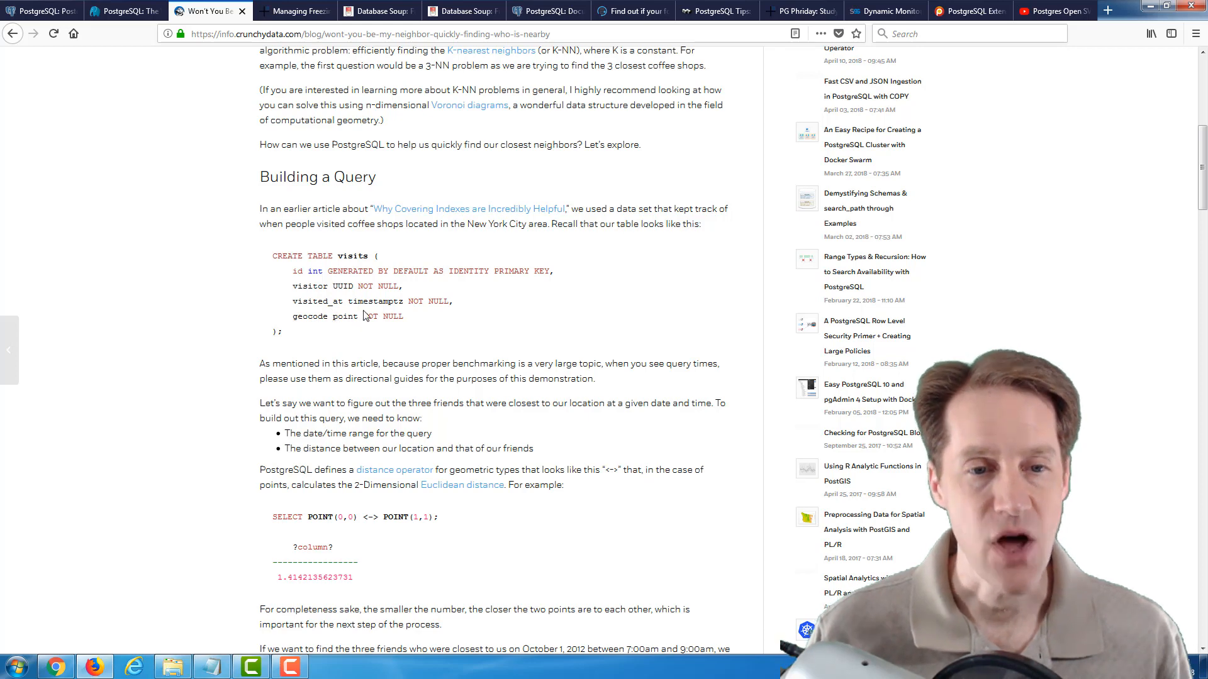
{"action": "scroll", "scroll_direction": "down", "scroll_amount": 3}
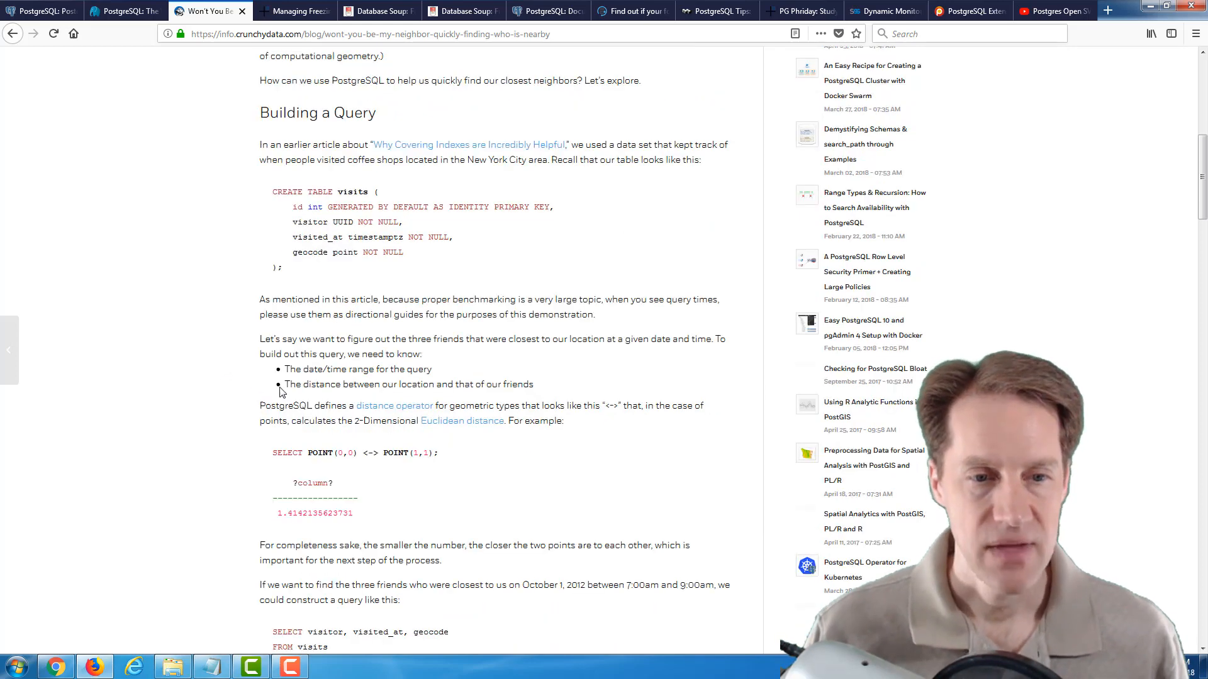
{"action": "mouse_move", "coordinate": [422, 453]}
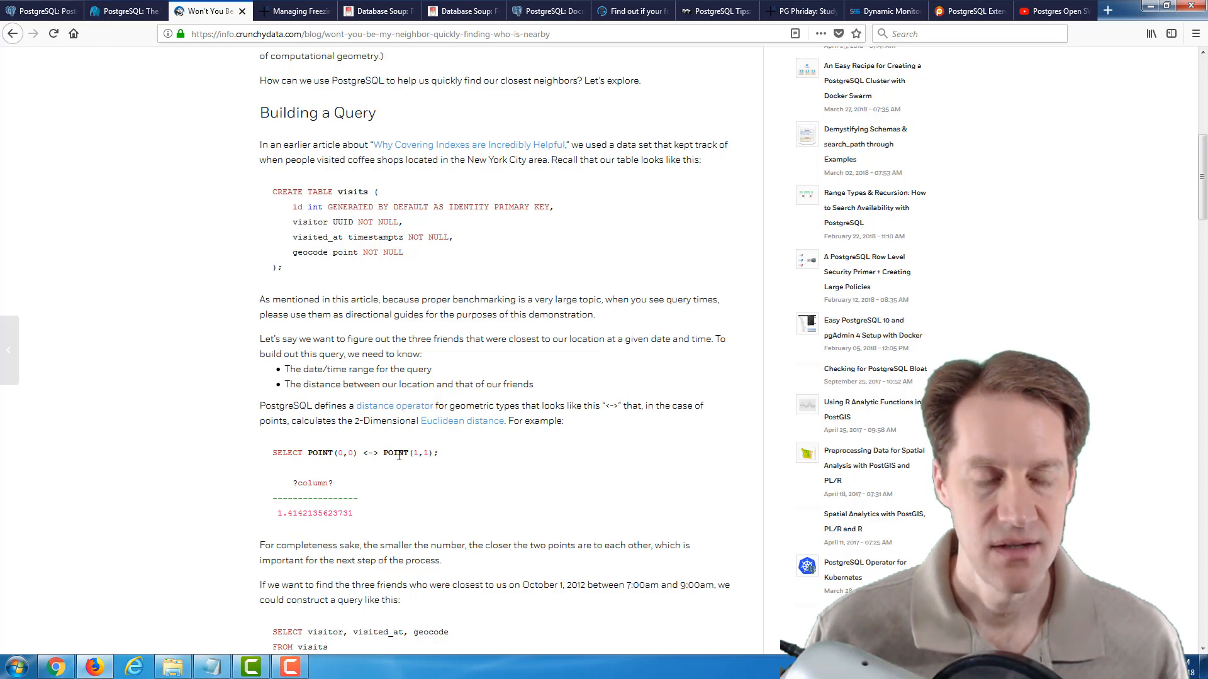
{"action": "double_click", "coordinate": [366, 452]}
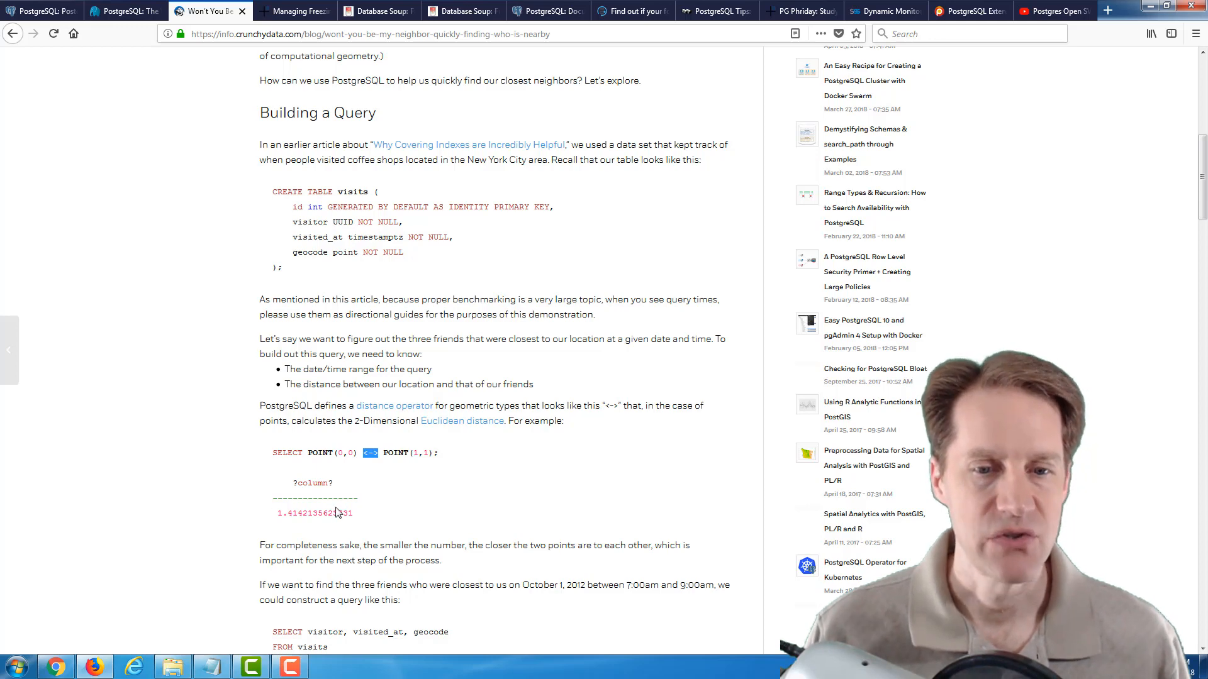
Step: Scroll past the ORDER BY <-> LIMIT 3 query to its 128.808 ms sequential-scan EXPLAIN ANALYZE plan
{"action": "scroll", "scroll_direction": "down", "scroll_amount": 3}
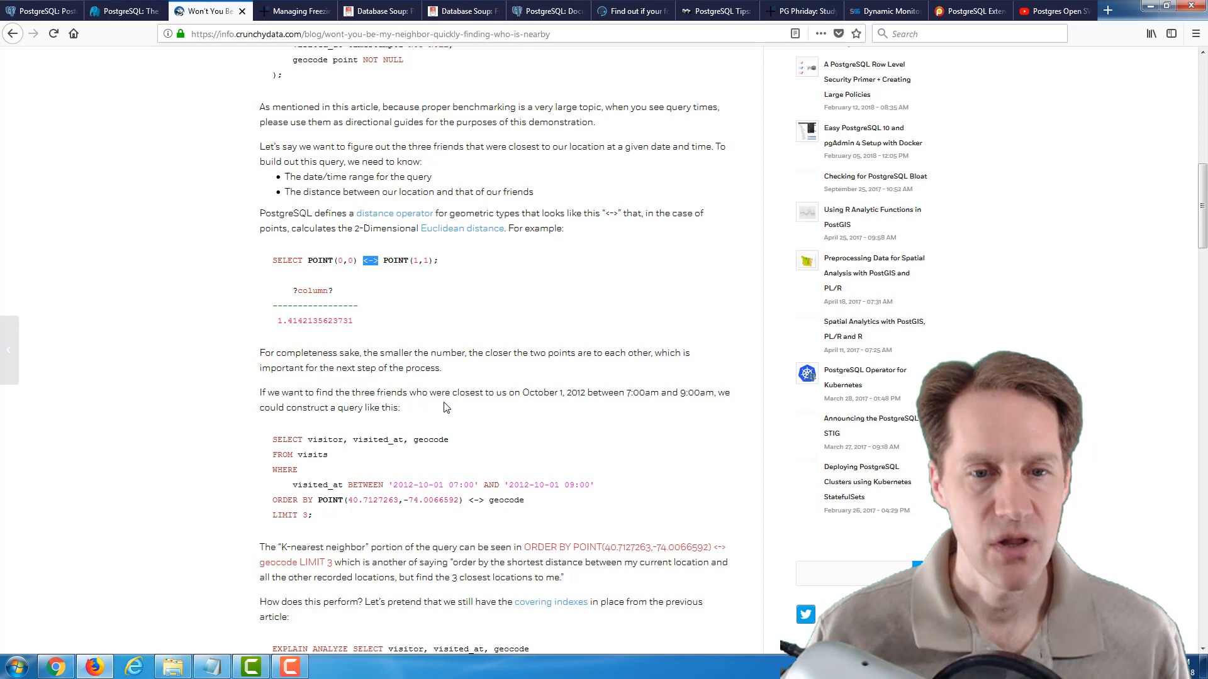
{"action": "mouse_move", "coordinate": [345, 497]}
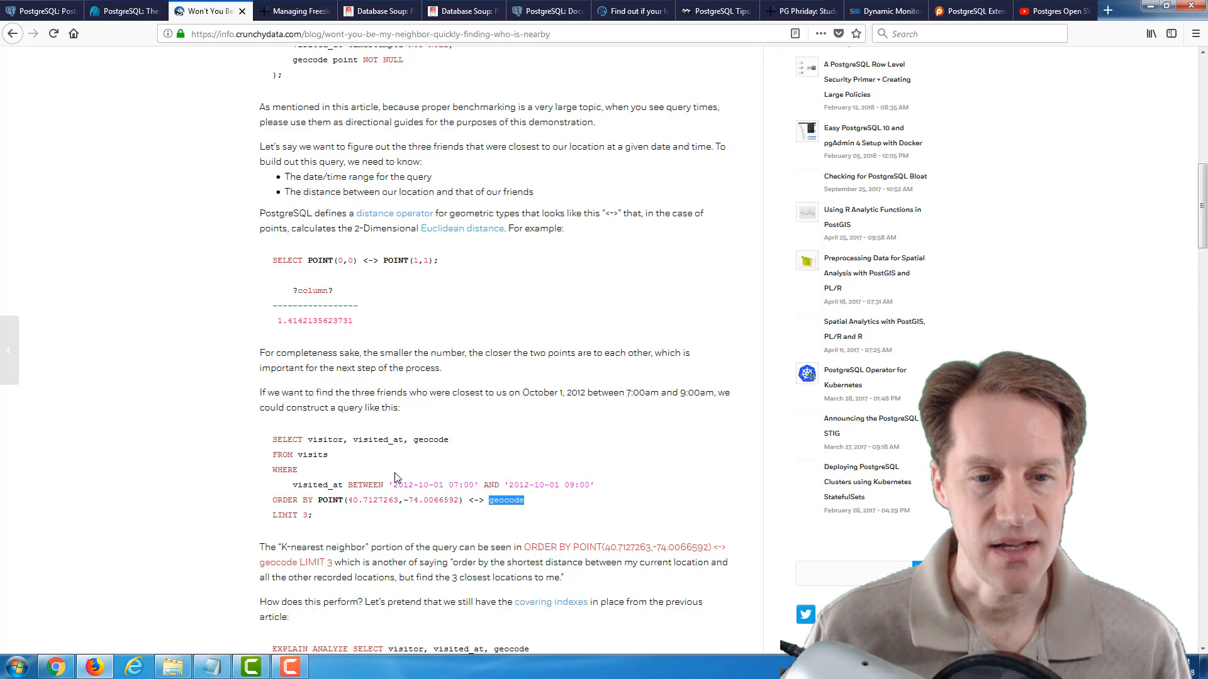
{"action": "mouse_move", "coordinate": [358, 498]}
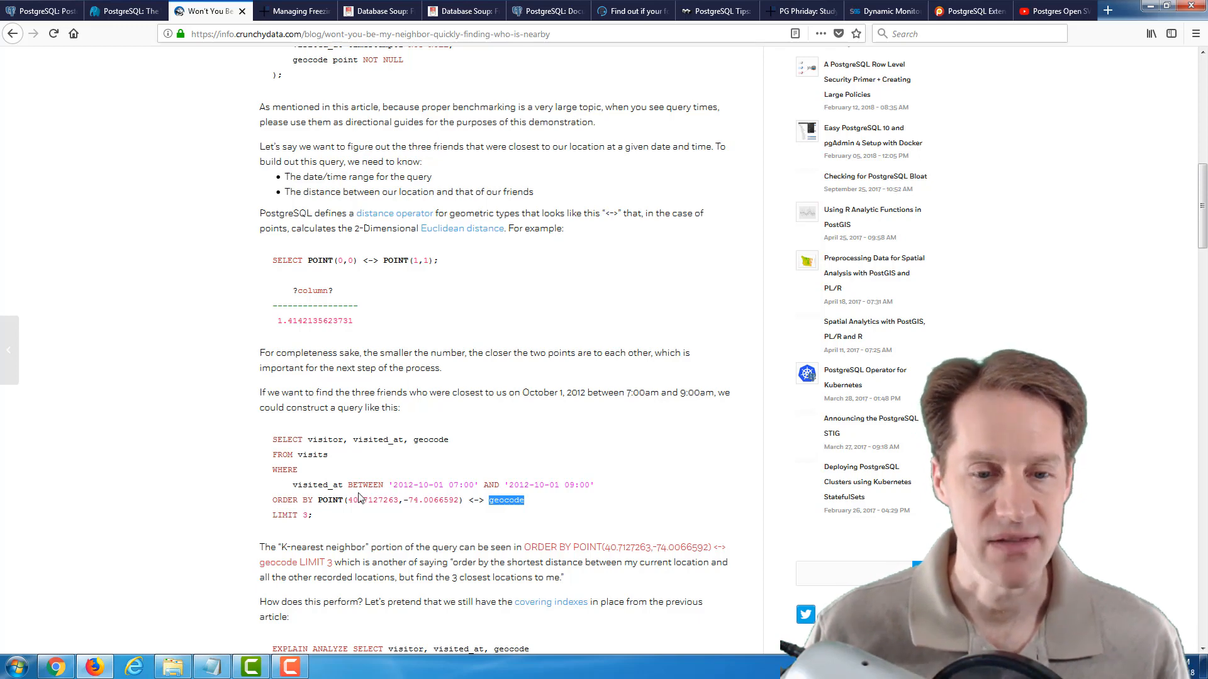
{"action": "scroll", "scroll_direction": "down", "scroll_amount": 3}
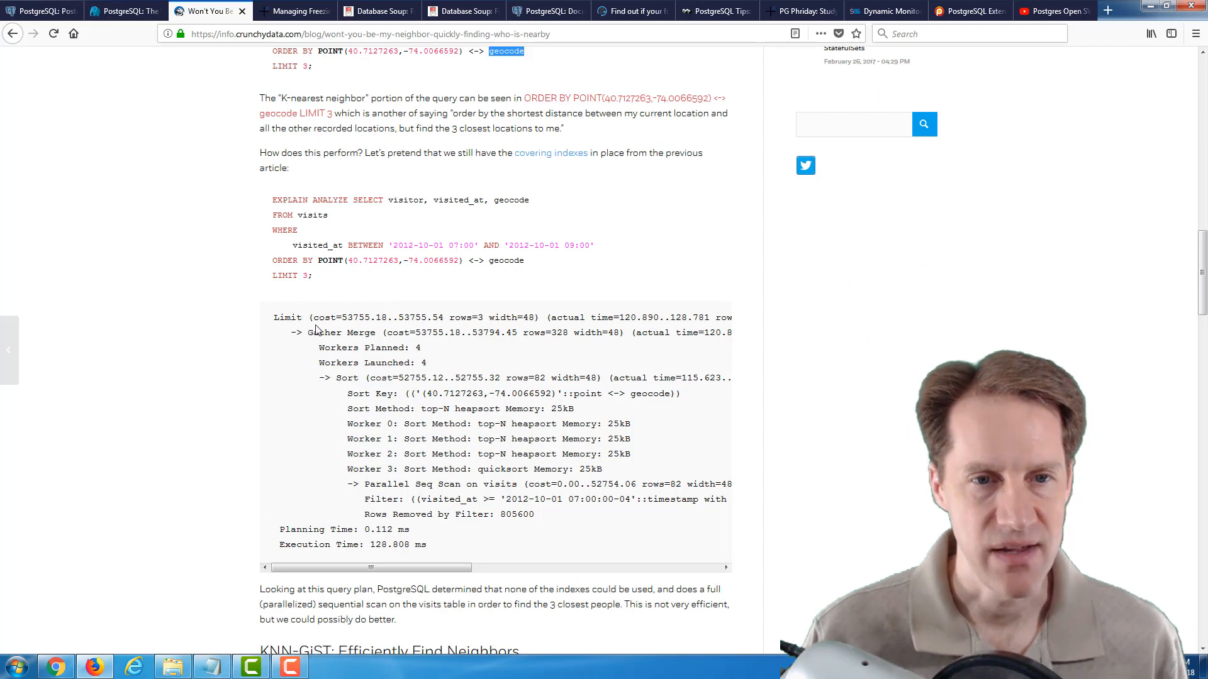
{"action": "mouse_move", "coordinate": [550, 152]}
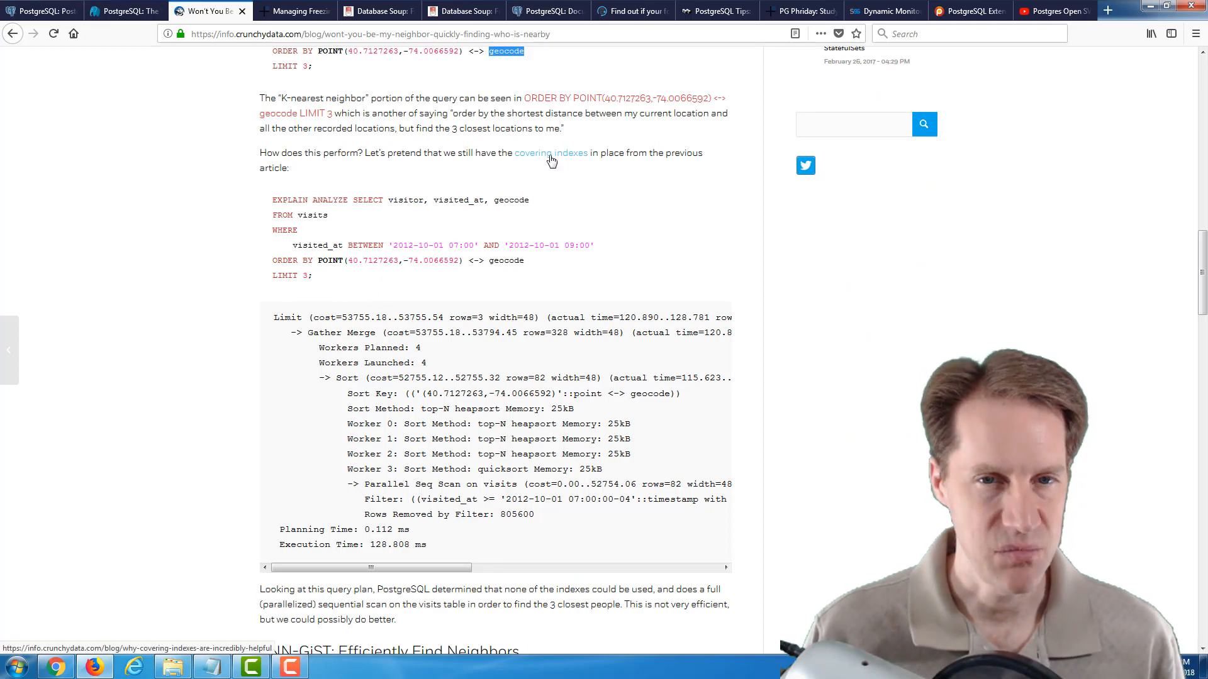
{"action": "mouse_move", "coordinate": [532, 165]}
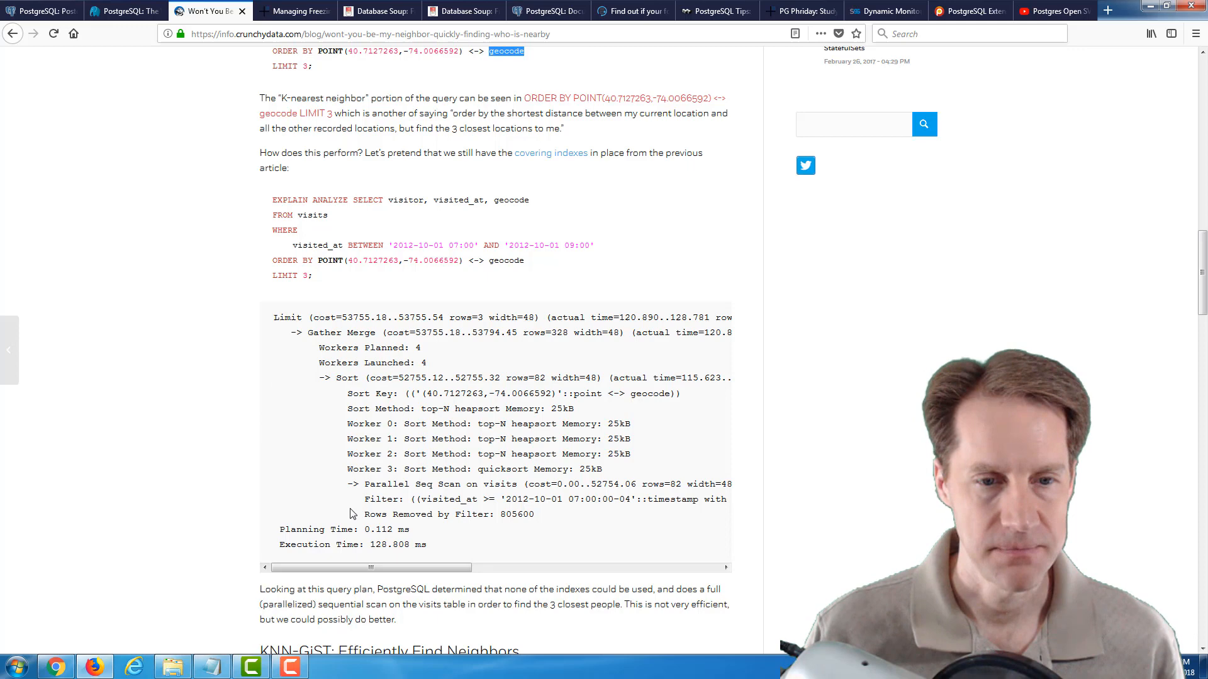
Step: Read through the KNN-GiST section into 'btree_gist to the Rescue'
{"action": "scroll", "scroll_direction": "down", "scroll_amount": 3}
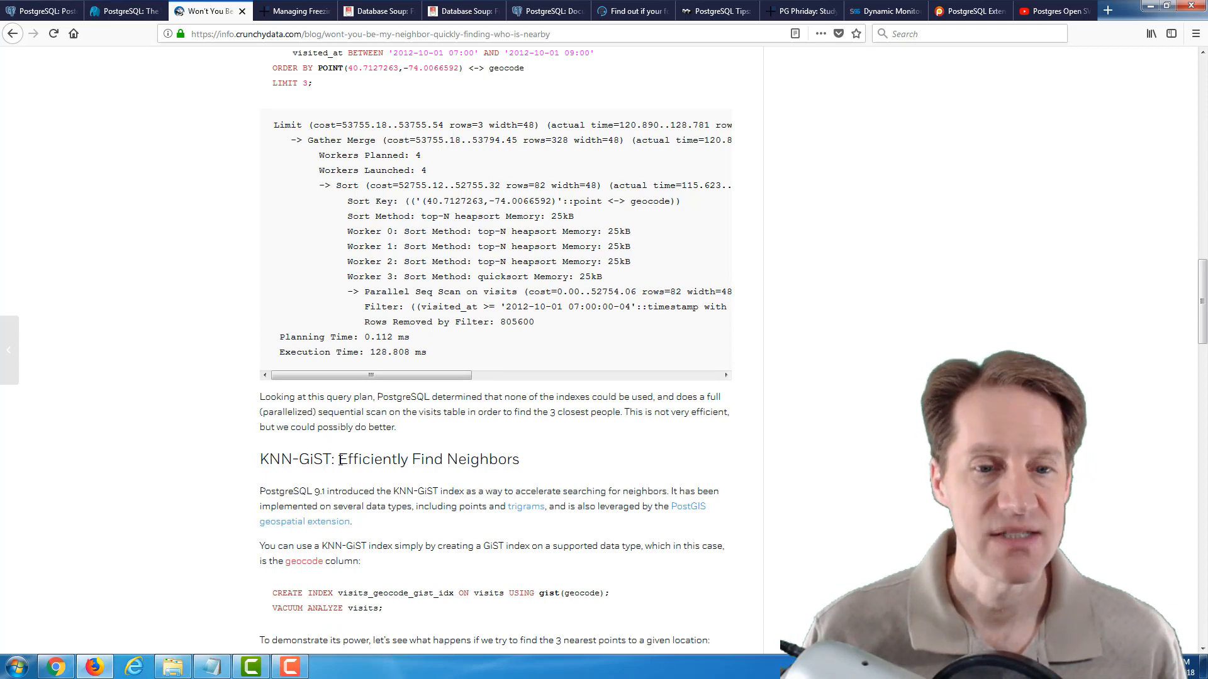
{"action": "scroll", "scroll_direction": "down", "scroll_amount": 3}
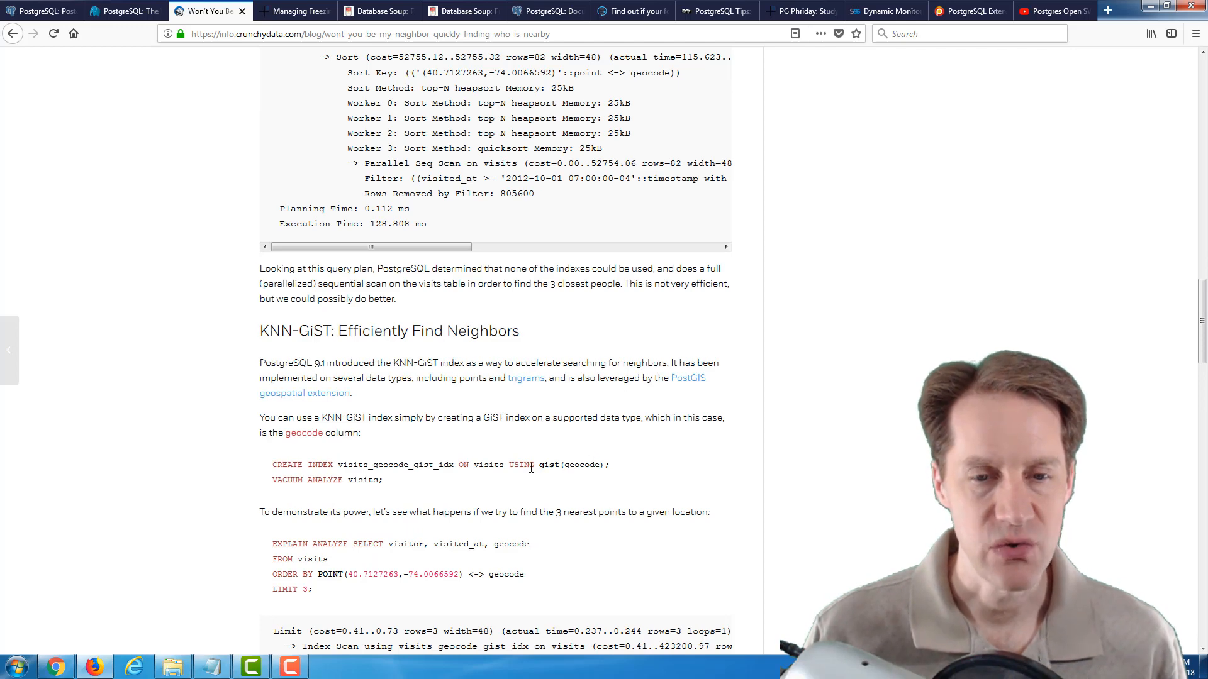
{"action": "scroll", "scroll_direction": "down", "scroll_amount": 3}
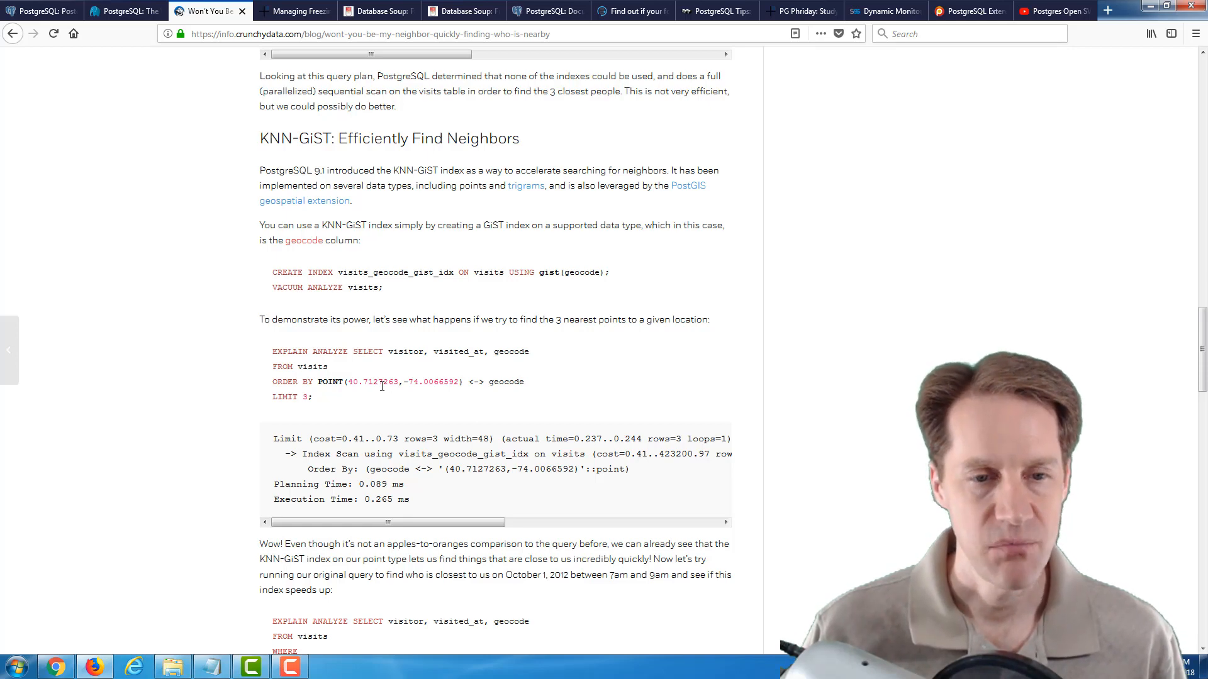
{"action": "mouse_move", "coordinate": [334, 532]}
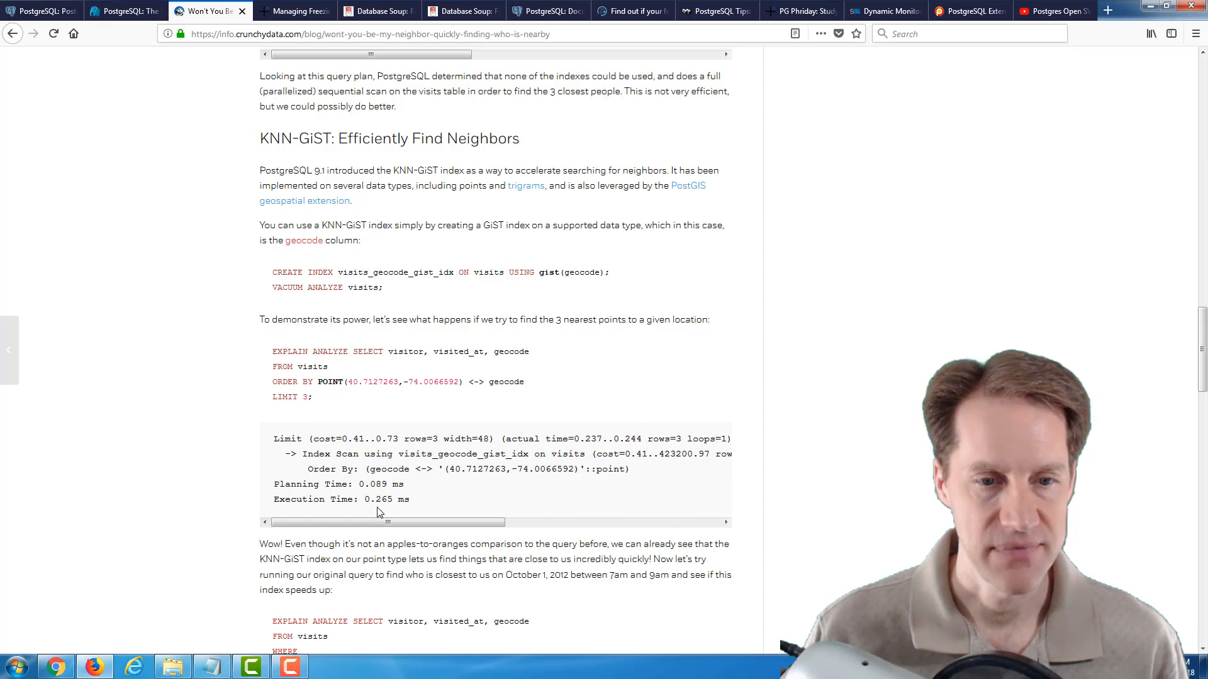
{"action": "scroll", "scroll_direction": "down", "scroll_amount": 3}
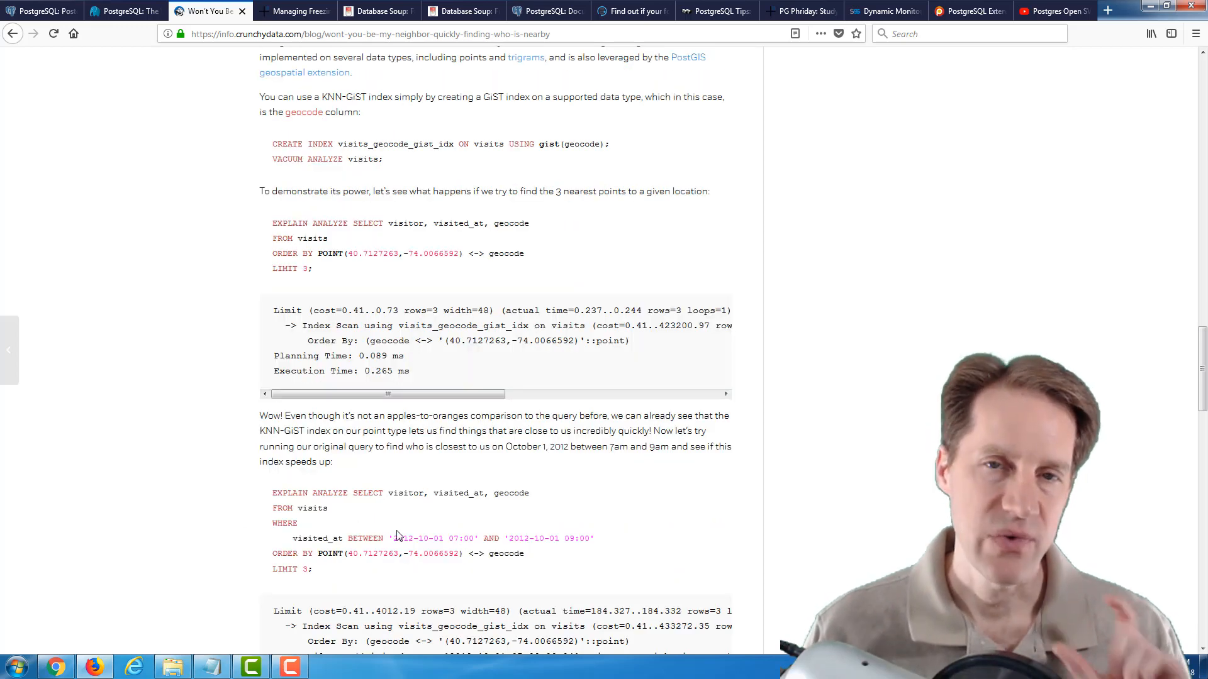
{"action": "scroll", "scroll_direction": "down", "scroll_amount": 3}
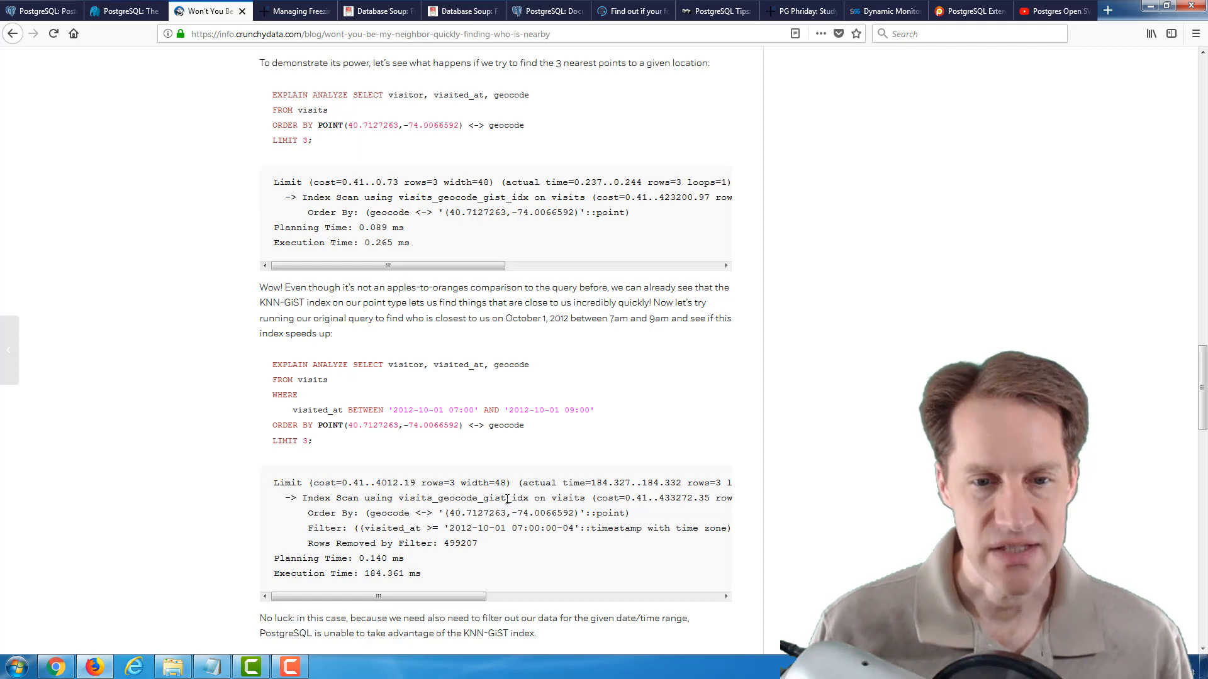
{"action": "mouse_move", "coordinate": [481, 417]}
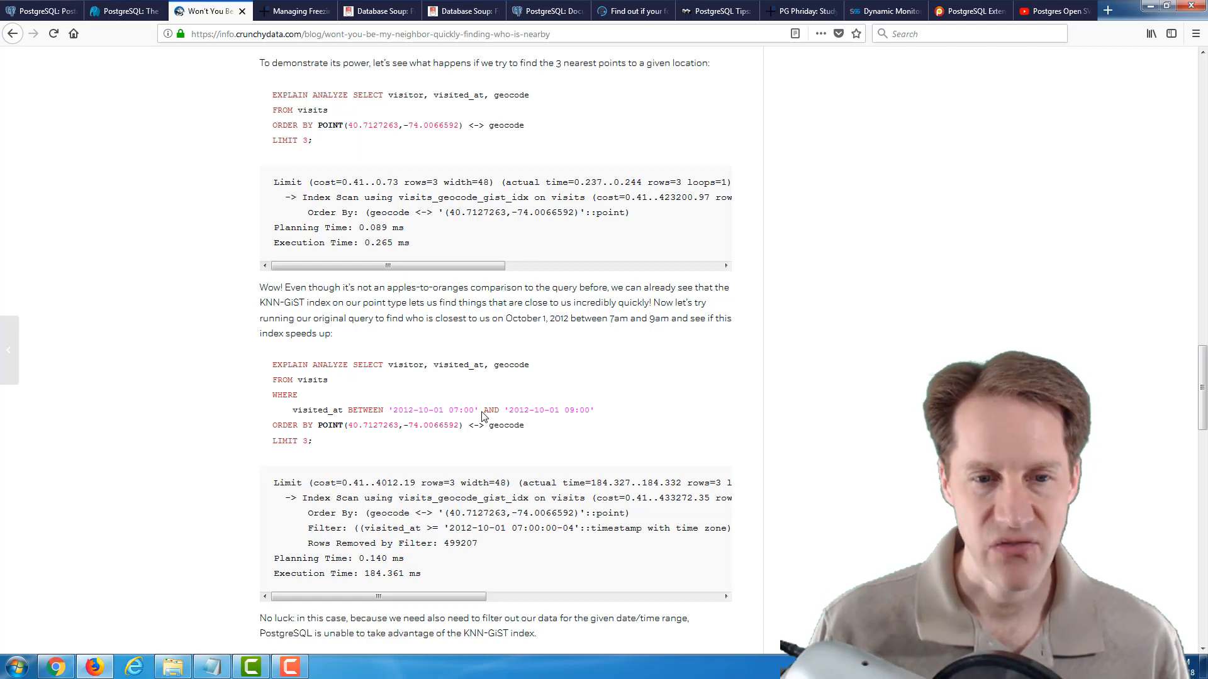
{"action": "mouse_move", "coordinate": [385, 423]}
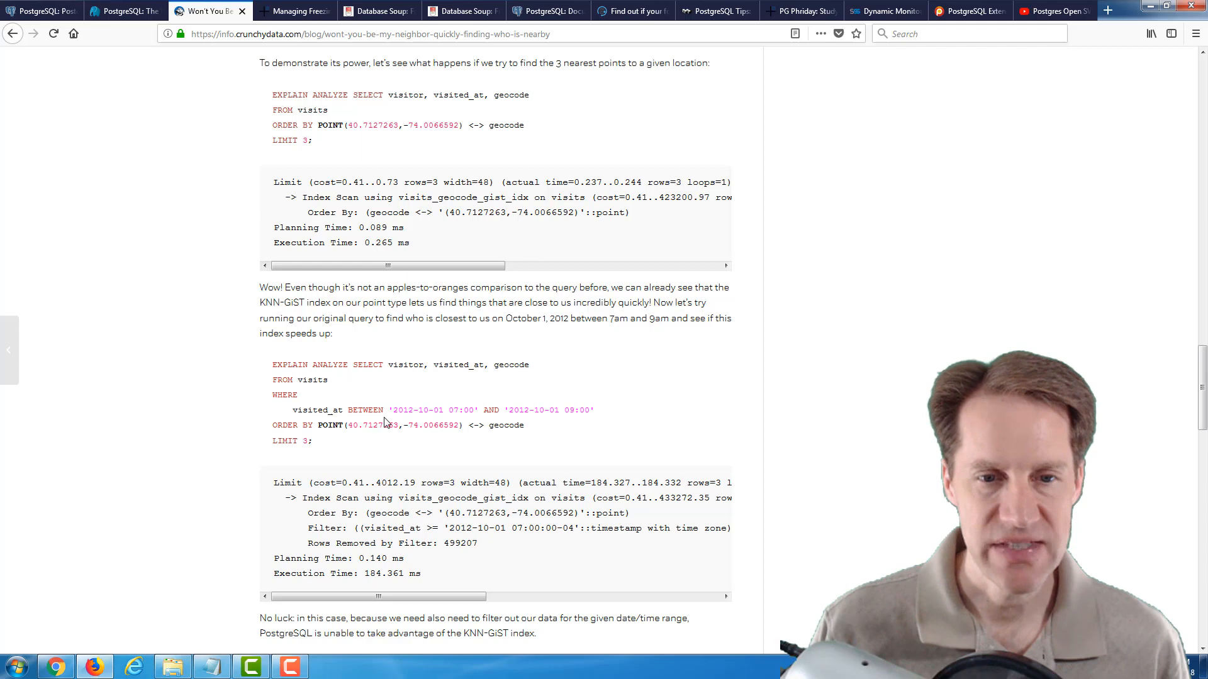
{"action": "mouse_move", "coordinate": [268, 534]}
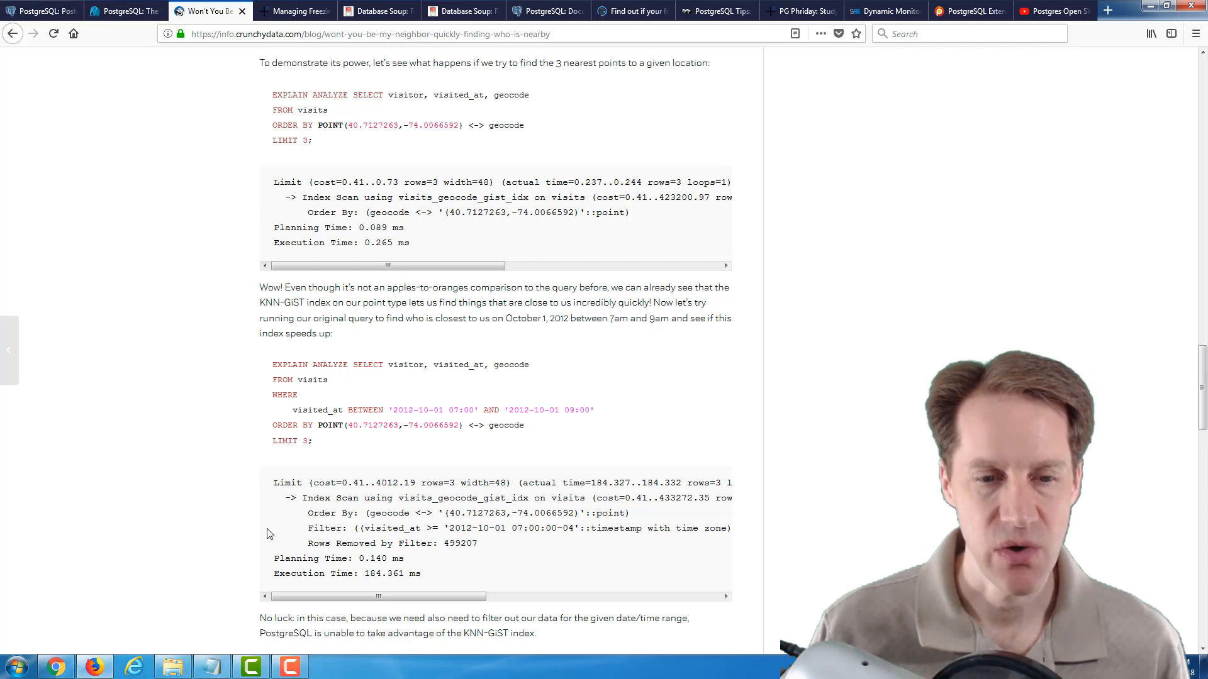
Step: Clear a stray selection, reach the multicolumn index's 0.068 ms plan, and switch to the Managing Freezing article
{"action": "scroll", "scroll_direction": "down", "scroll_amount": 3}
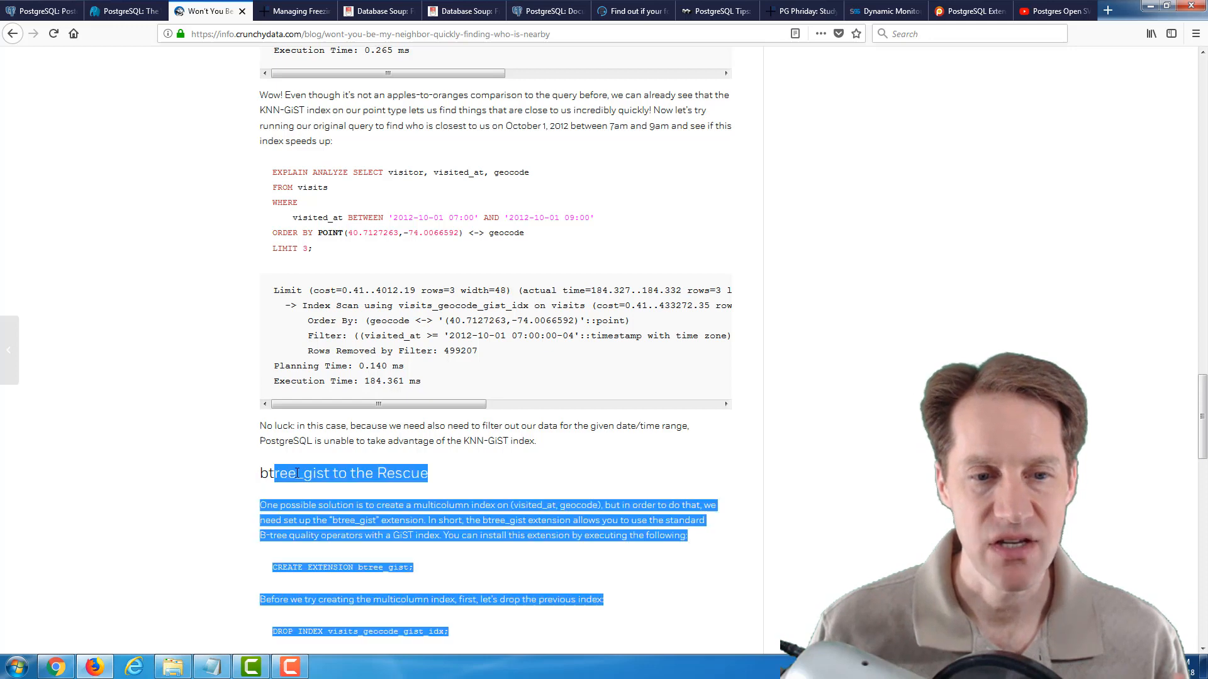
{"action": "left_click", "coordinate": [398, 521]}
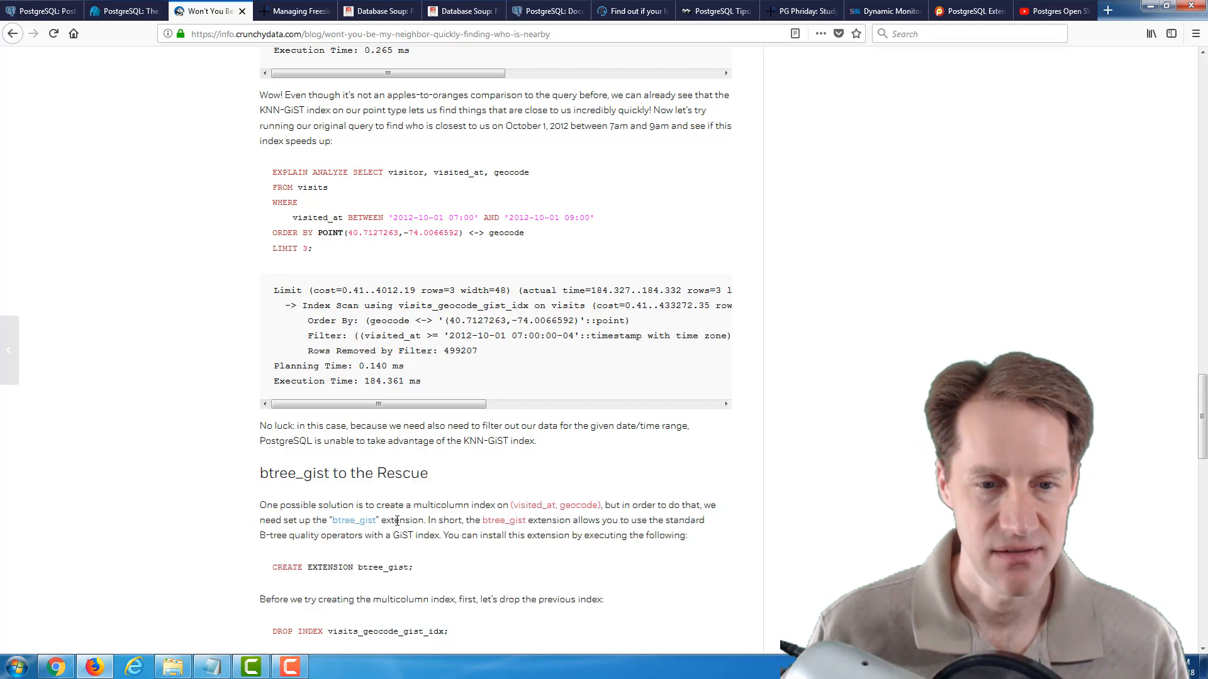
{"action": "scroll", "scroll_direction": "down", "scroll_amount": 3}
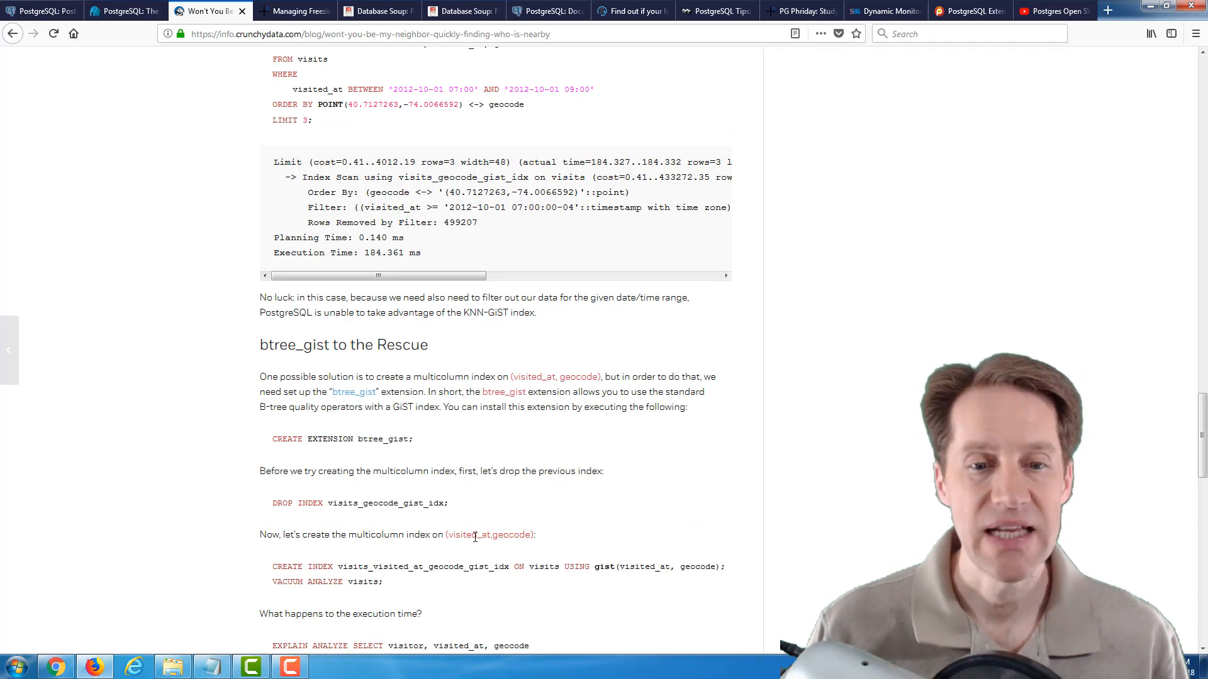
{"action": "scroll", "scroll_direction": "down", "scroll_amount": 3}
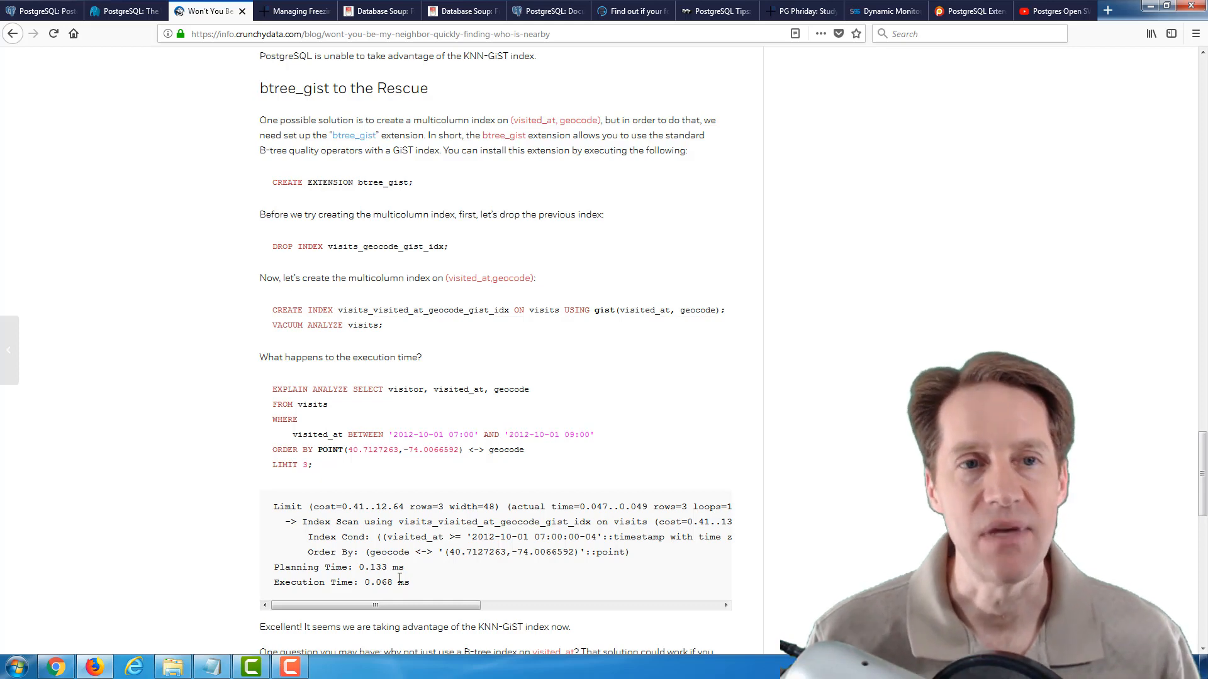
{"action": "left_click", "coordinate": [294, 10]}
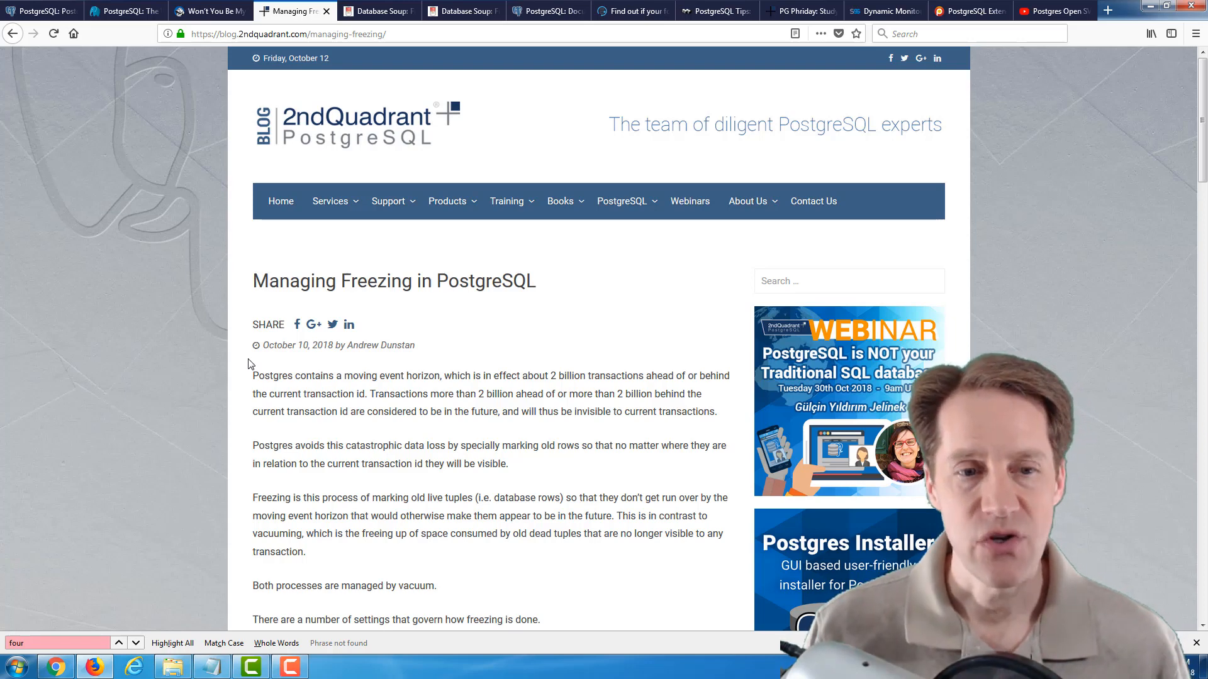
Step: Scroll the 2ndQuadrant freezing-settings discussion, then switch to Database Soup's 'Freezing Your Tuples Off, Part 1'
{"action": "scroll", "scroll_direction": "down", "scroll_amount": 3}
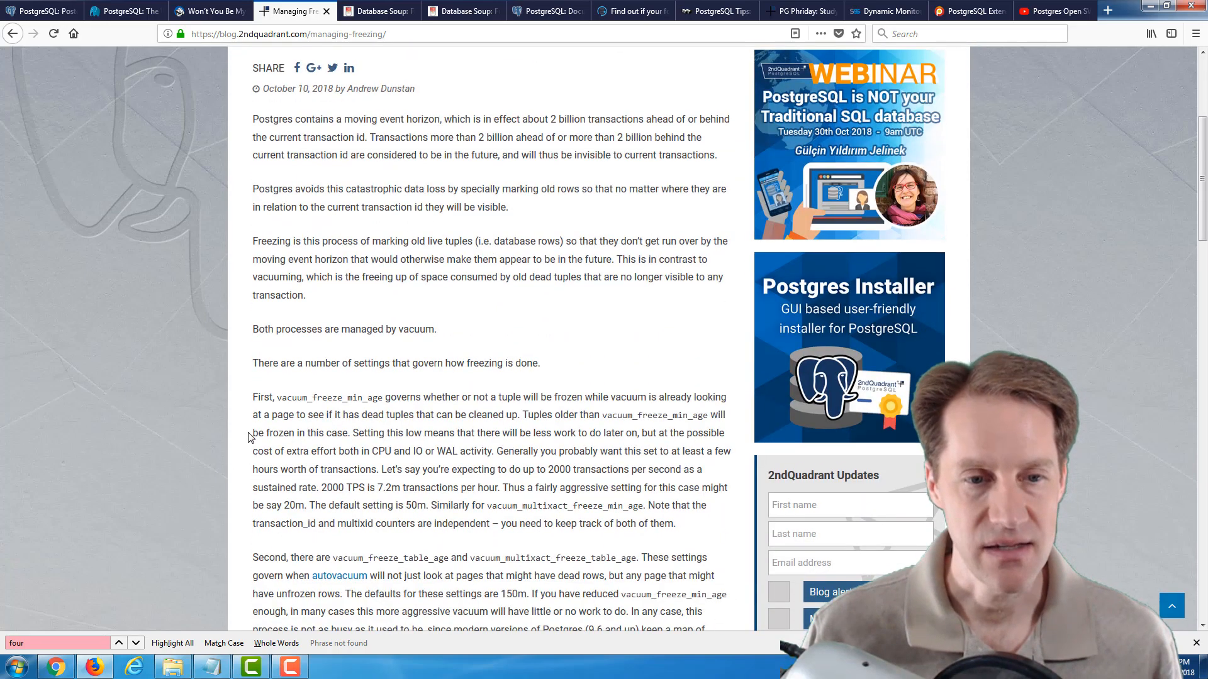
{"action": "scroll", "scroll_direction": "down", "scroll_amount": 3}
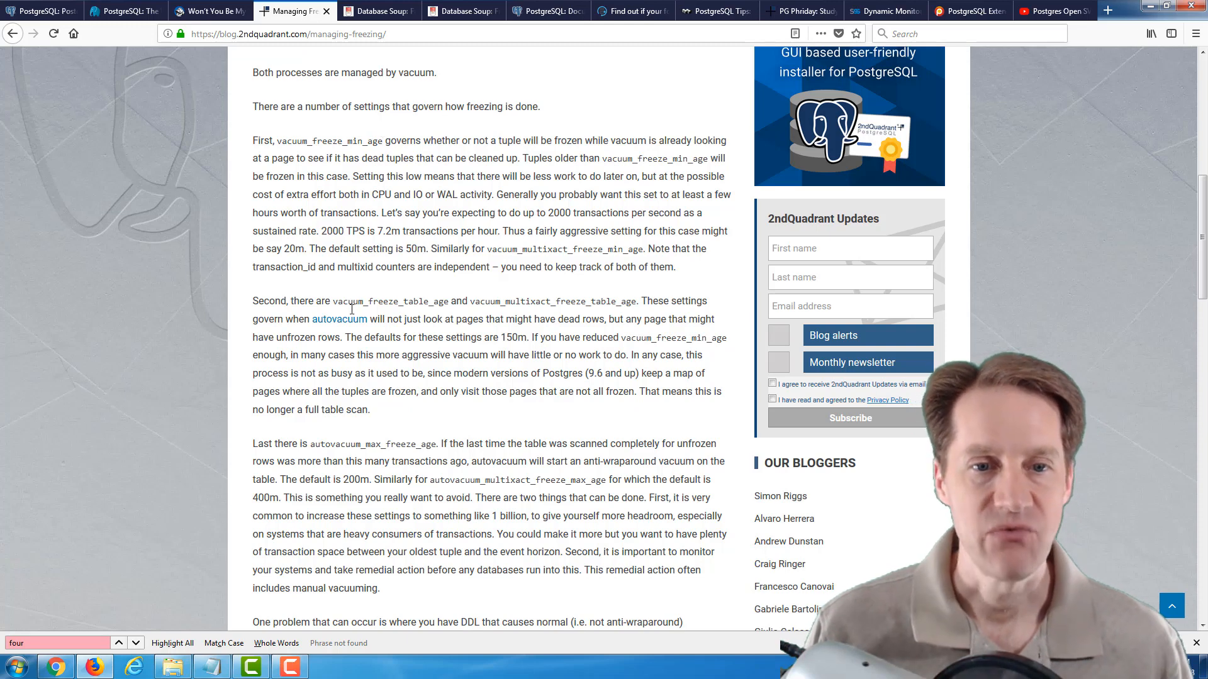
{"action": "mouse_move", "coordinate": [447, 303]}
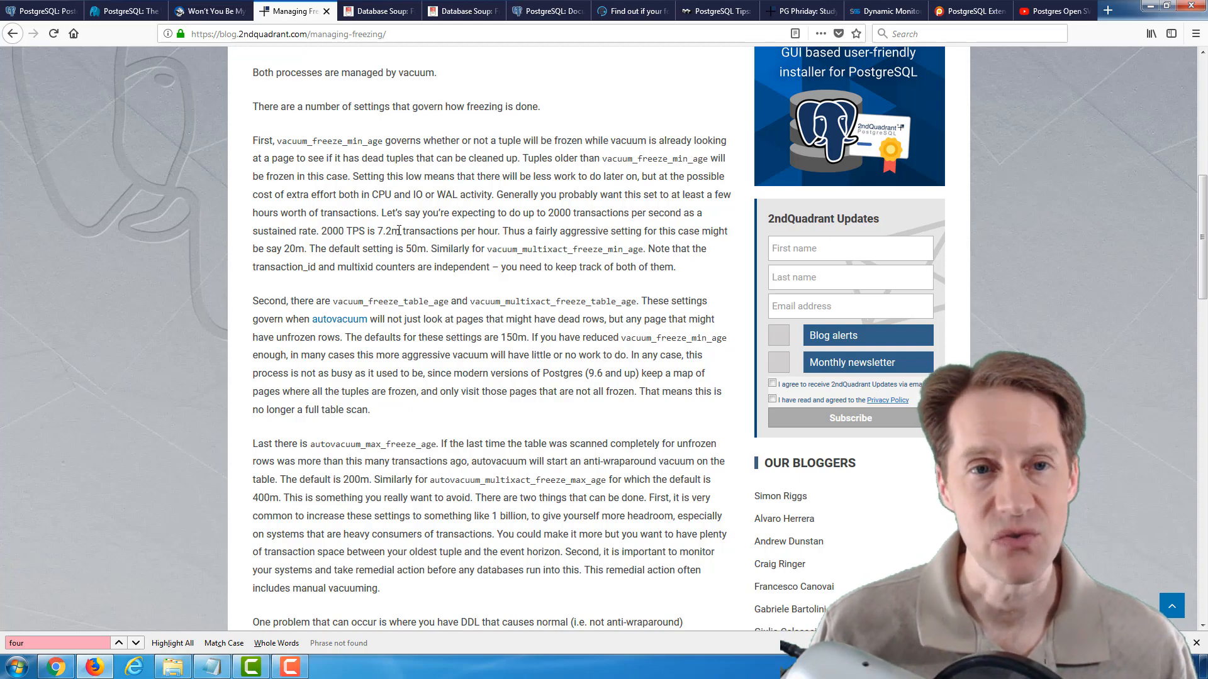
{"action": "left_click", "coordinate": [378, 10]}
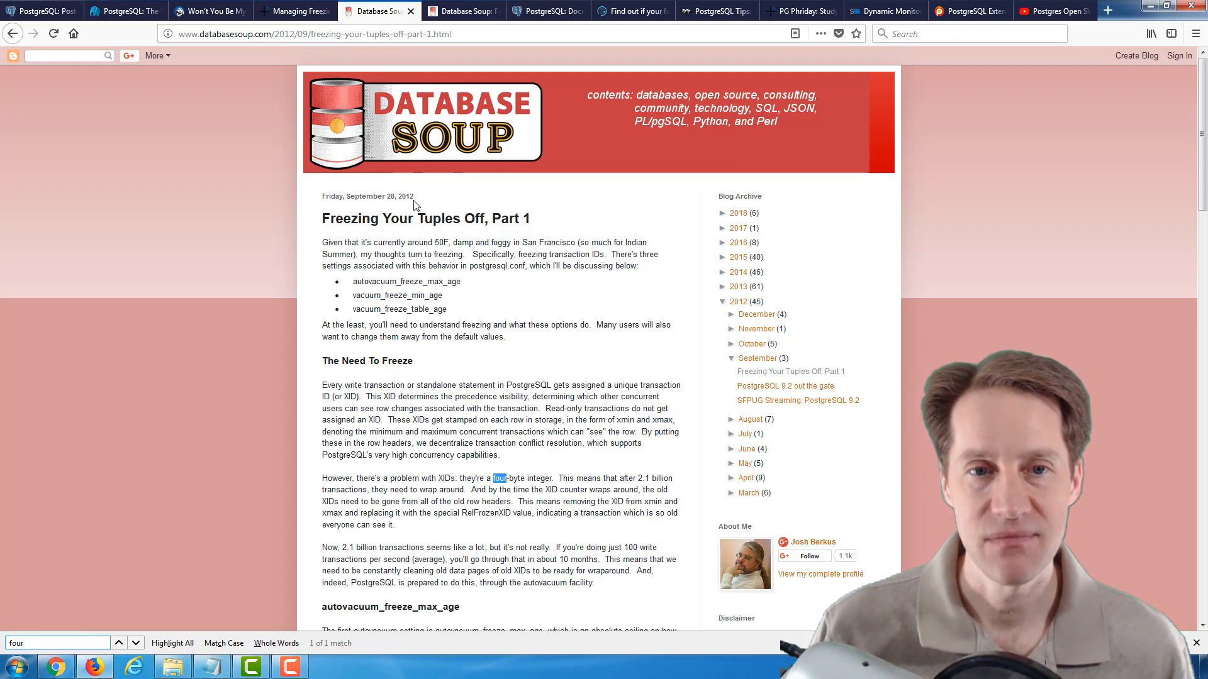
{"action": "mouse_move", "coordinate": [416, 201]}
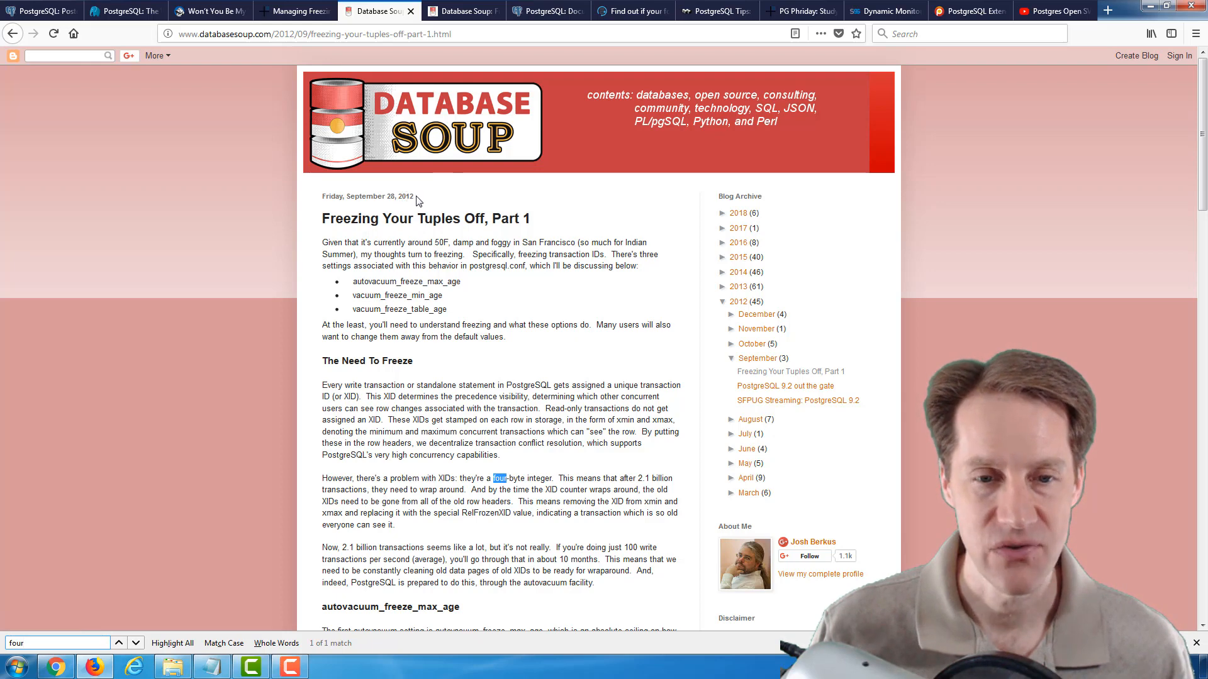
{"action": "mouse_move", "coordinate": [453, 384]}
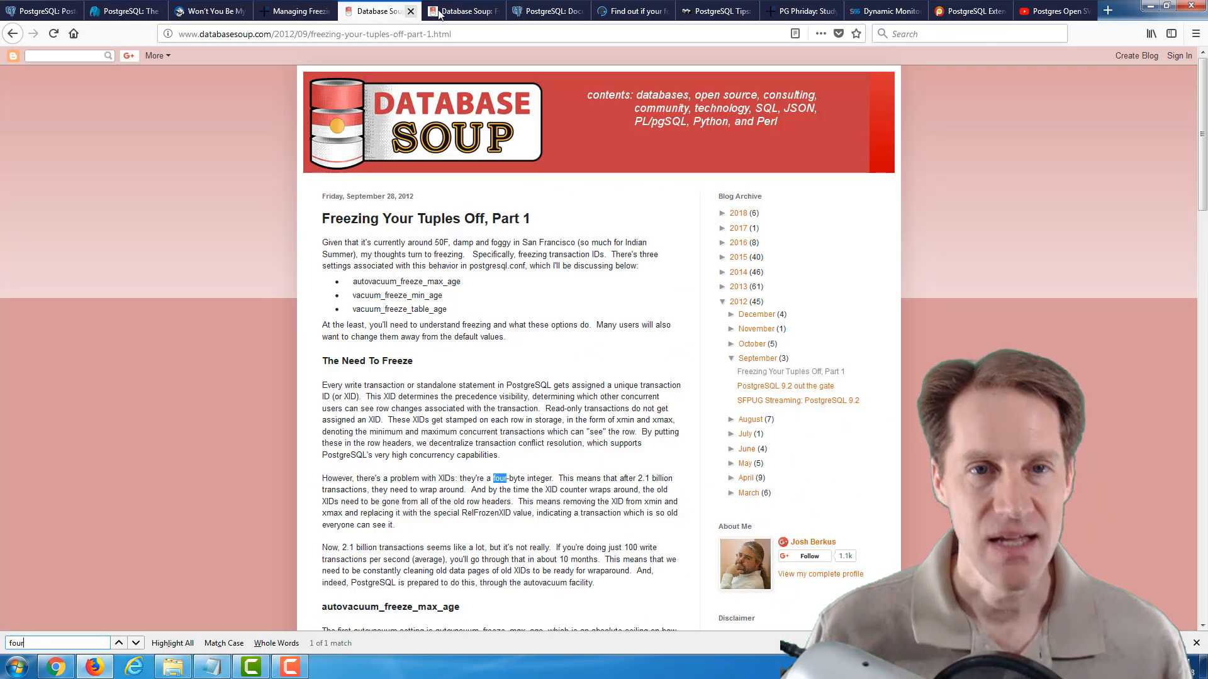
Step: Switch to Database Soup's 'Freezing Your Tuples Off, Part 2' tab
{"action": "left_click", "coordinate": [462, 11]}
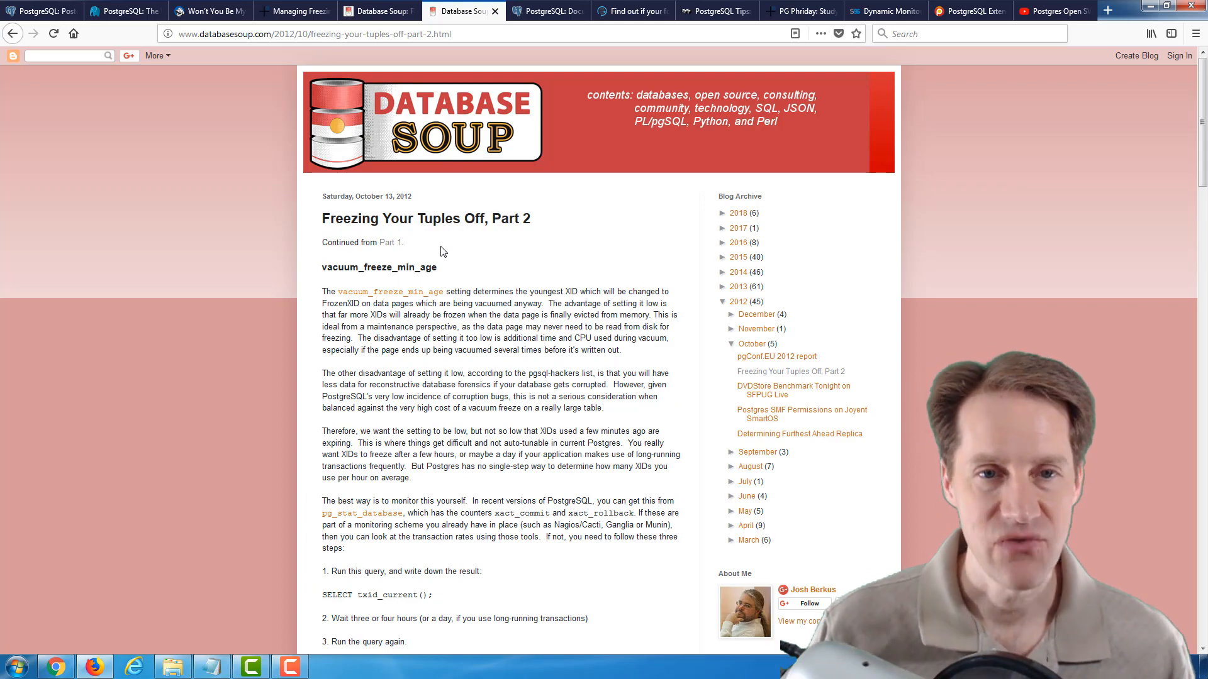
{"action": "mouse_move", "coordinate": [491, 339]}
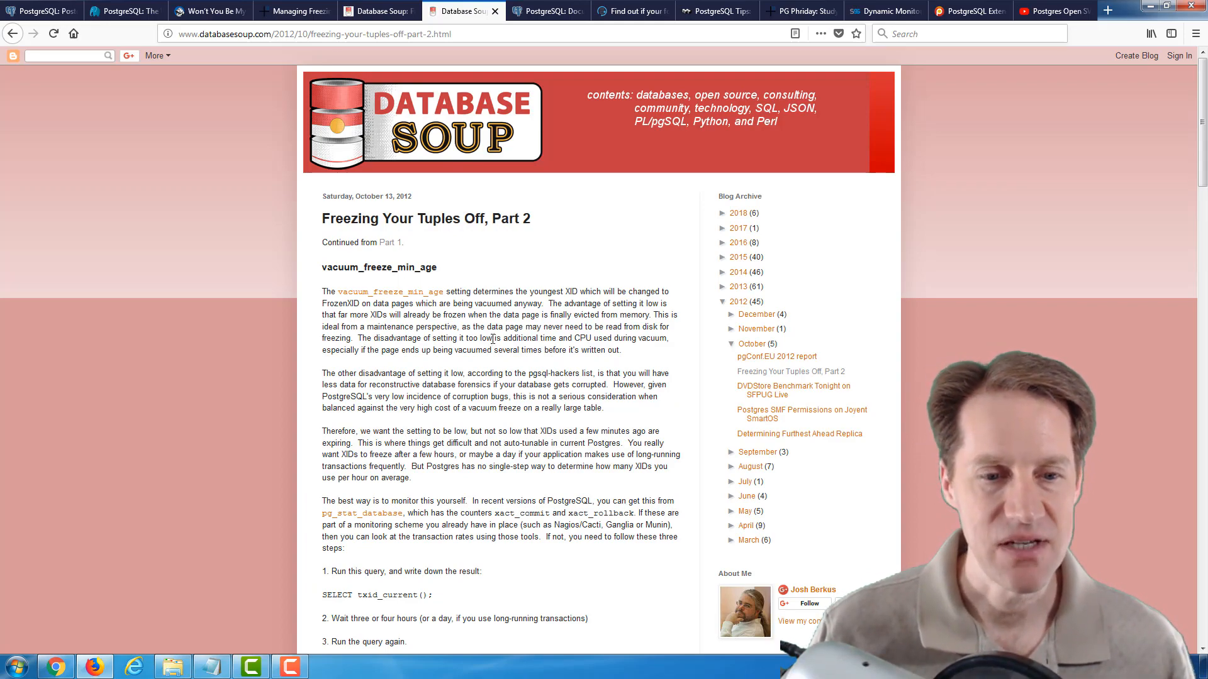
Step: Skim Part 2's vacuum_freeze_min_age section, then switch to the PostgreSQL docs on transaction ID wraparound
{"action": "scroll", "scroll_direction": "down", "scroll_amount": 3}
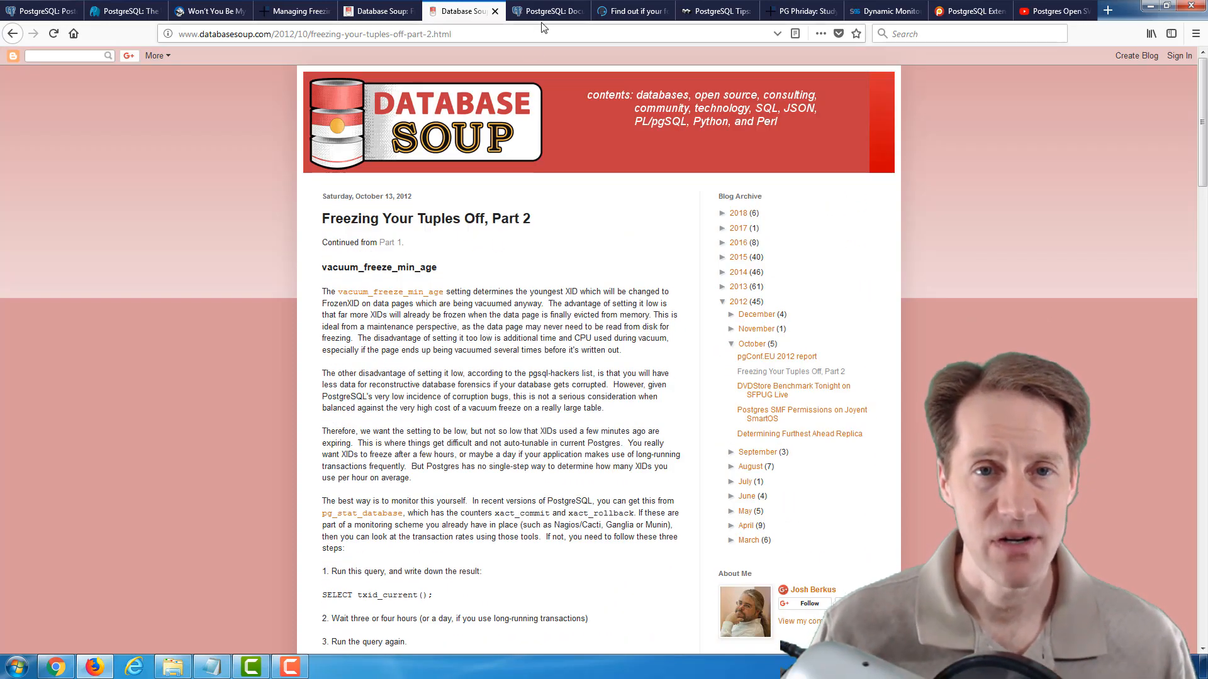
{"action": "left_click", "coordinate": [547, 11]}
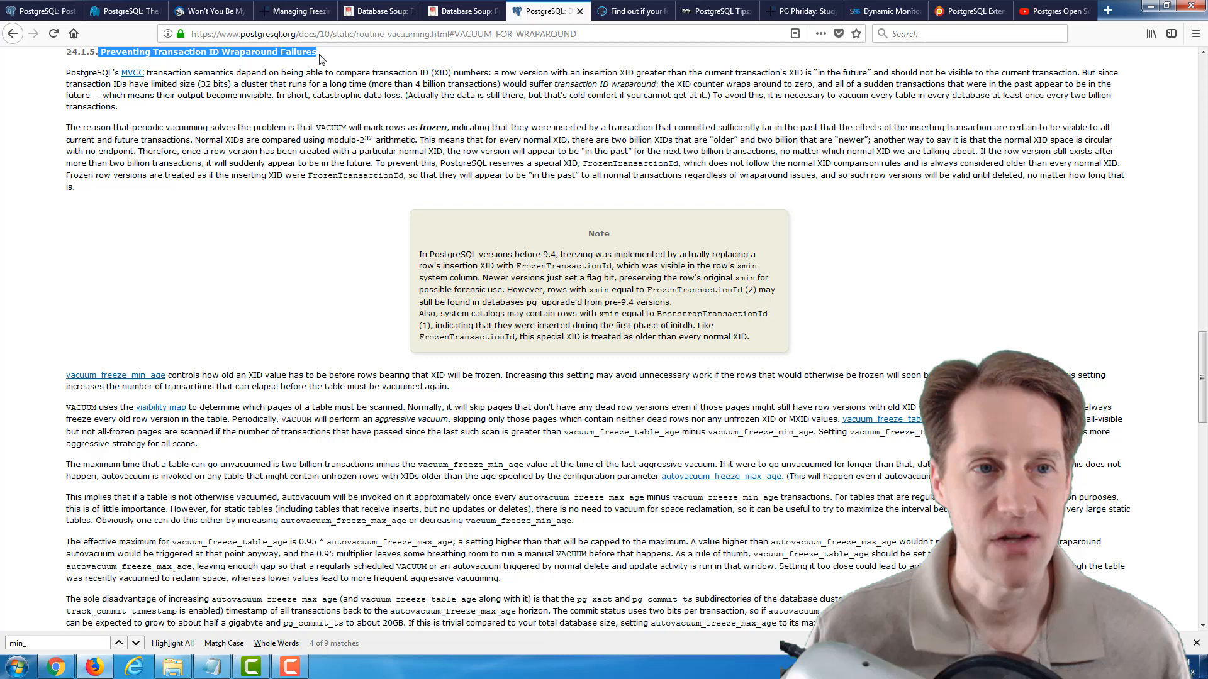
{"action": "mouse_move", "coordinate": [595, 371]}
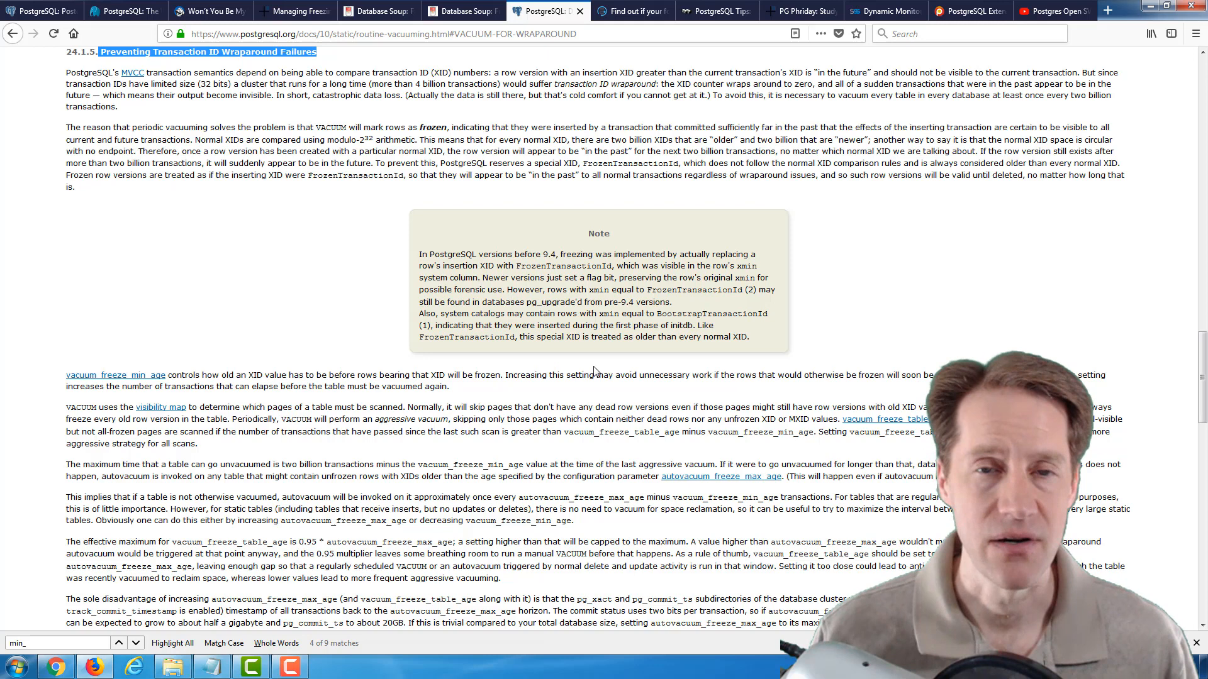
Step: Move on to the Cybertec 'Are Your Foreign Keys Indexed?' article tab
{"action": "left_click", "coordinate": [625, 11]}
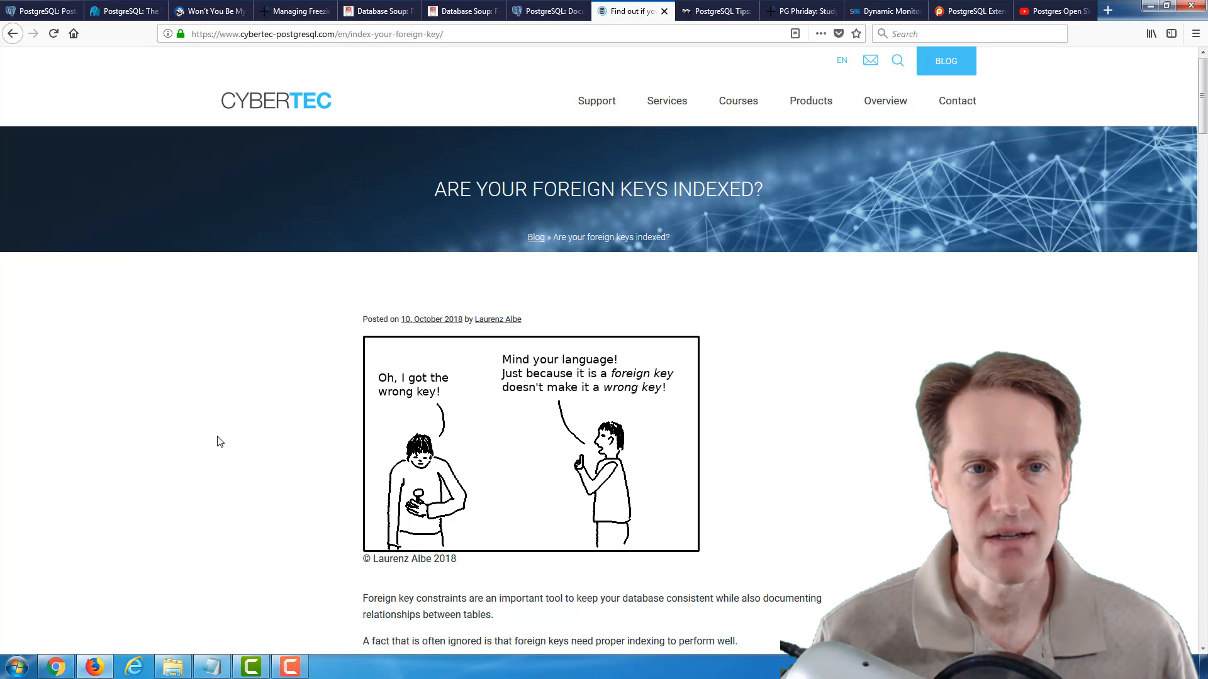
{"action": "mouse_move", "coordinate": [306, 449]}
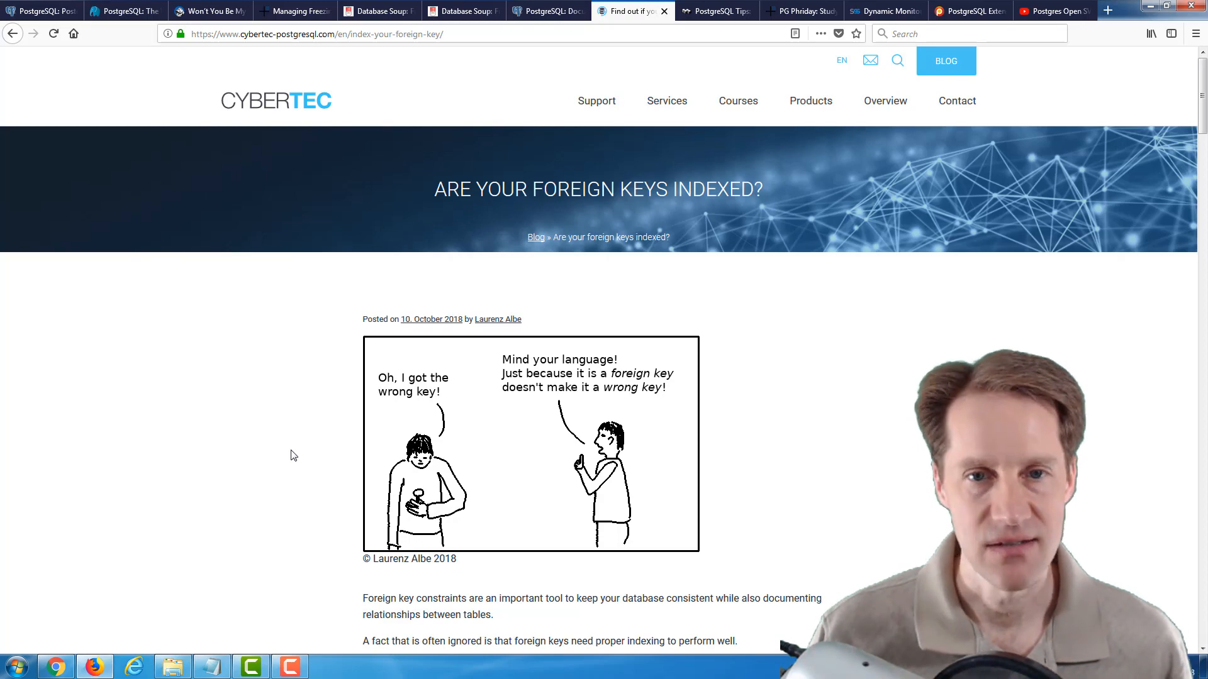
Step: Read down to the 'Index at the source of a foreign key' section, then move to the Compose documentation article
{"action": "scroll", "scroll_direction": "down", "scroll_amount": 3}
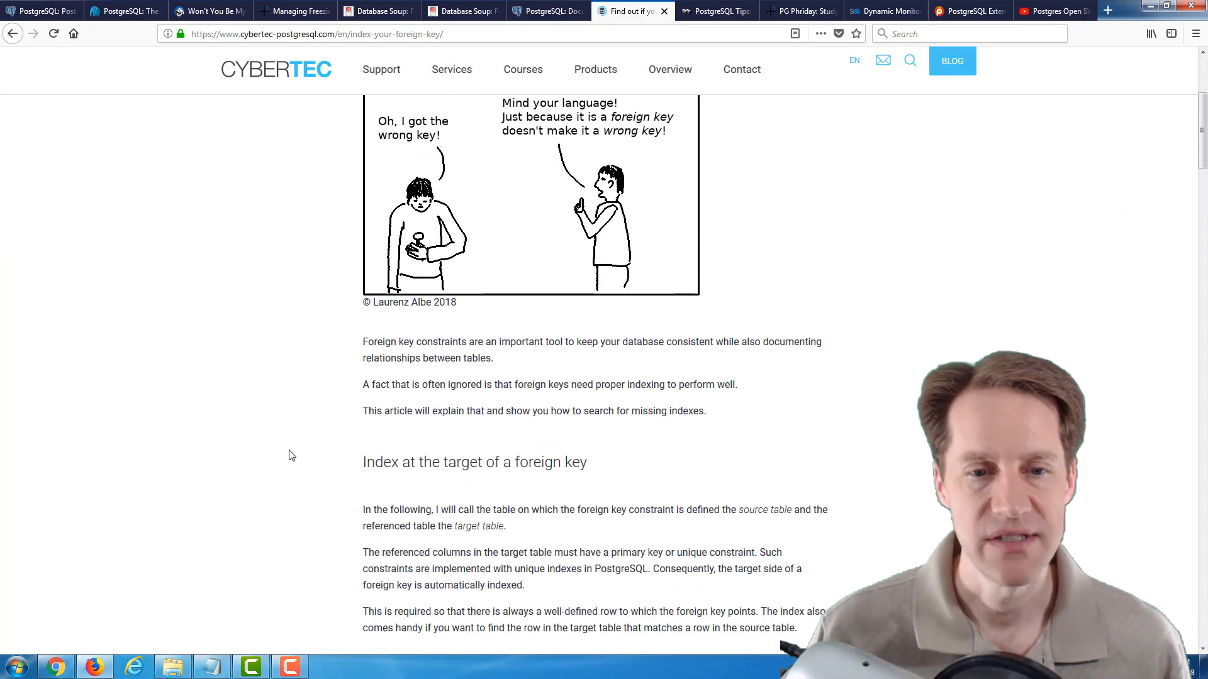
{"action": "scroll", "scroll_direction": "down", "scroll_amount": 3}
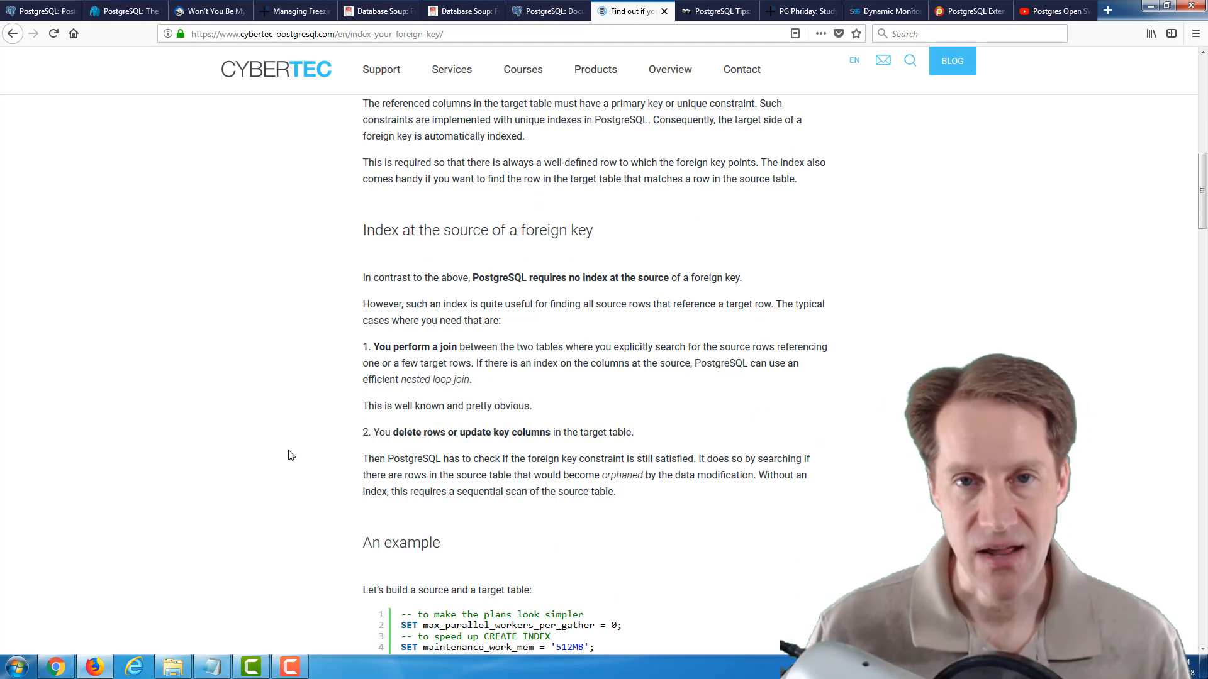
{"action": "mouse_move", "coordinate": [360, 452]}
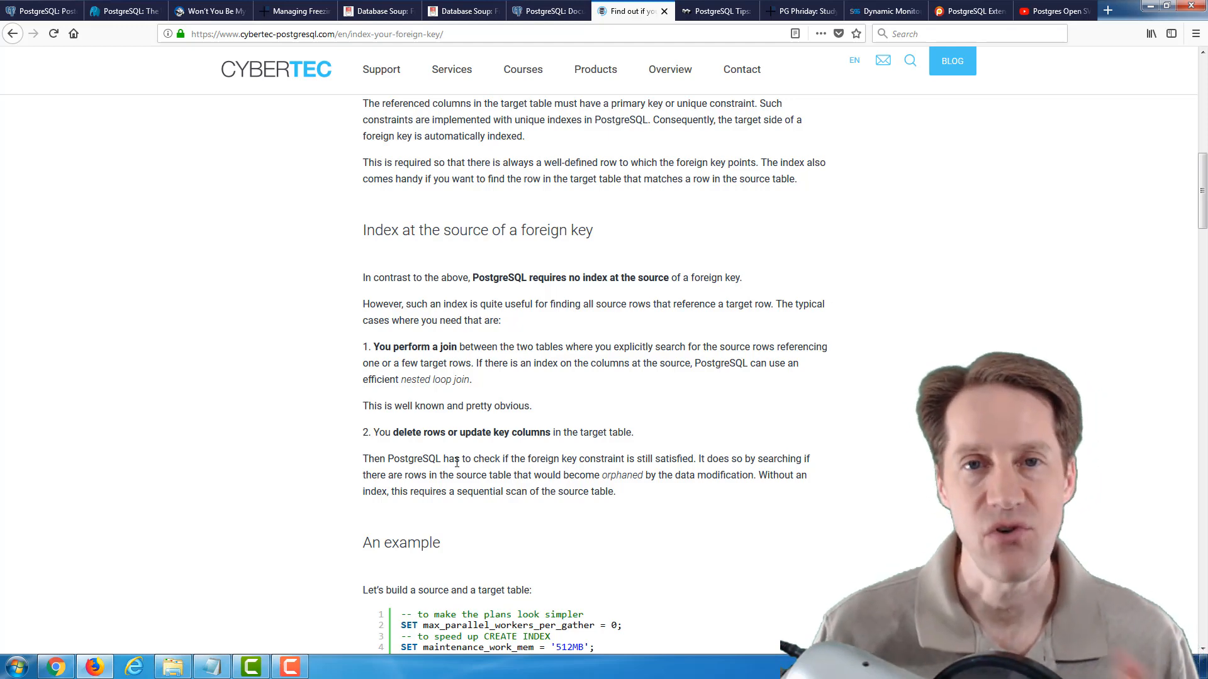
{"action": "left_click", "coordinate": [715, 10]}
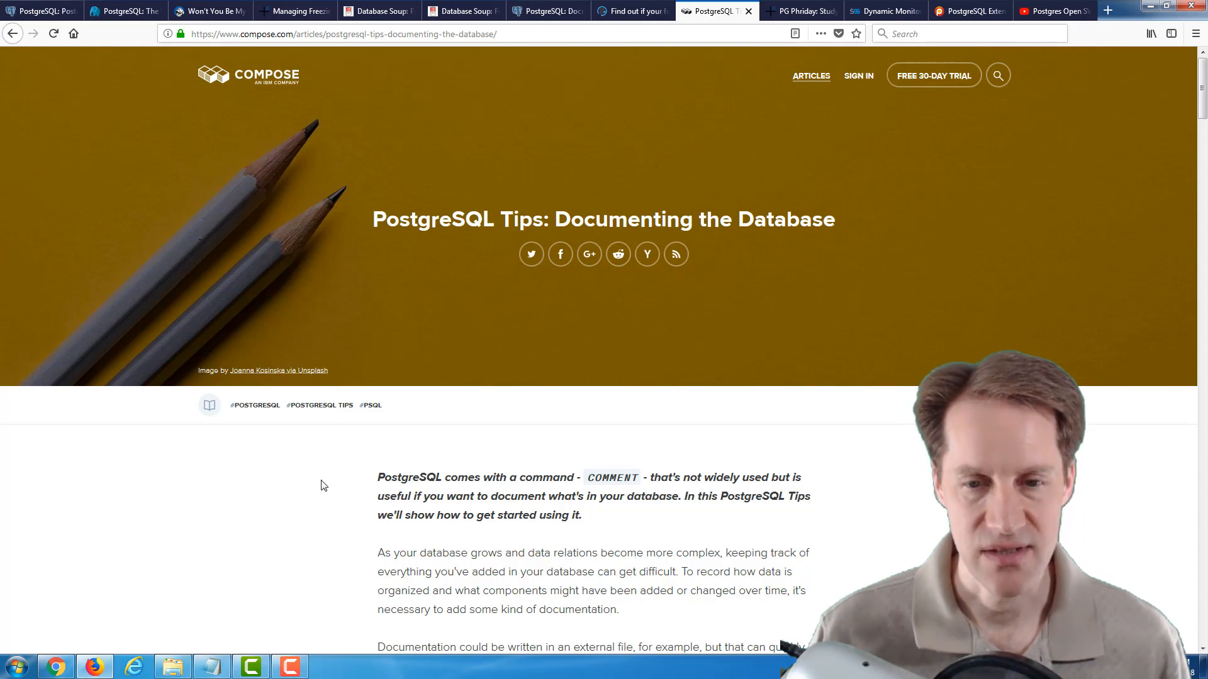
Step: Read down to the 'Descriptions of Tables' COMMENT ON TABLE placenames example, then move to the PG Phriday article
{"action": "scroll", "scroll_direction": "down", "scroll_amount": 3}
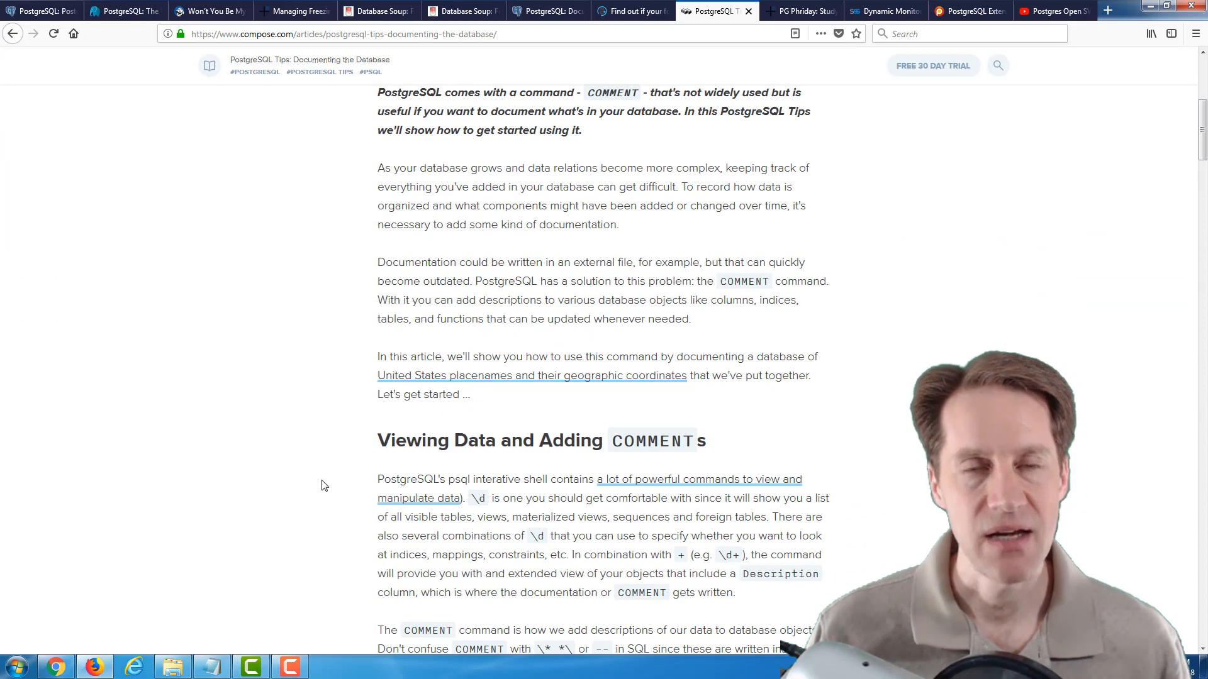
{"action": "scroll", "scroll_direction": "down", "scroll_amount": 3}
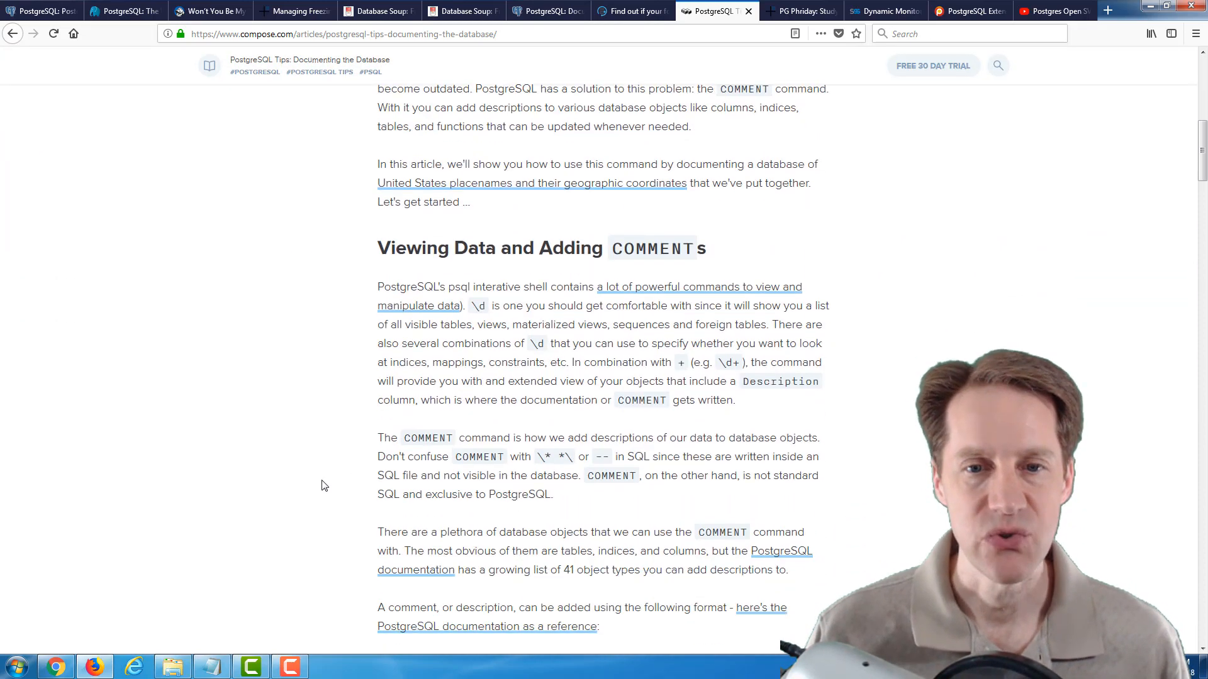
{"action": "scroll", "scroll_direction": "down", "scroll_amount": 3}
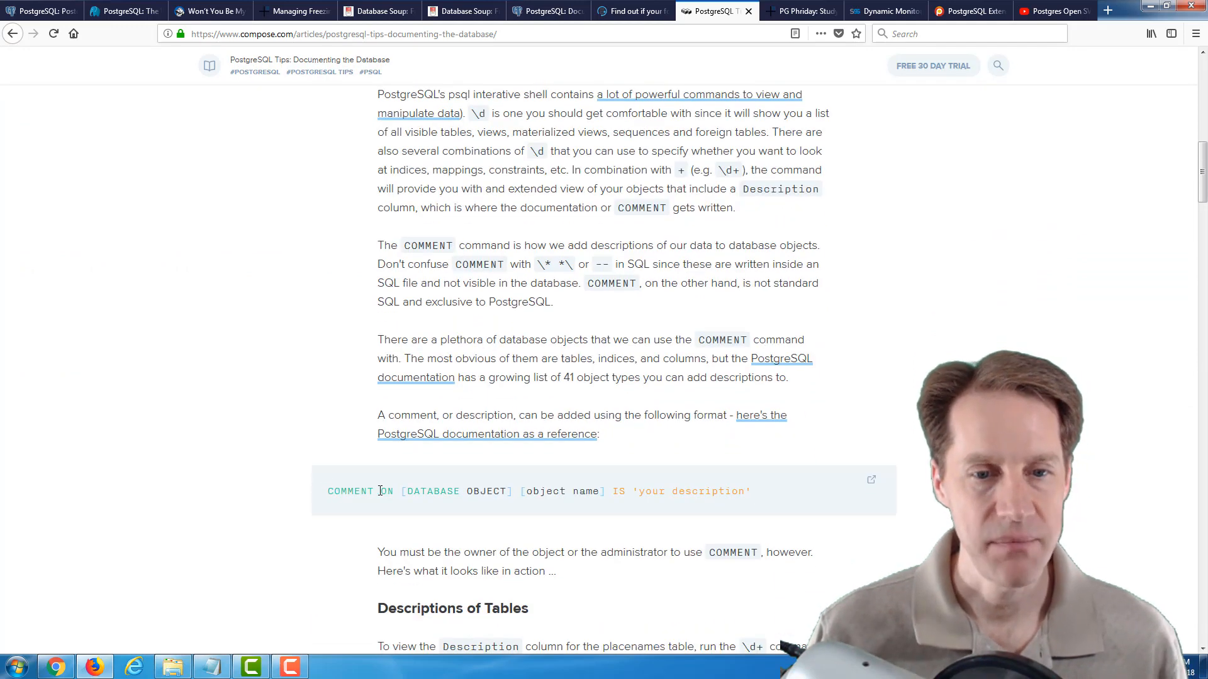
{"action": "mouse_move", "coordinate": [539, 491]}
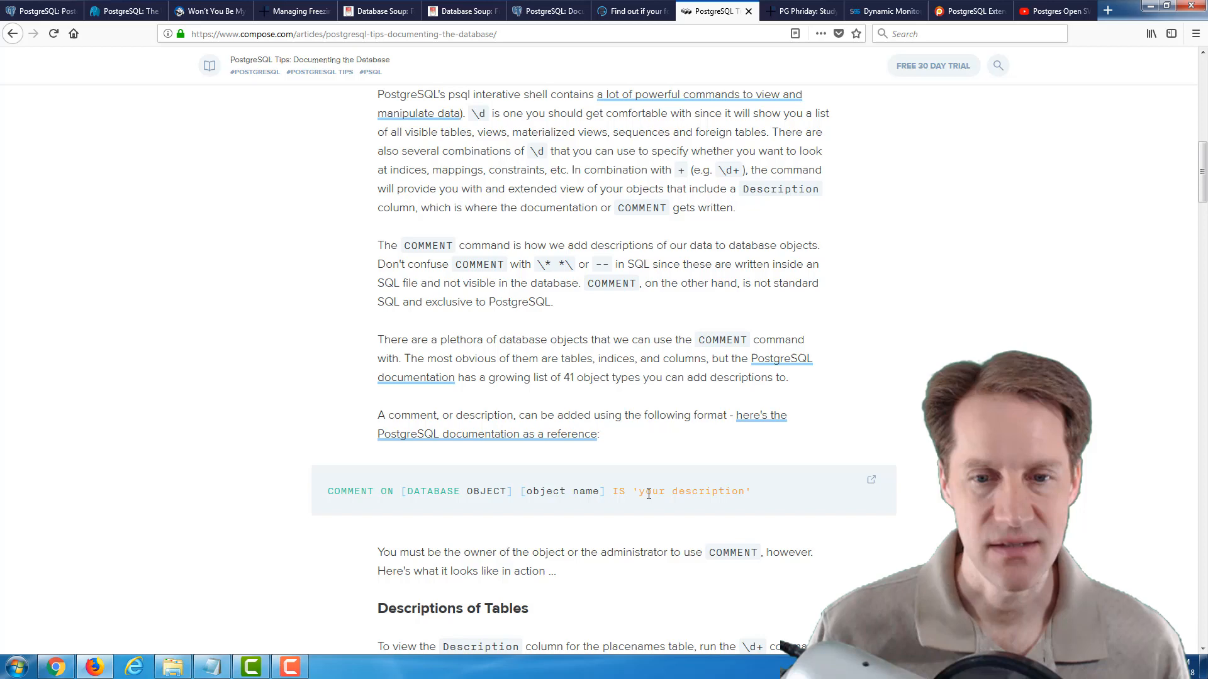
{"action": "scroll", "scroll_direction": "down", "scroll_amount": 3}
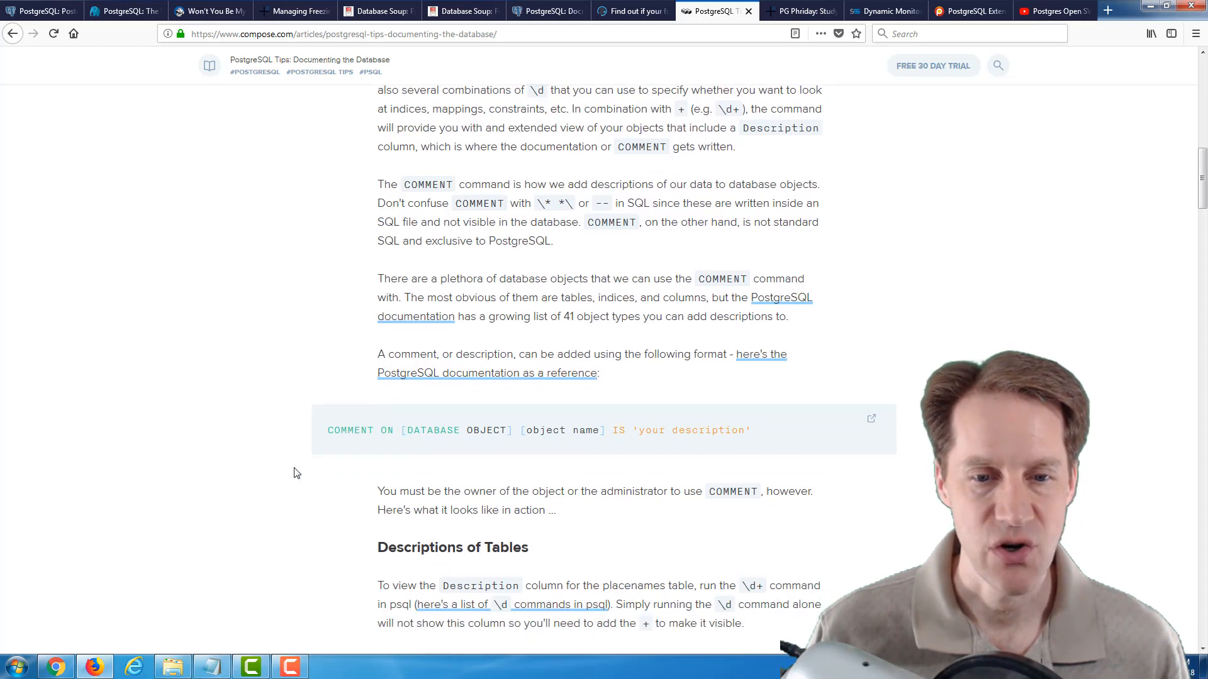
{"action": "scroll", "scroll_direction": "down", "scroll_amount": 3}
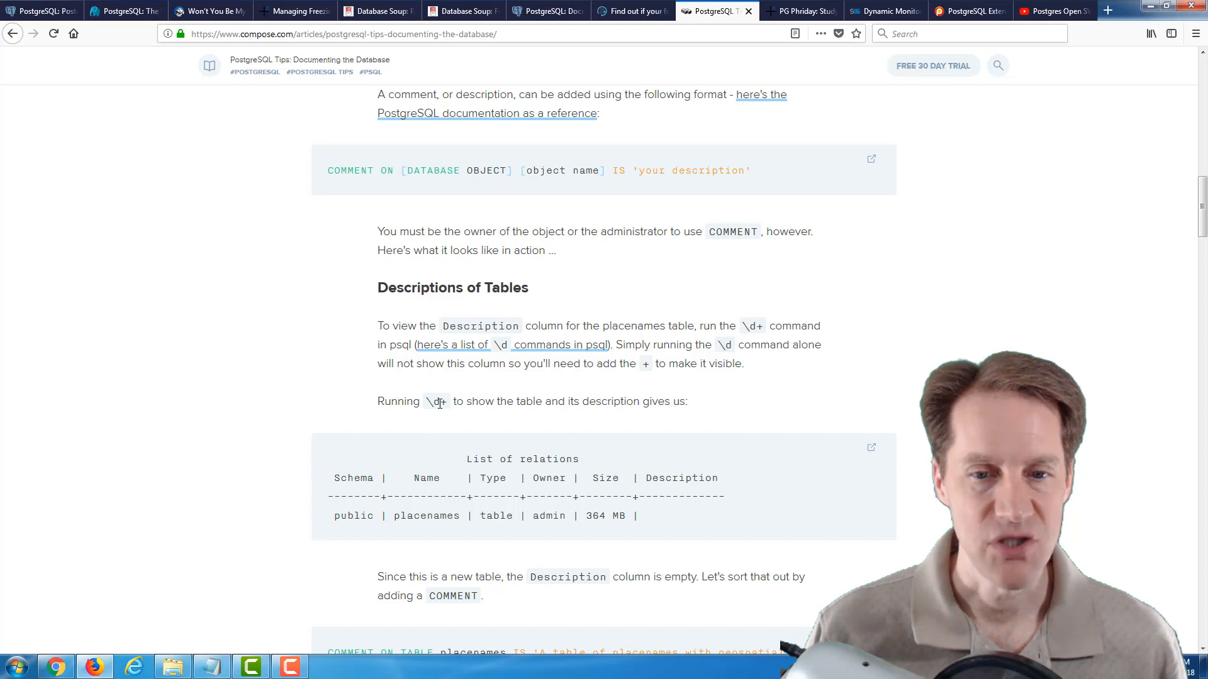
{"action": "scroll", "scroll_direction": "down", "scroll_amount": 3}
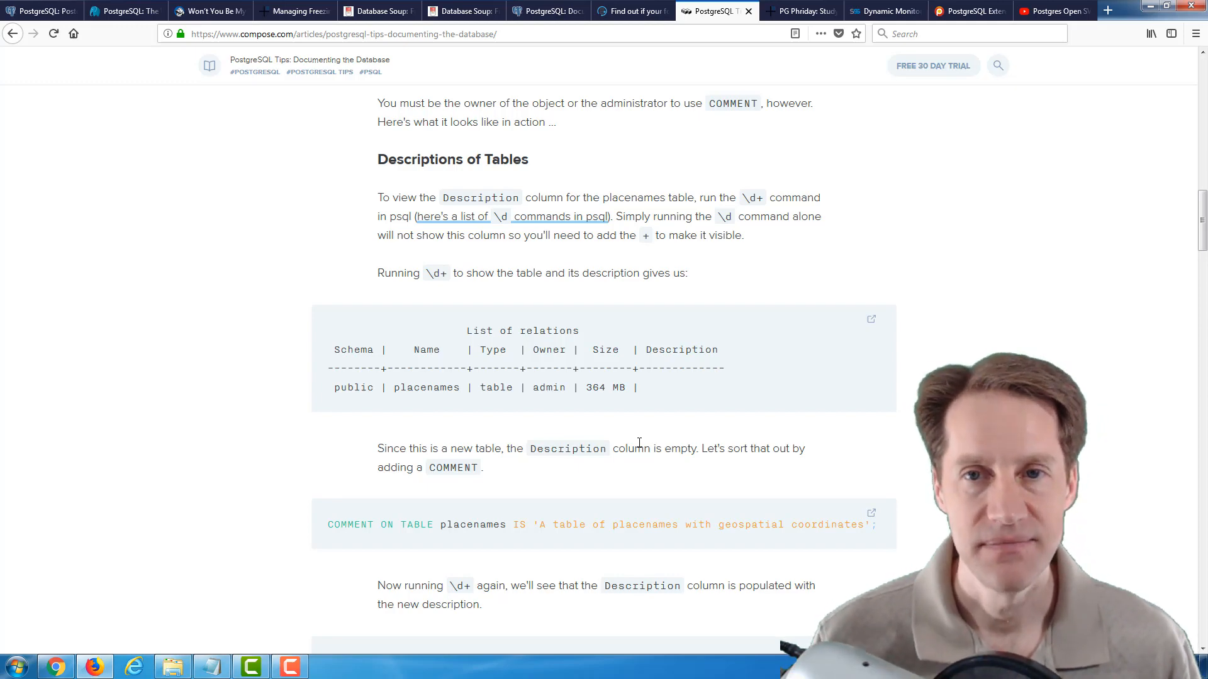
{"action": "left_click", "coordinate": [801, 11]}
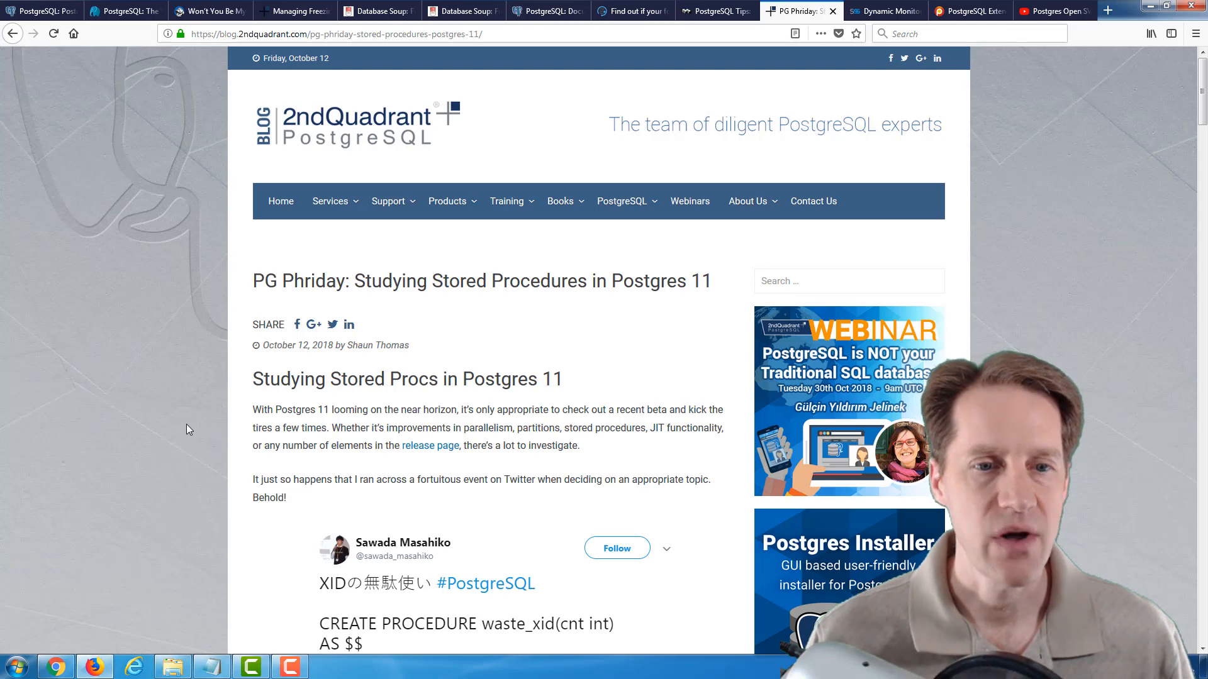
Step: Read into the stored procedures article, briefly revisiting the Managing Freezing article before returning
{"action": "scroll", "scroll_direction": "down", "scroll_amount": 3}
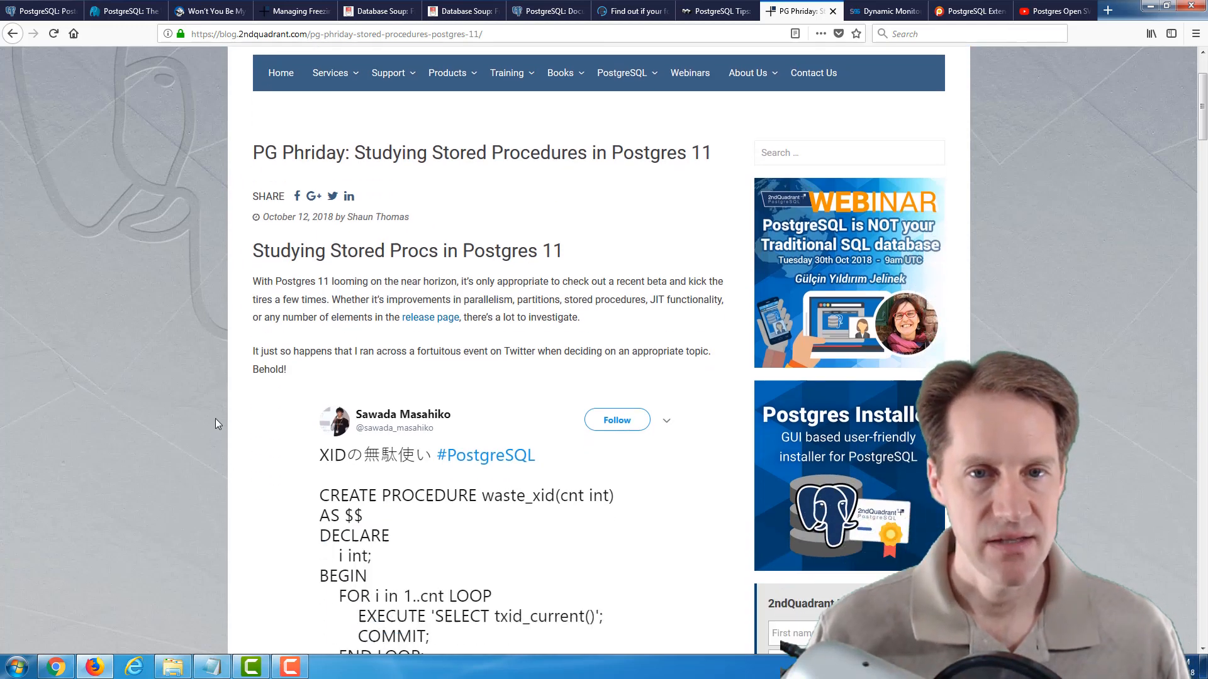
{"action": "scroll", "scroll_direction": "down", "scroll_amount": 3}
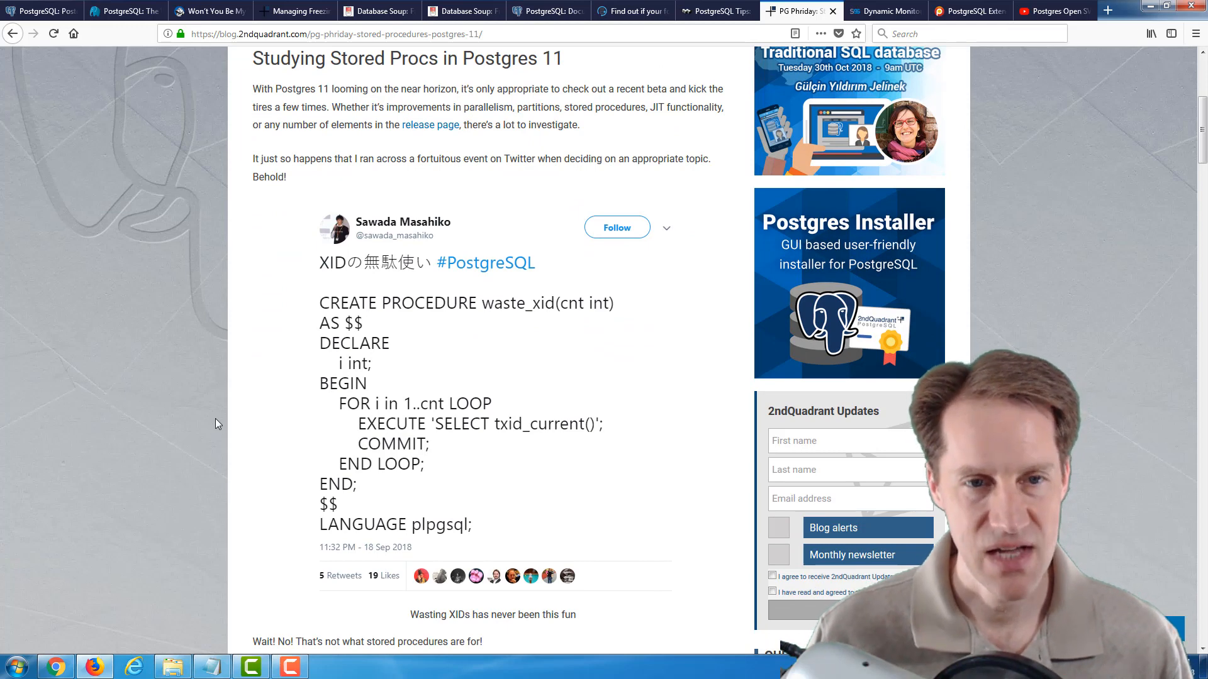
{"action": "scroll", "scroll_direction": "down", "scroll_amount": 3}
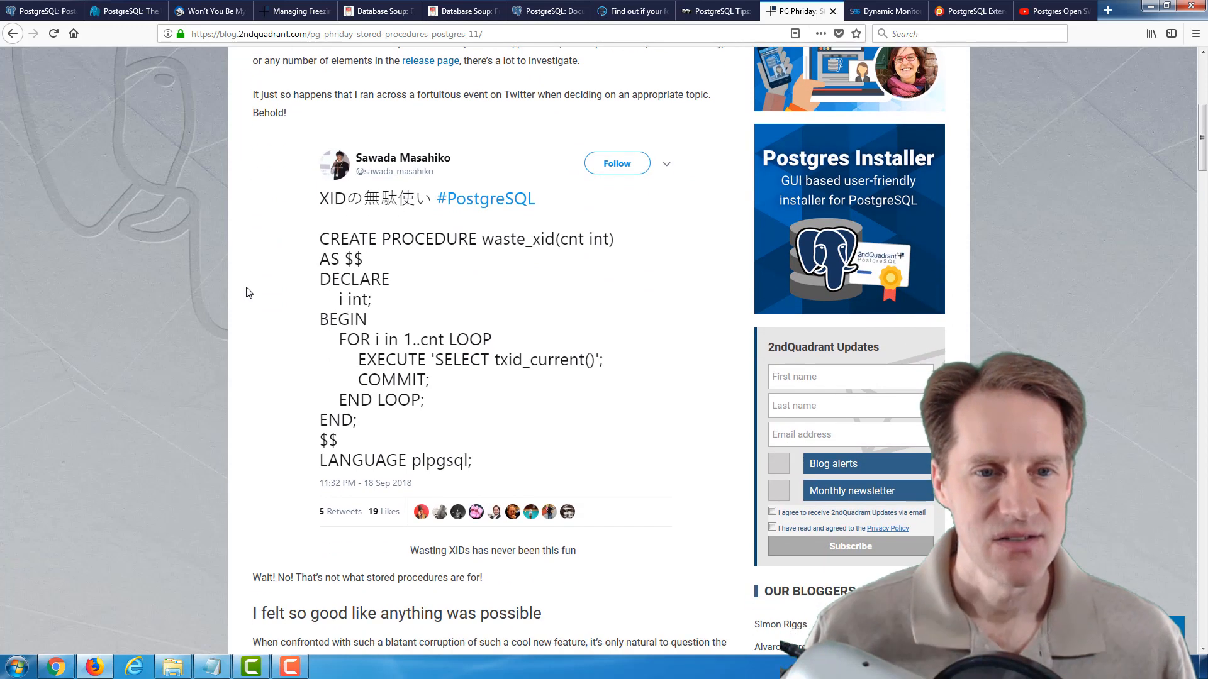
{"action": "mouse_move", "coordinate": [536, 351]}
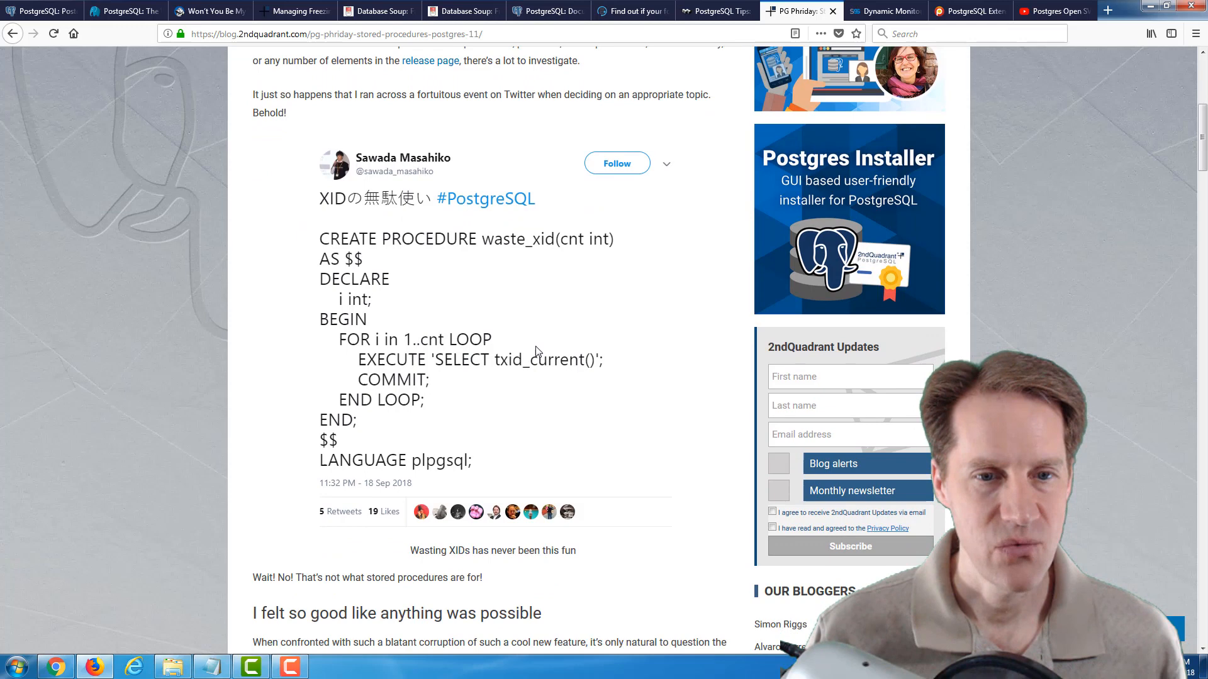
{"action": "mouse_move", "coordinate": [516, 241]}
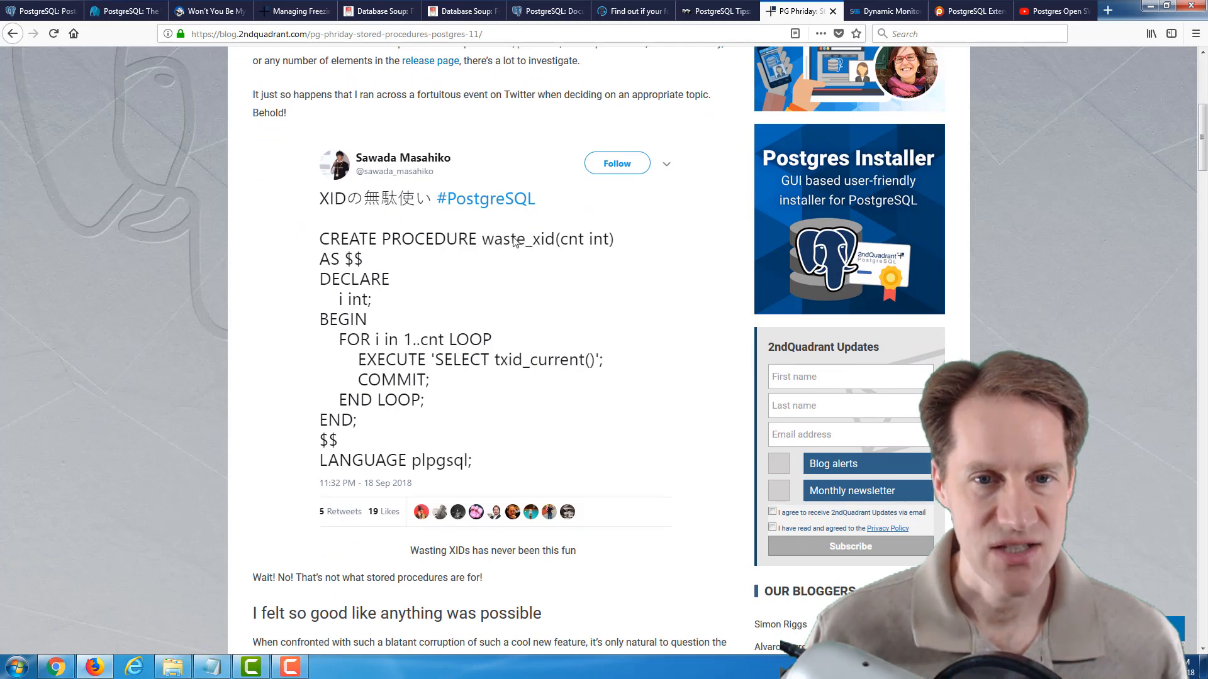
{"action": "mouse_move", "coordinate": [446, 381]}
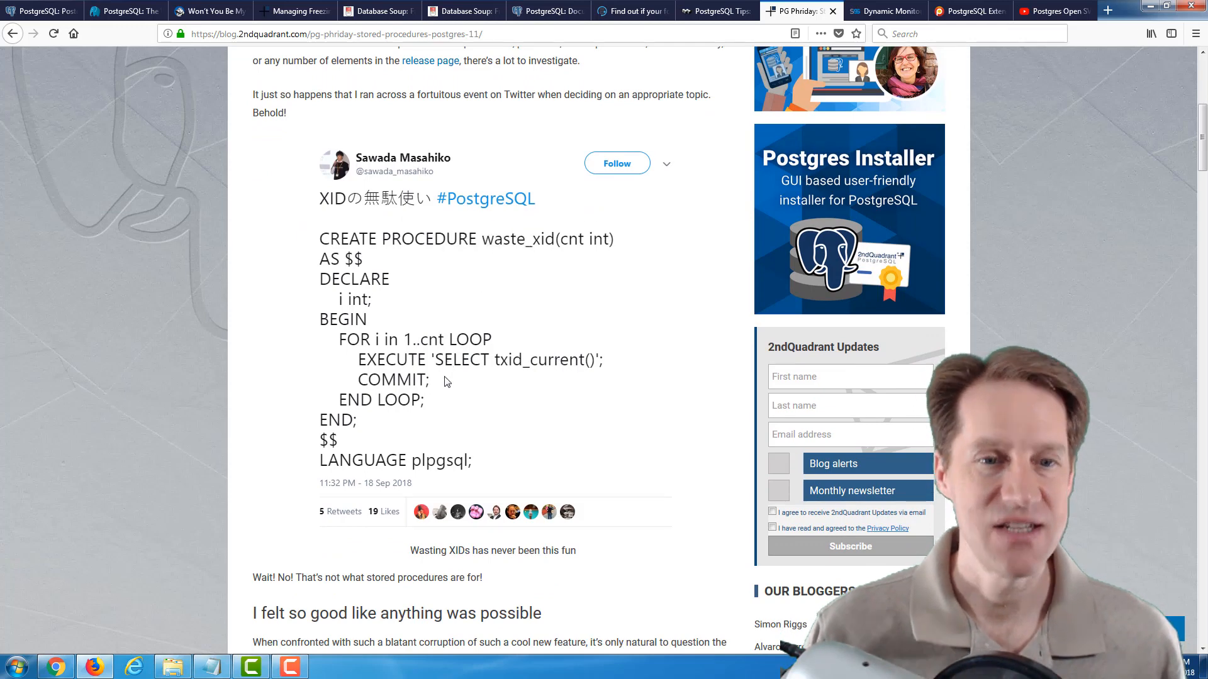
{"action": "mouse_move", "coordinate": [494, 389]}
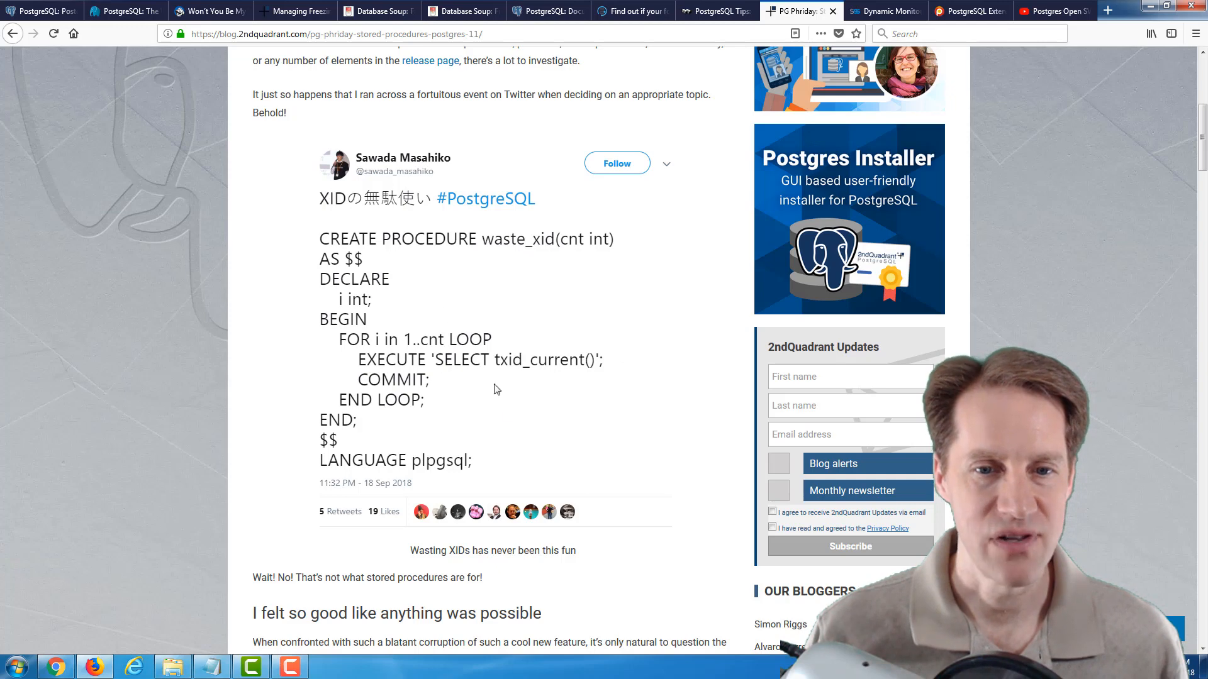
{"action": "mouse_move", "coordinate": [242, 414]}
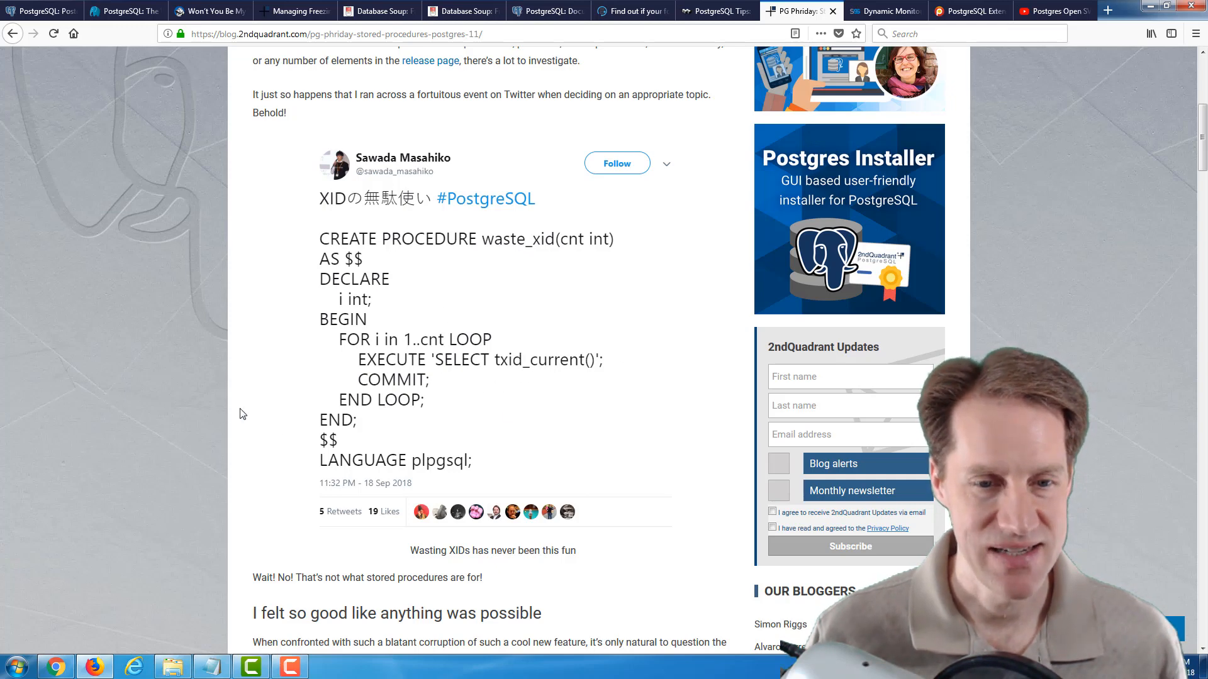
{"action": "scroll", "scroll_direction": "down", "scroll_amount": 3}
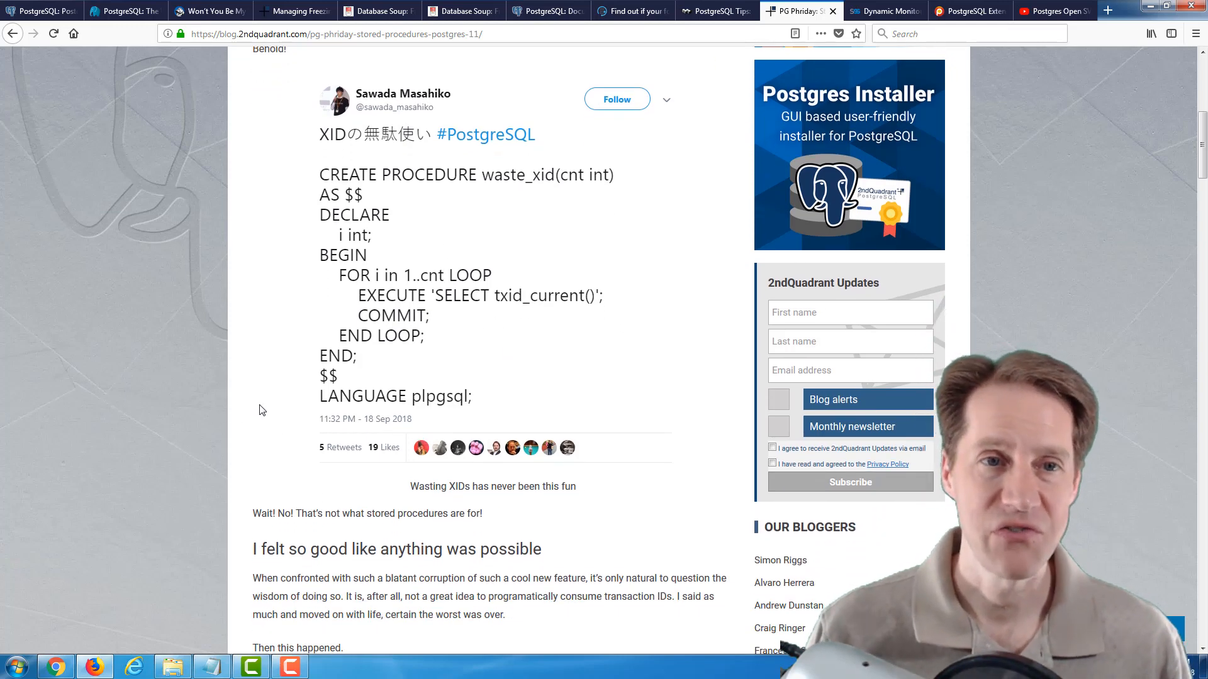
{"action": "left_click", "coordinate": [293, 10]}
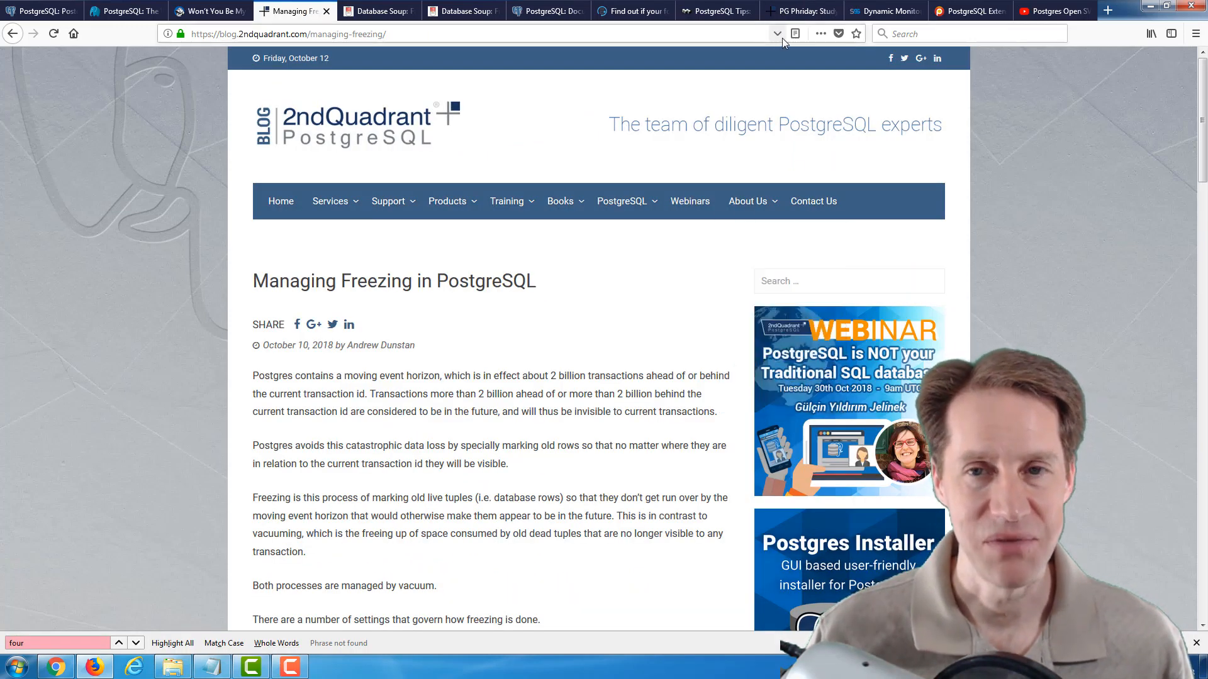
{"action": "left_click", "coordinate": [801, 10]}
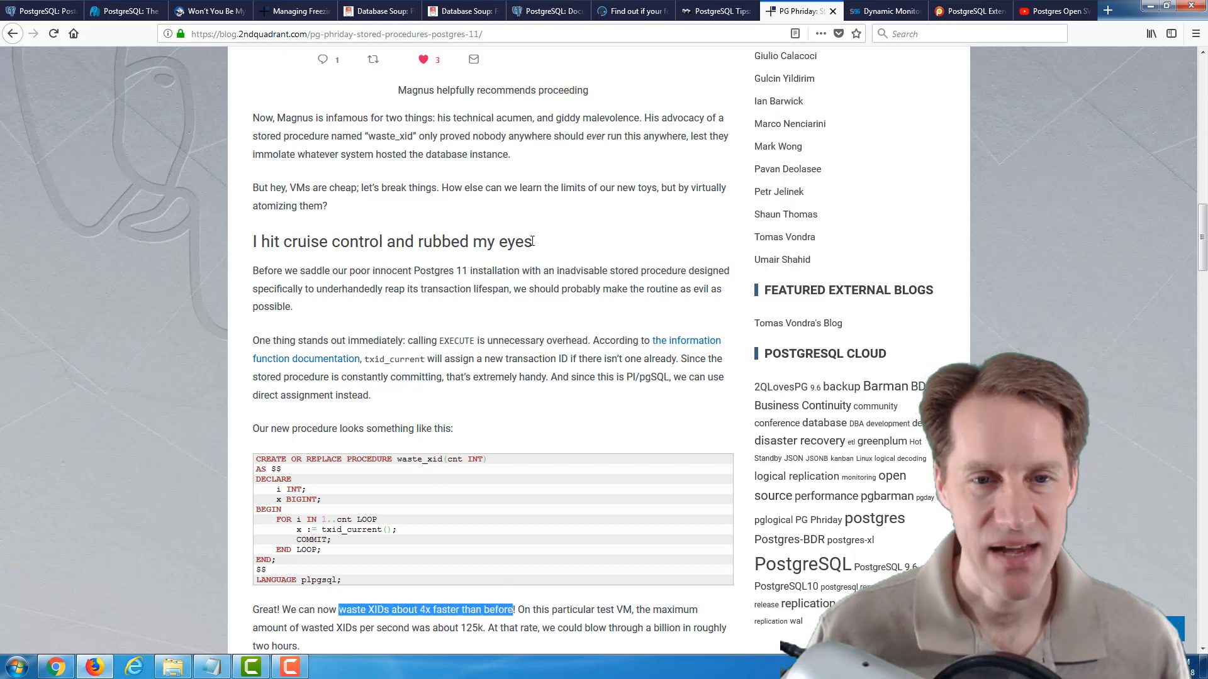
{"action": "scroll", "scroll_direction": "up", "scroll_amount": 3}
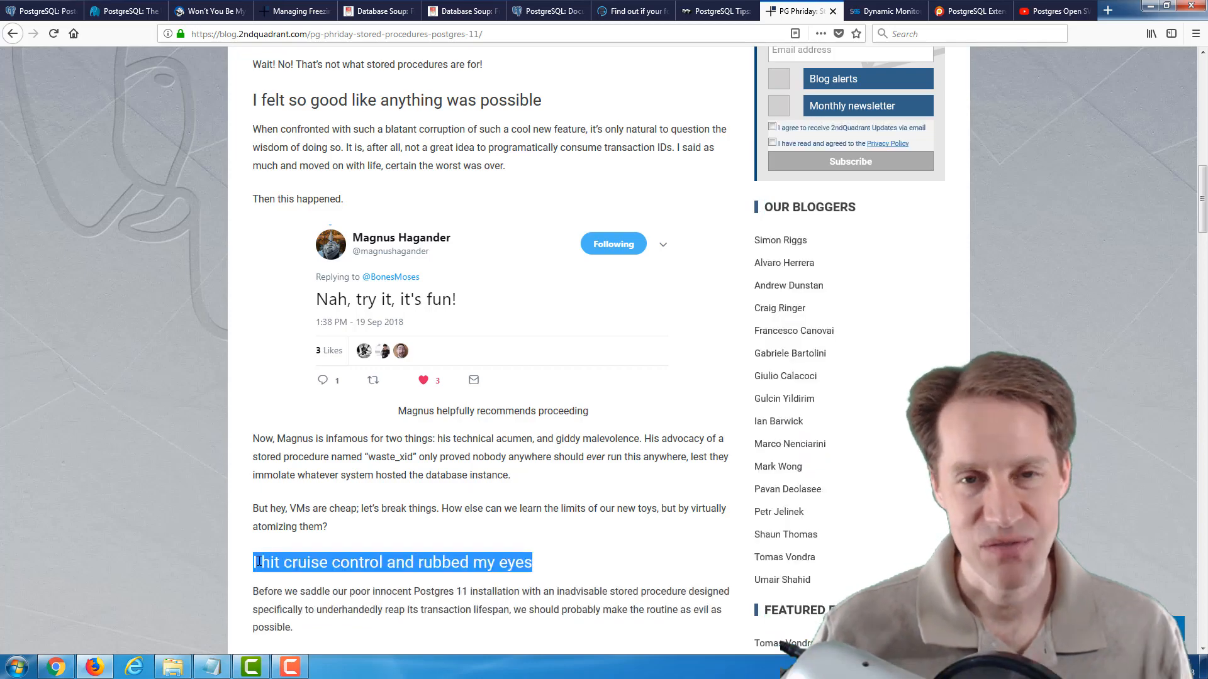
{"action": "mouse_move", "coordinate": [435, 583]}
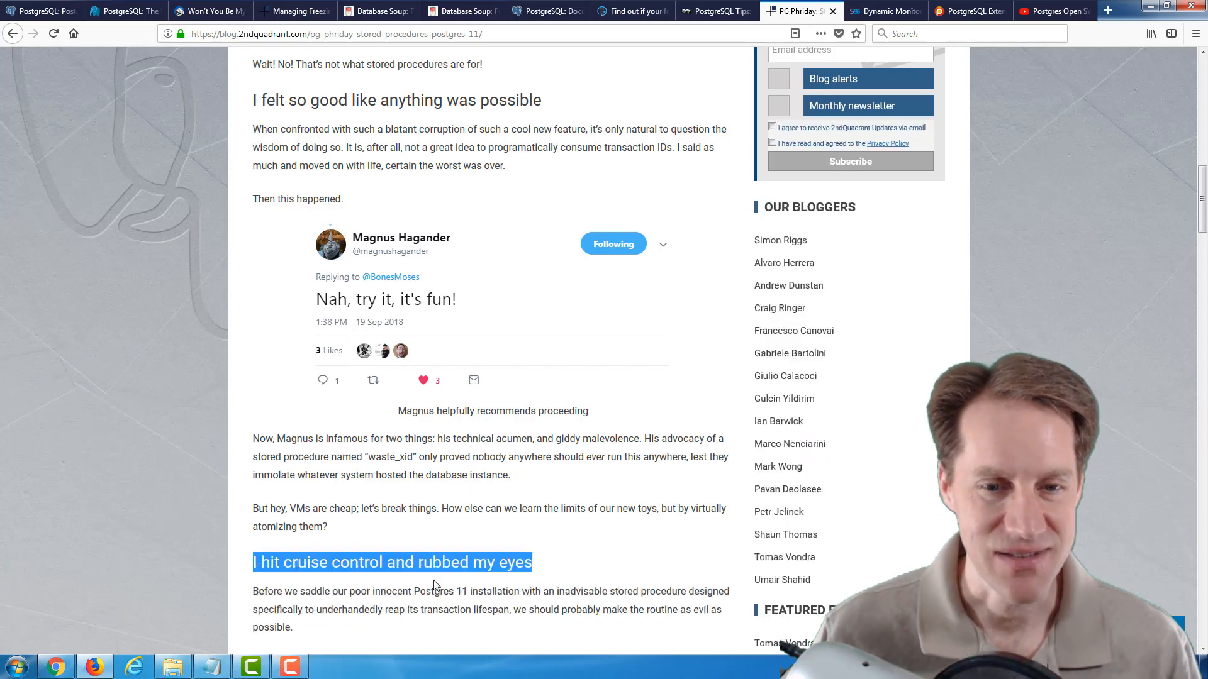
Step: Highlight pg_sleep and read on to 'There's something good waitin' down this road', then move to the pg_top article
{"action": "scroll", "scroll_direction": "down", "scroll_amount": 3}
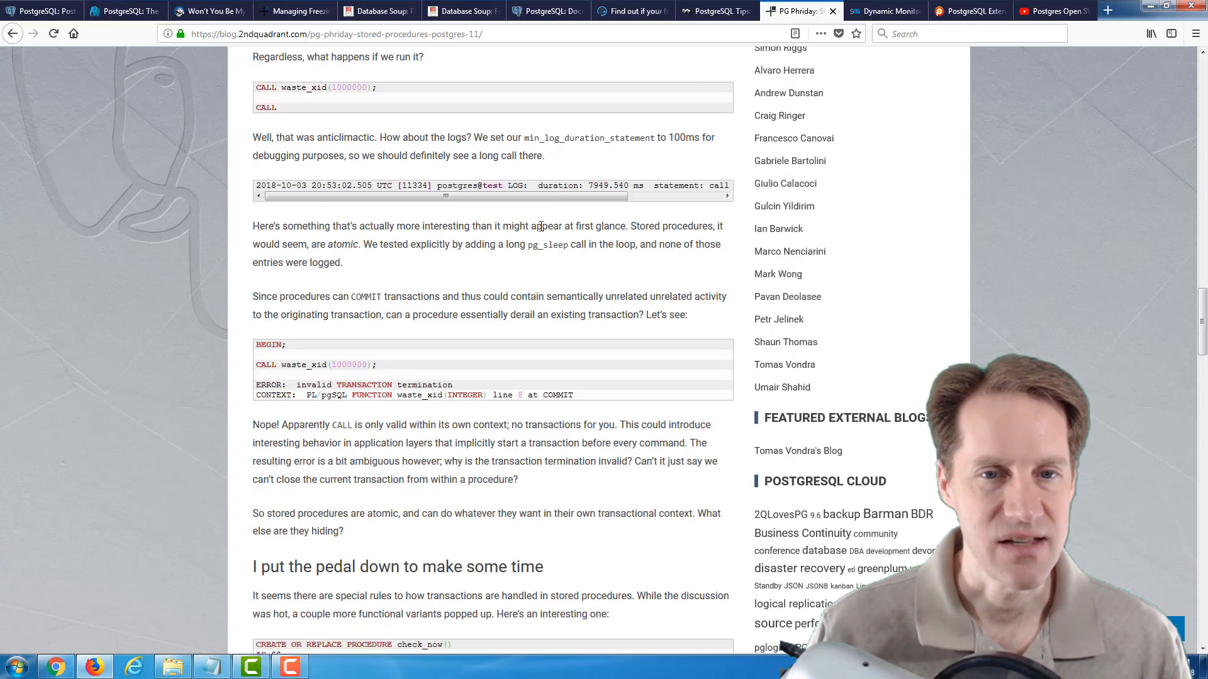
{"action": "double_click", "coordinate": [548, 245]}
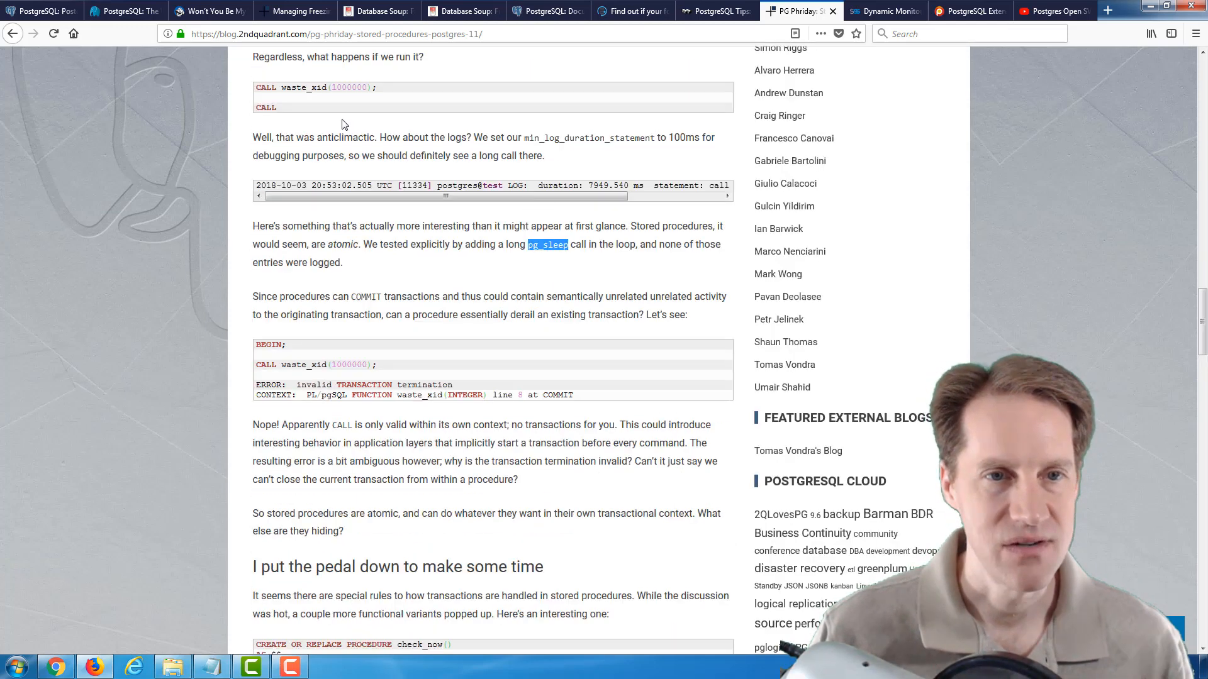
{"action": "scroll", "scroll_direction": "down", "scroll_amount": 3}
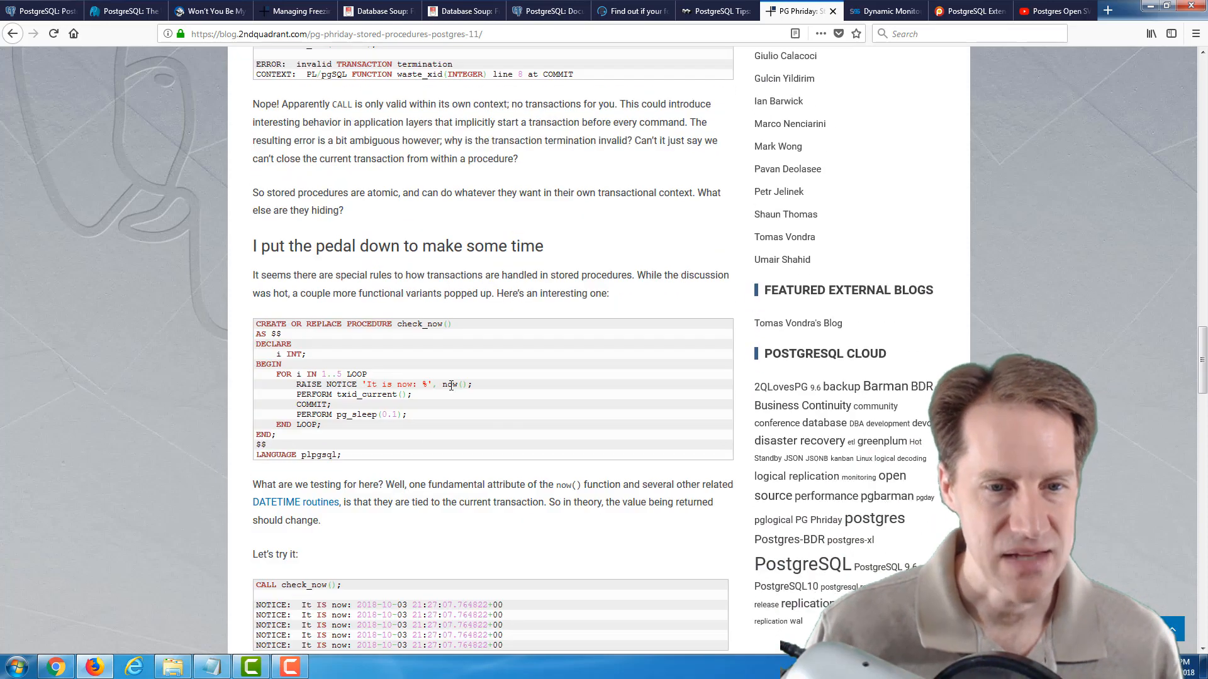
{"action": "scroll", "scroll_direction": "down", "scroll_amount": 3}
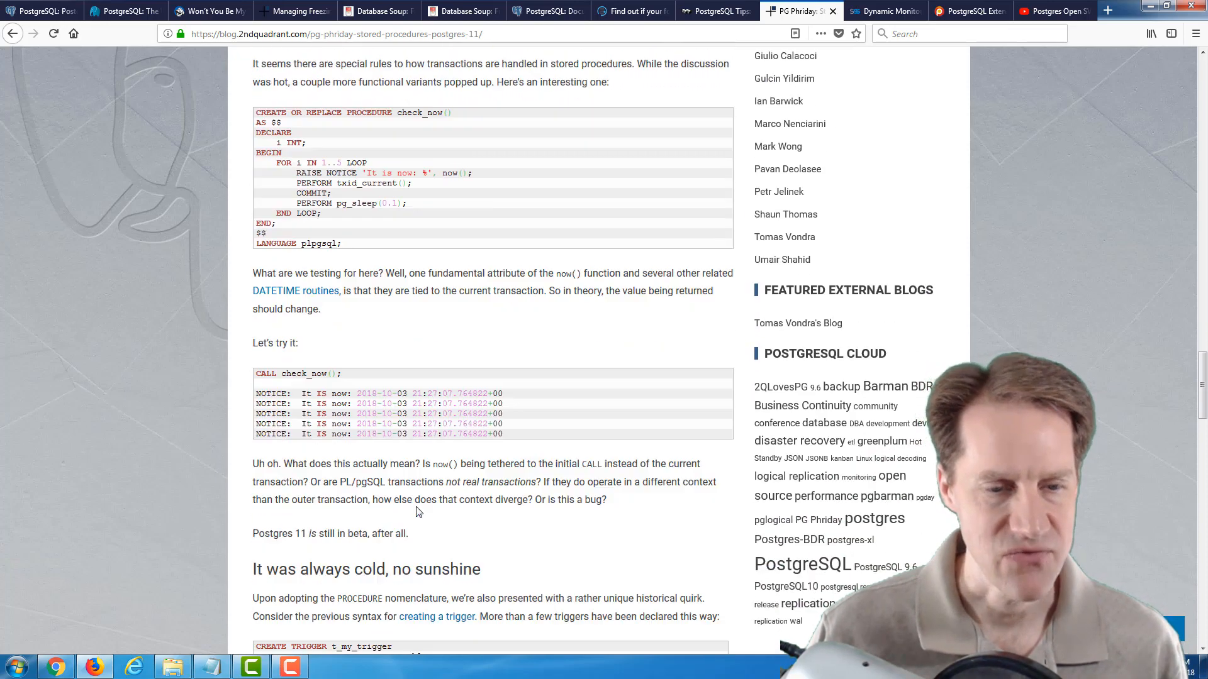
{"action": "scroll", "scroll_direction": "down", "scroll_amount": 3}
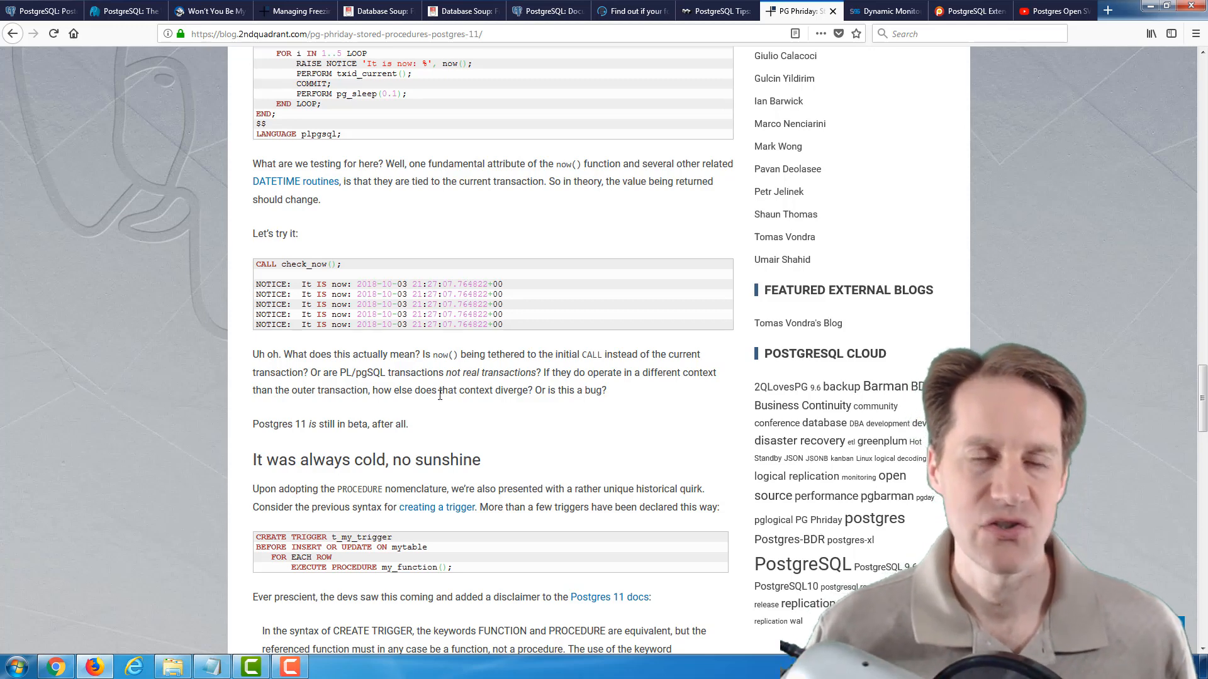
{"action": "scroll", "scroll_direction": "down", "scroll_amount": 3}
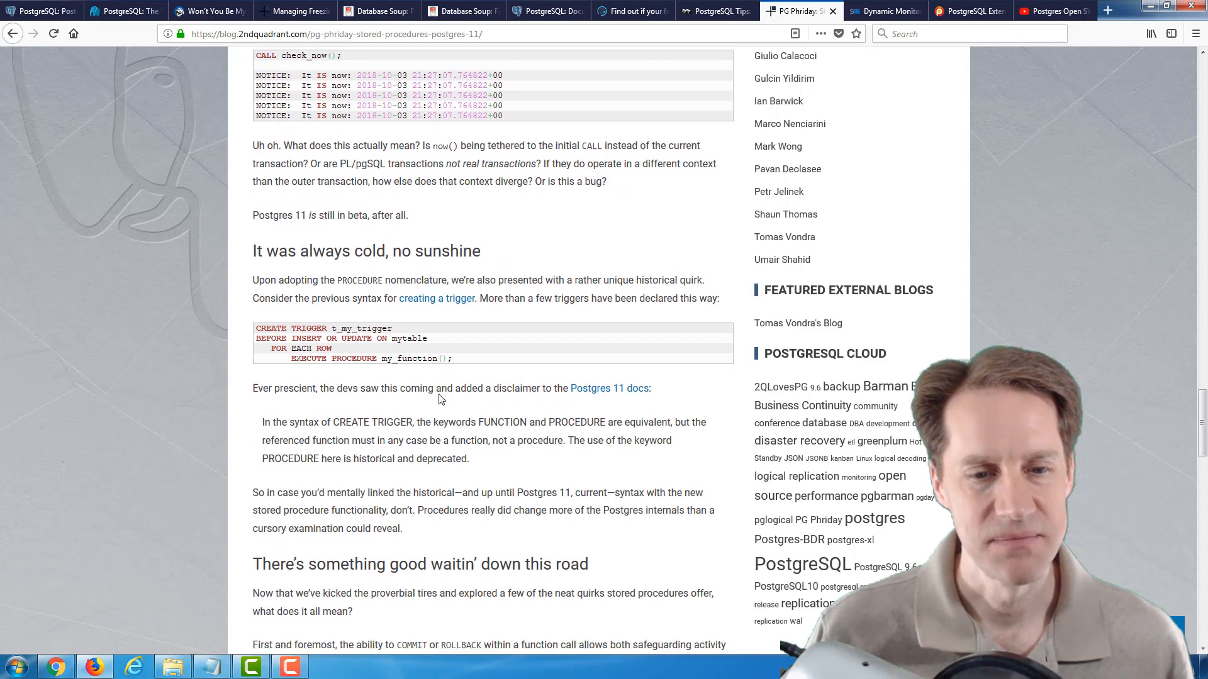
{"action": "scroll", "scroll_direction": "down", "scroll_amount": 3}
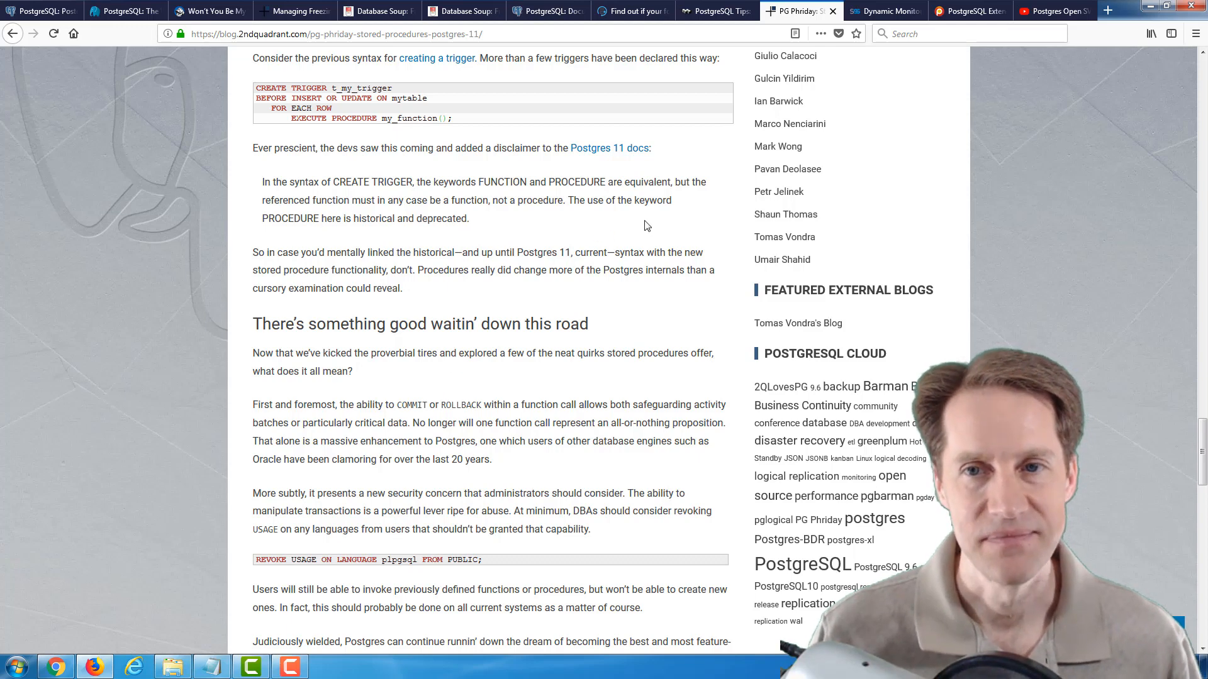
{"action": "left_click", "coordinate": [885, 11]}
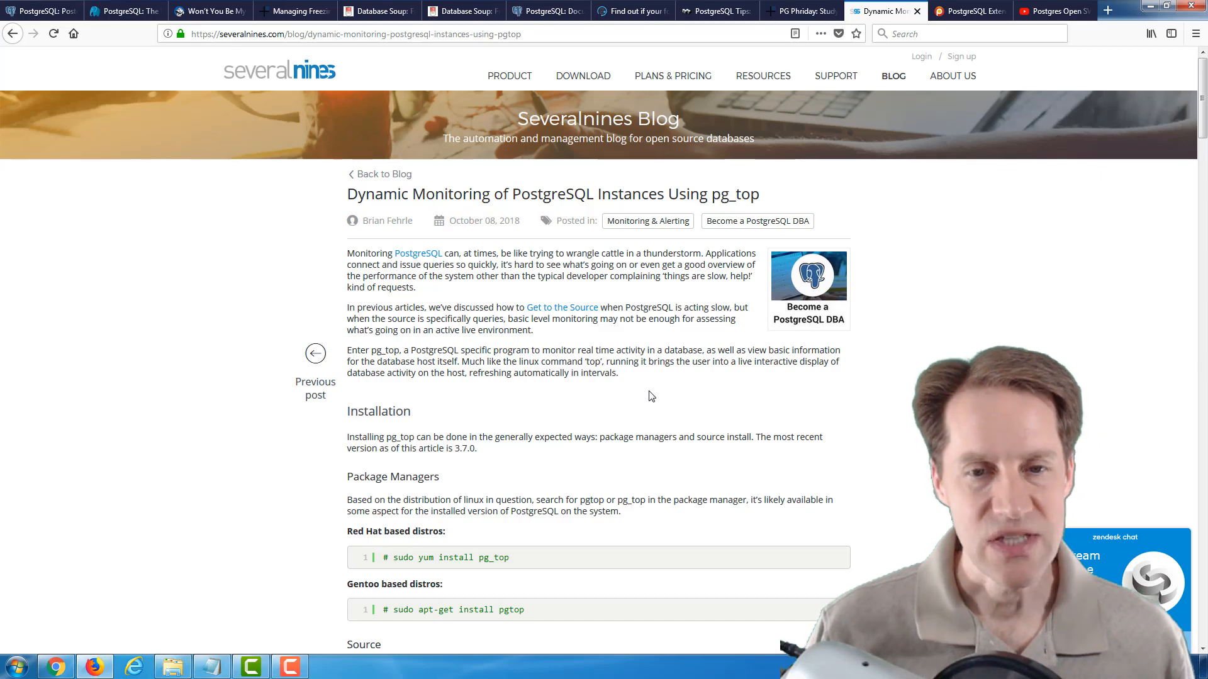
Step: Read the pg_top article through installation and running commands to the 'What's on the screen' sample output
{"action": "scroll", "scroll_direction": "down", "scroll_amount": 3}
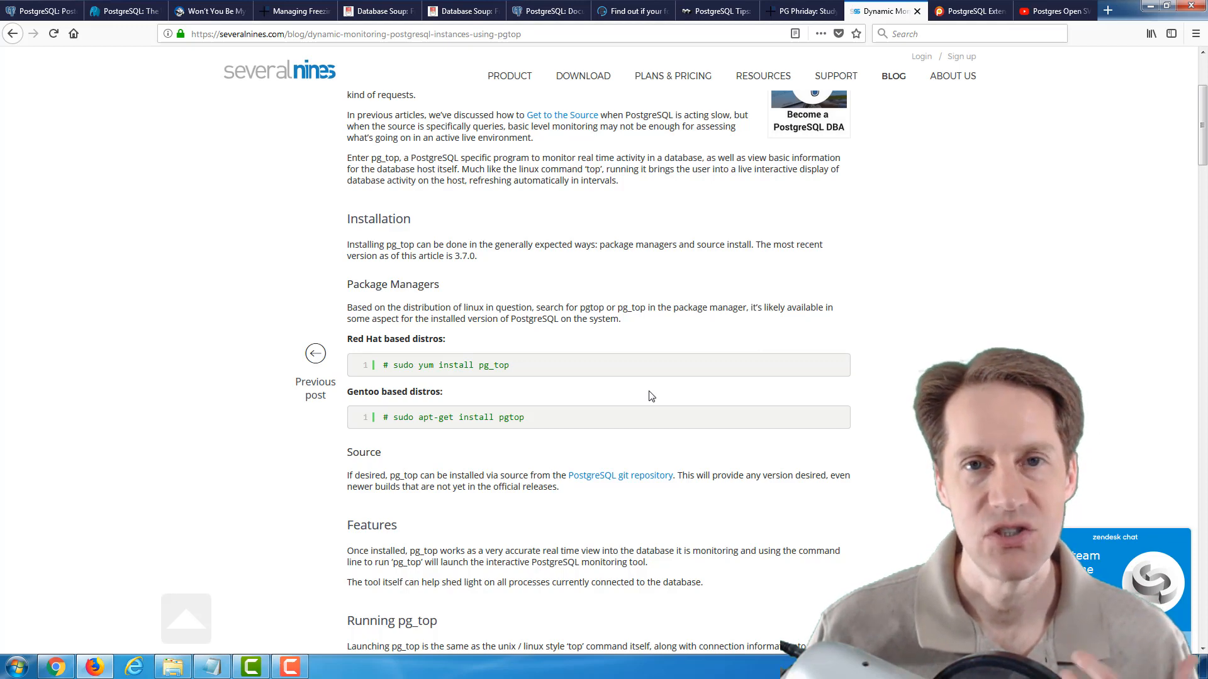
{"action": "scroll", "scroll_direction": "down", "scroll_amount": 3}
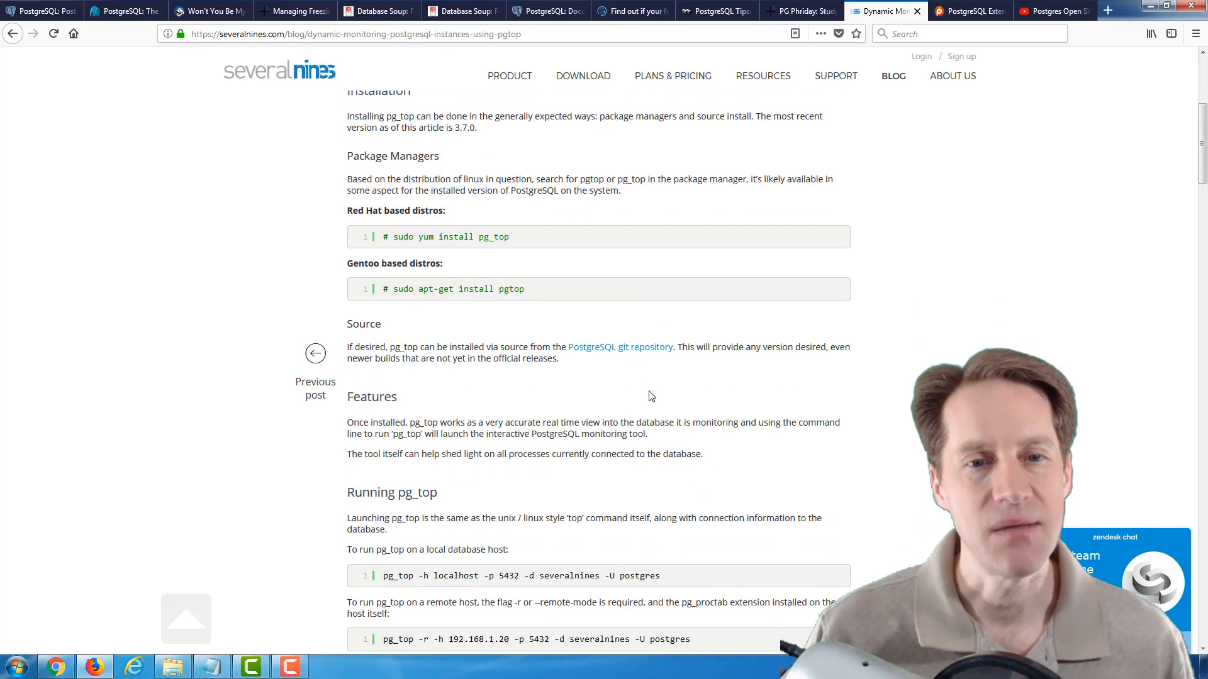
{"action": "scroll", "scroll_direction": "down", "scroll_amount": 3}
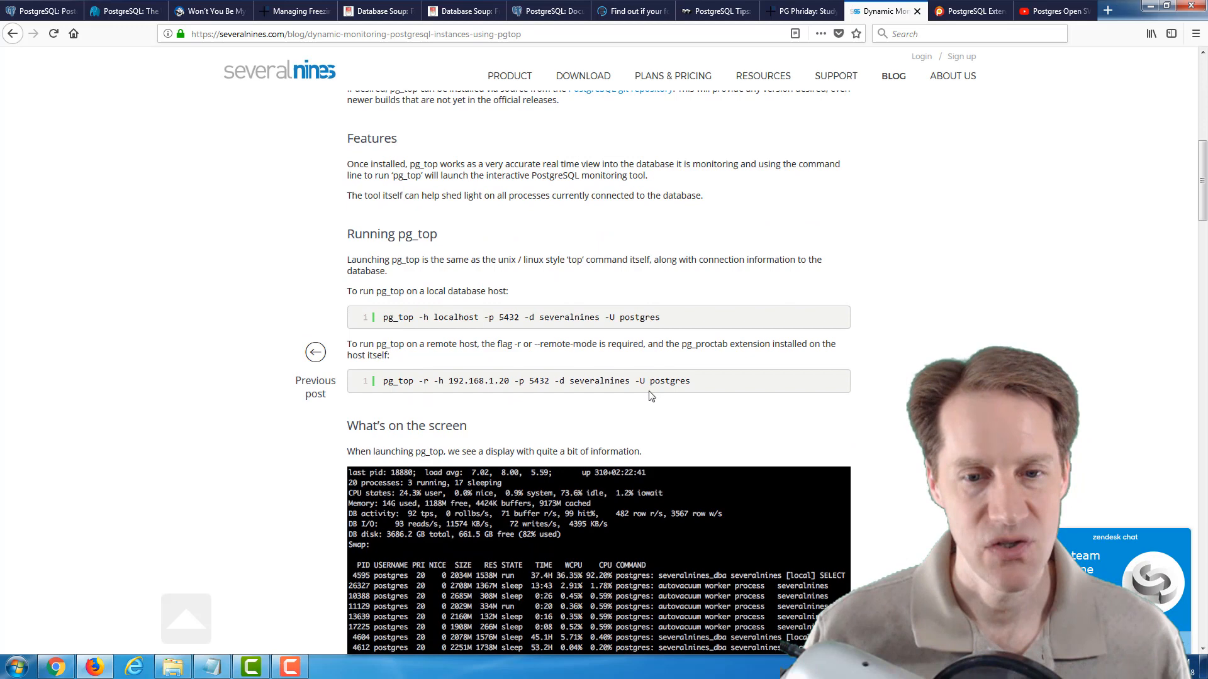
{"action": "scroll", "scroll_direction": "down", "scroll_amount": 3}
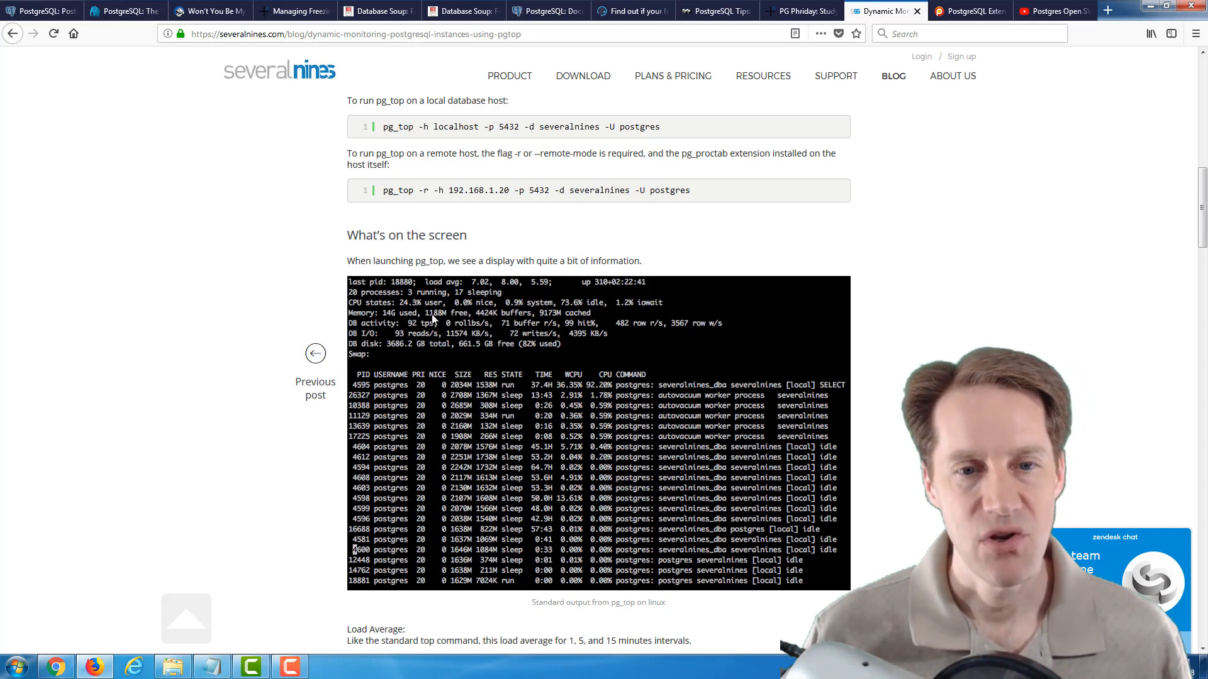
{"action": "mouse_move", "coordinate": [378, 337]}
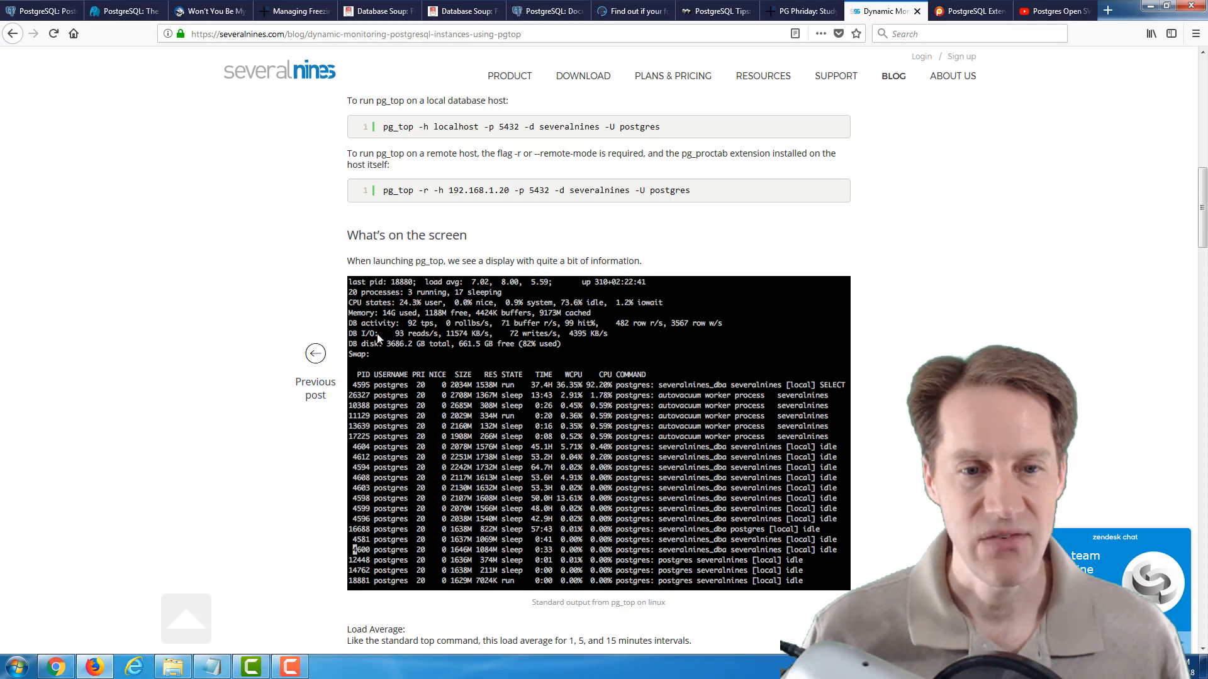
{"action": "mouse_move", "coordinate": [439, 344]}
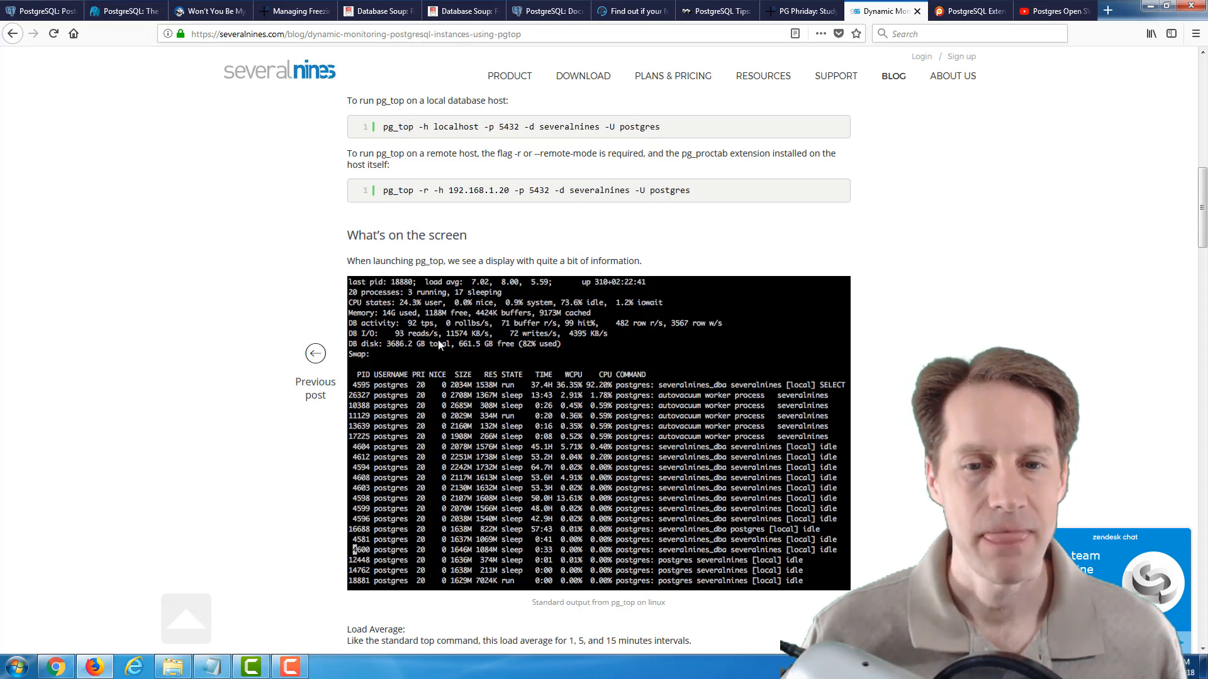
{"action": "mouse_move", "coordinate": [529, 464]}
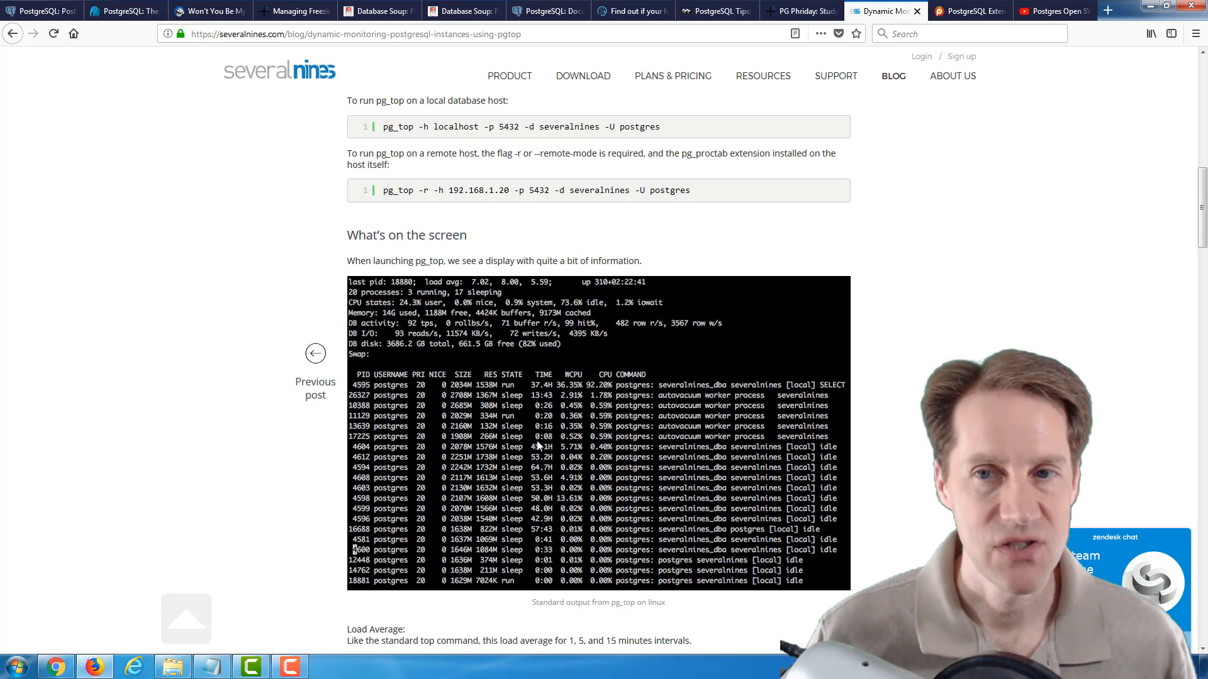
Step: Bring up the Percona extensions article and read its list down through pg_partman to wal2json
{"action": "left_click", "coordinate": [968, 11]}
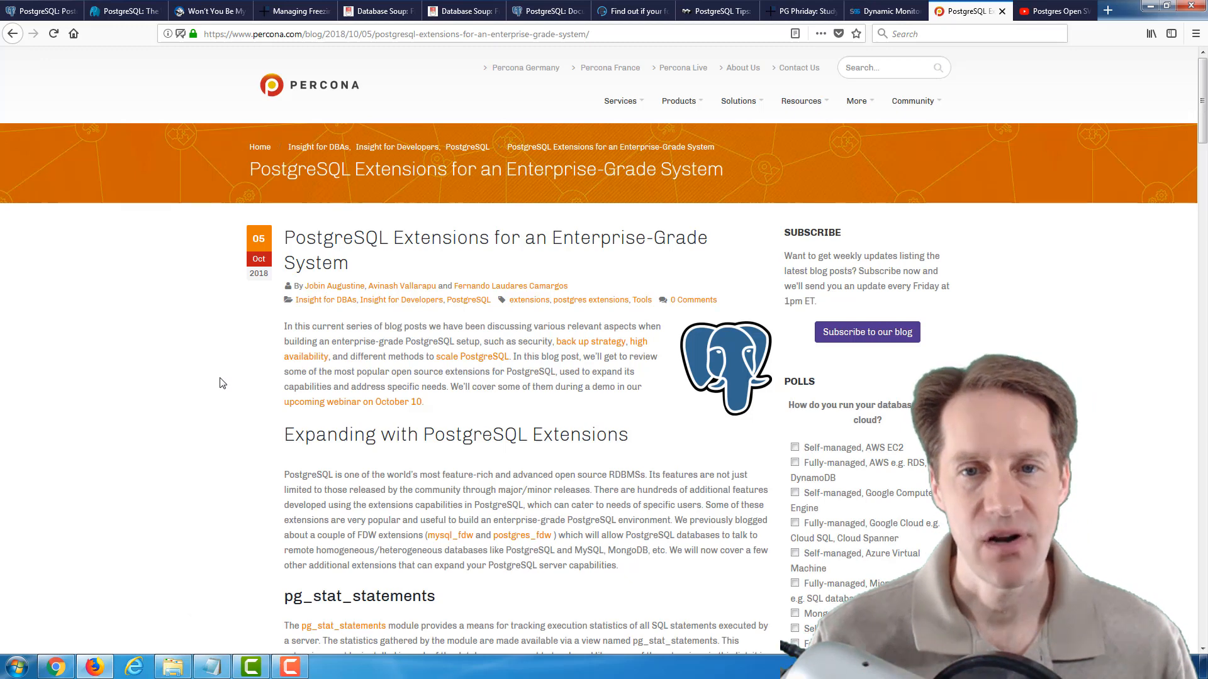
{"action": "mouse_move", "coordinate": [241, 372]}
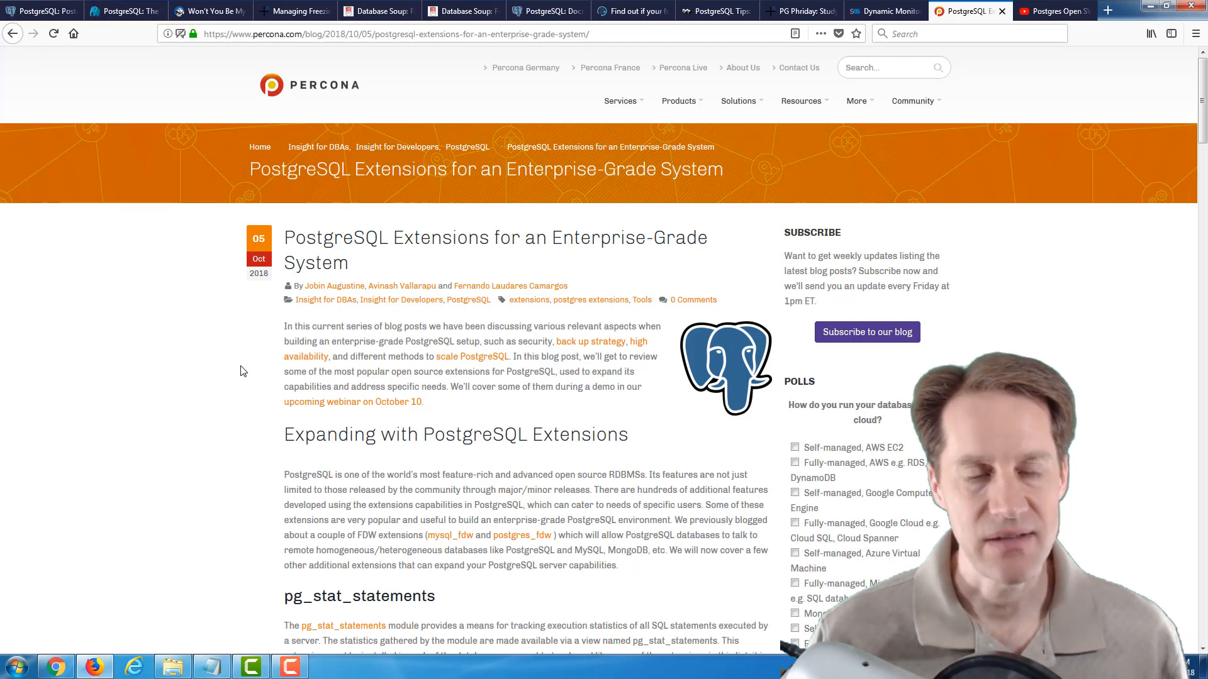
{"action": "scroll", "scroll_direction": "down", "scroll_amount": 3}
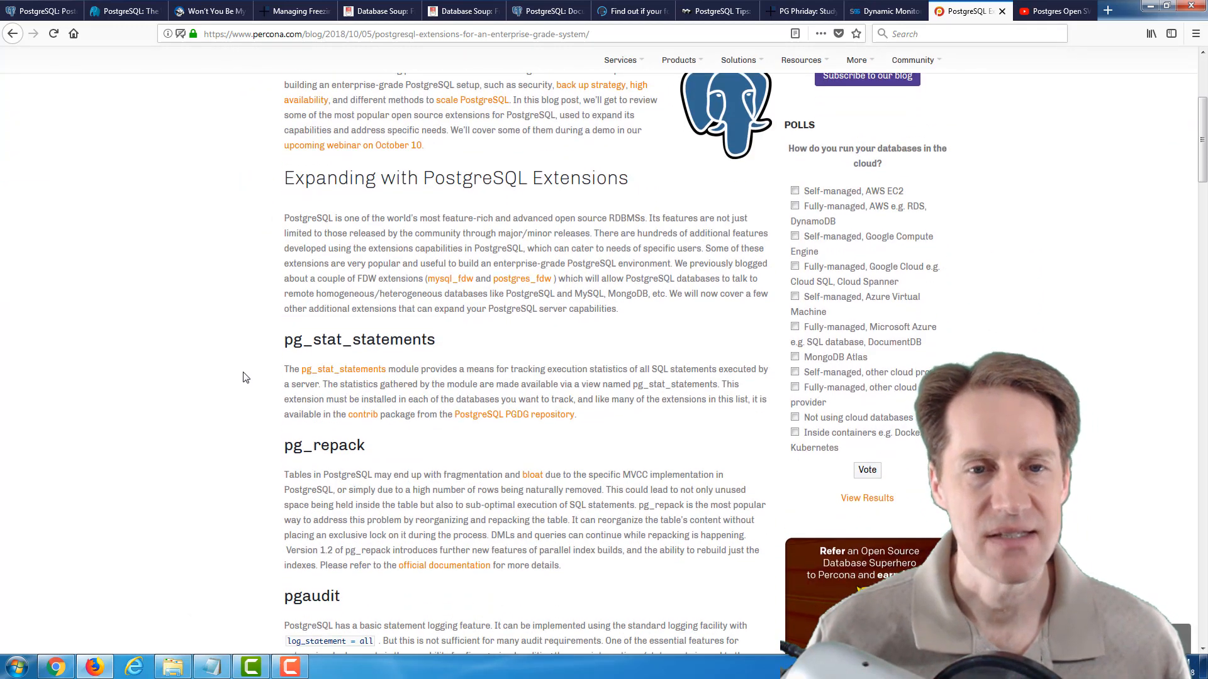
{"action": "mouse_move", "coordinate": [247, 374]}
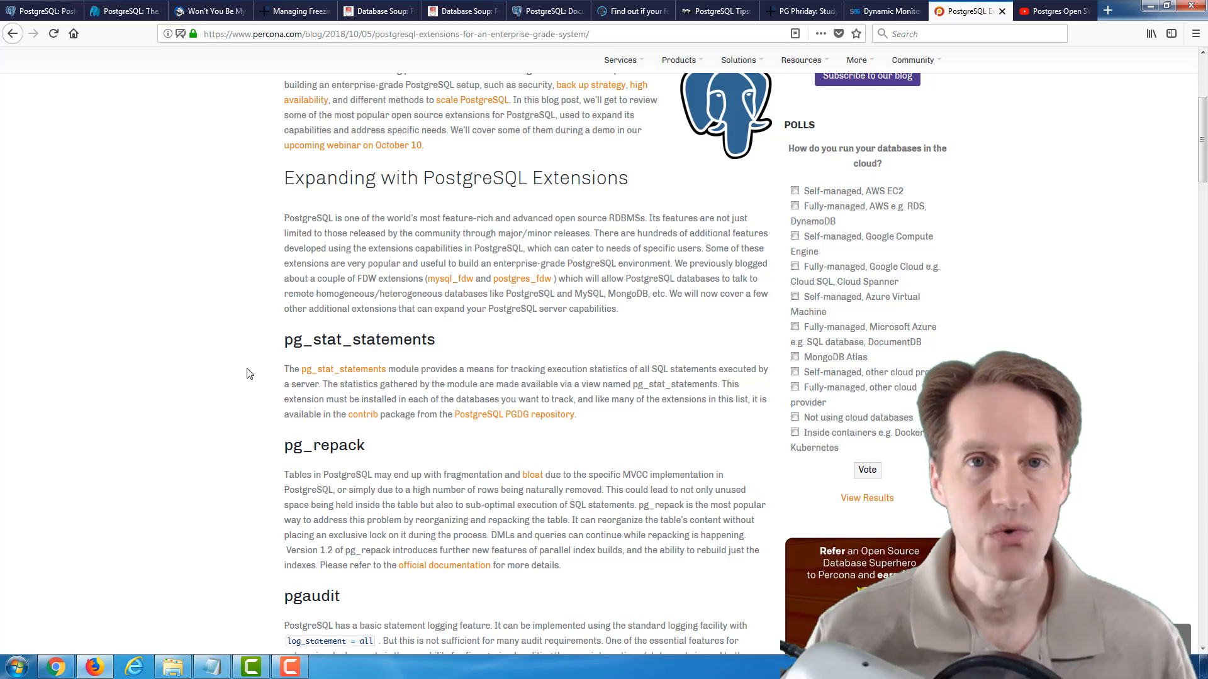
{"action": "scroll", "scroll_direction": "down", "scroll_amount": 3}
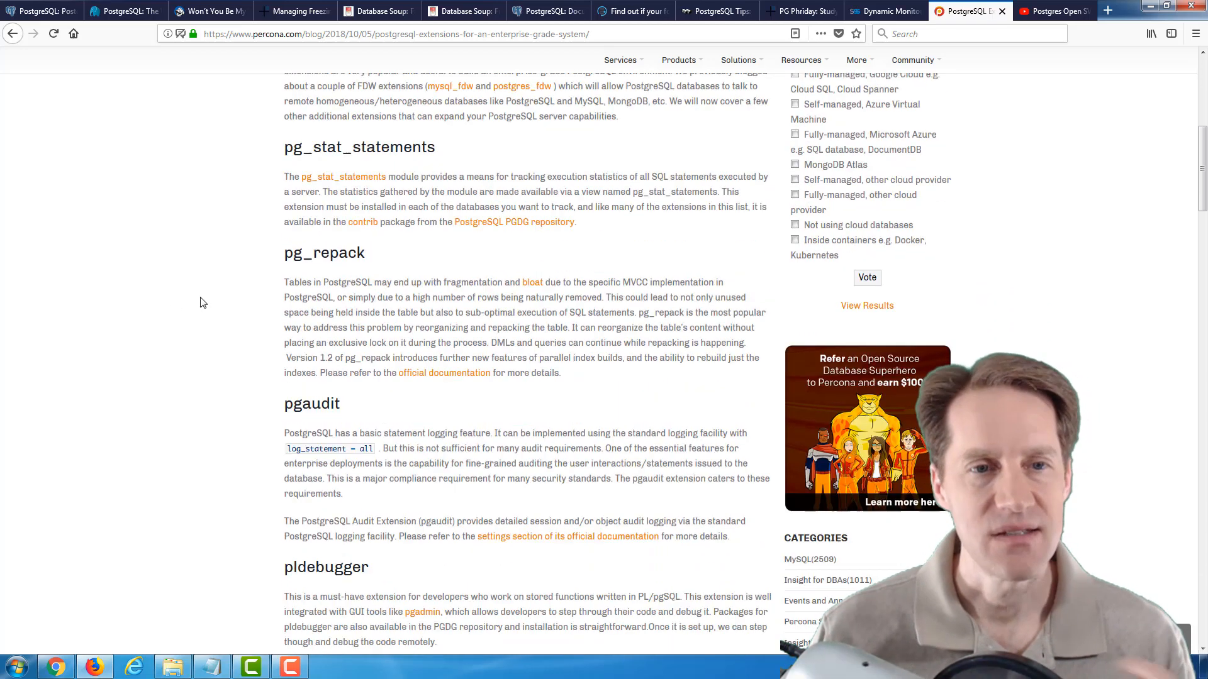
{"action": "scroll", "scroll_direction": "down", "scroll_amount": 3}
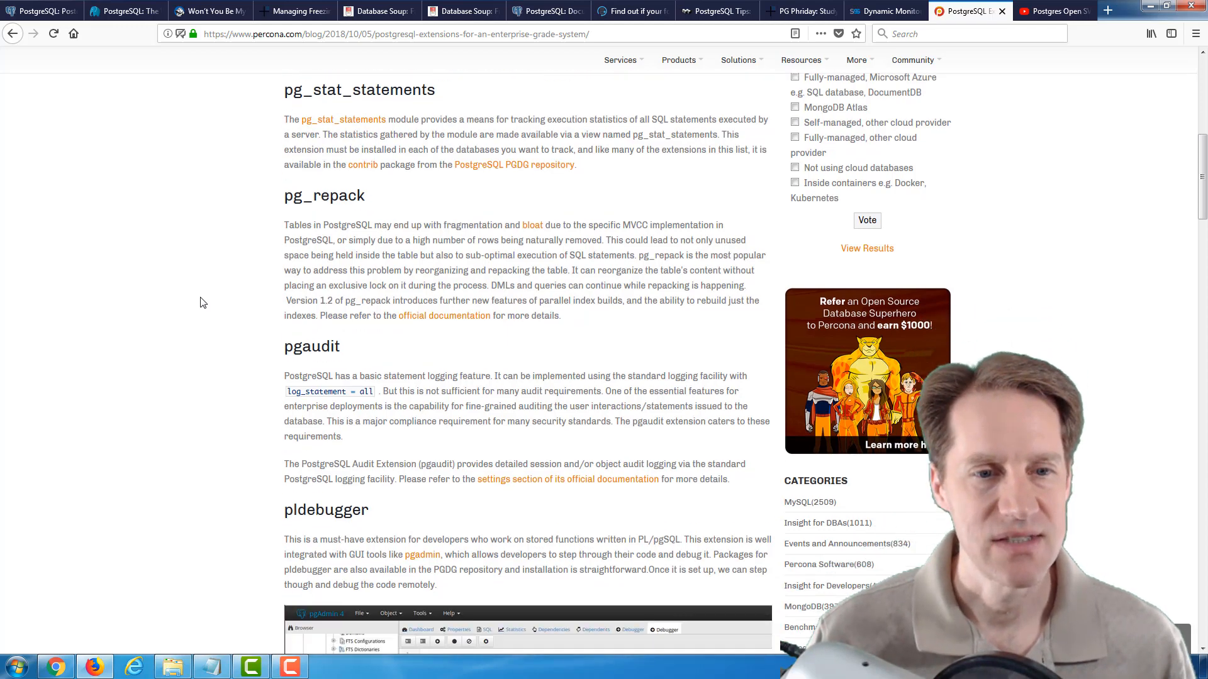
{"action": "scroll", "scroll_direction": "down", "scroll_amount": 3}
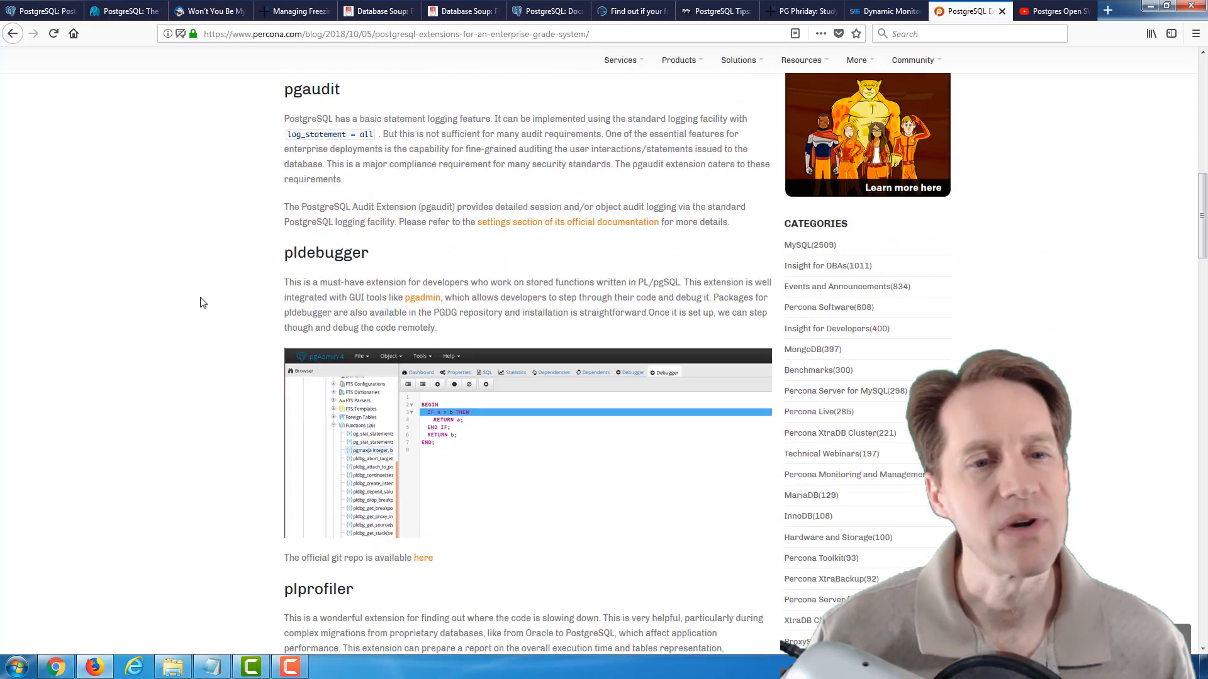
{"action": "scroll", "scroll_direction": "down", "scroll_amount": 3}
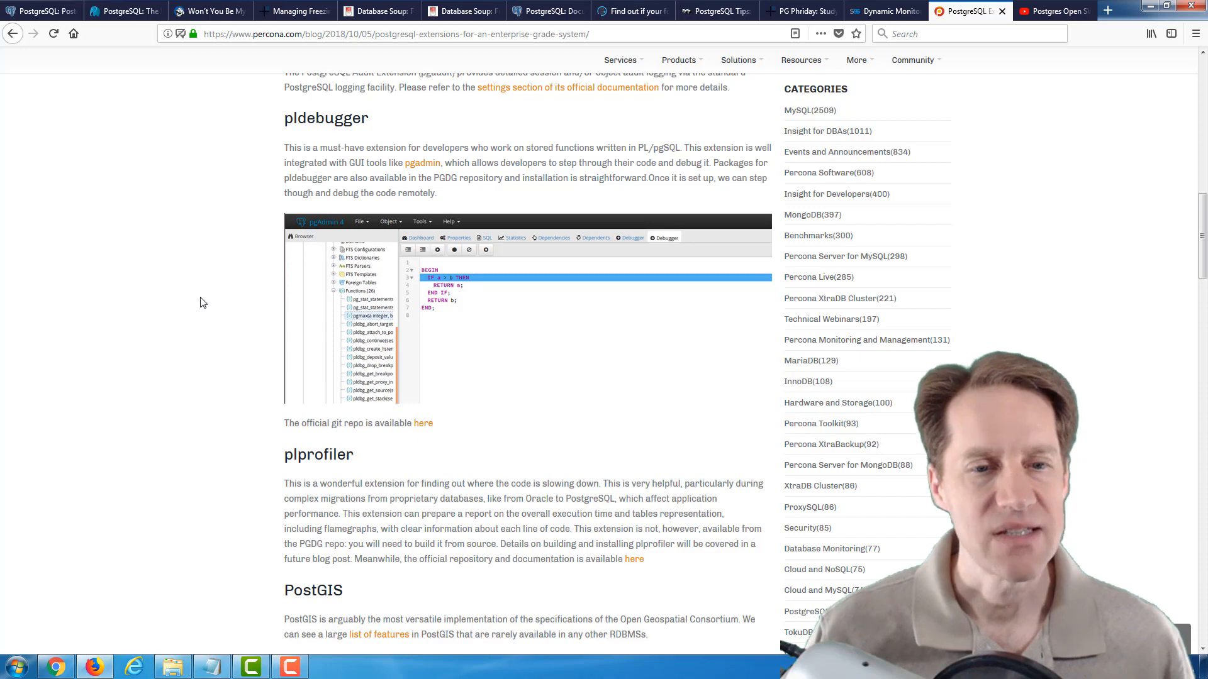
{"action": "scroll", "scroll_direction": "down", "scroll_amount": 3}
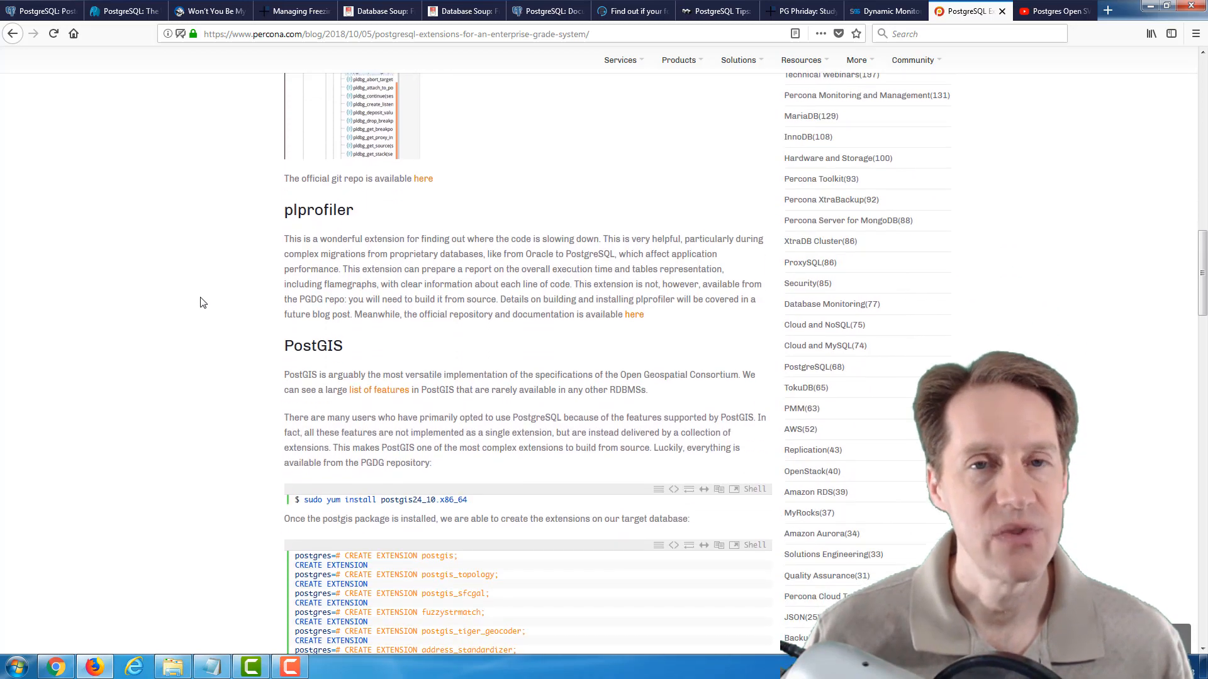
{"action": "scroll", "scroll_direction": "down", "scroll_amount": 3}
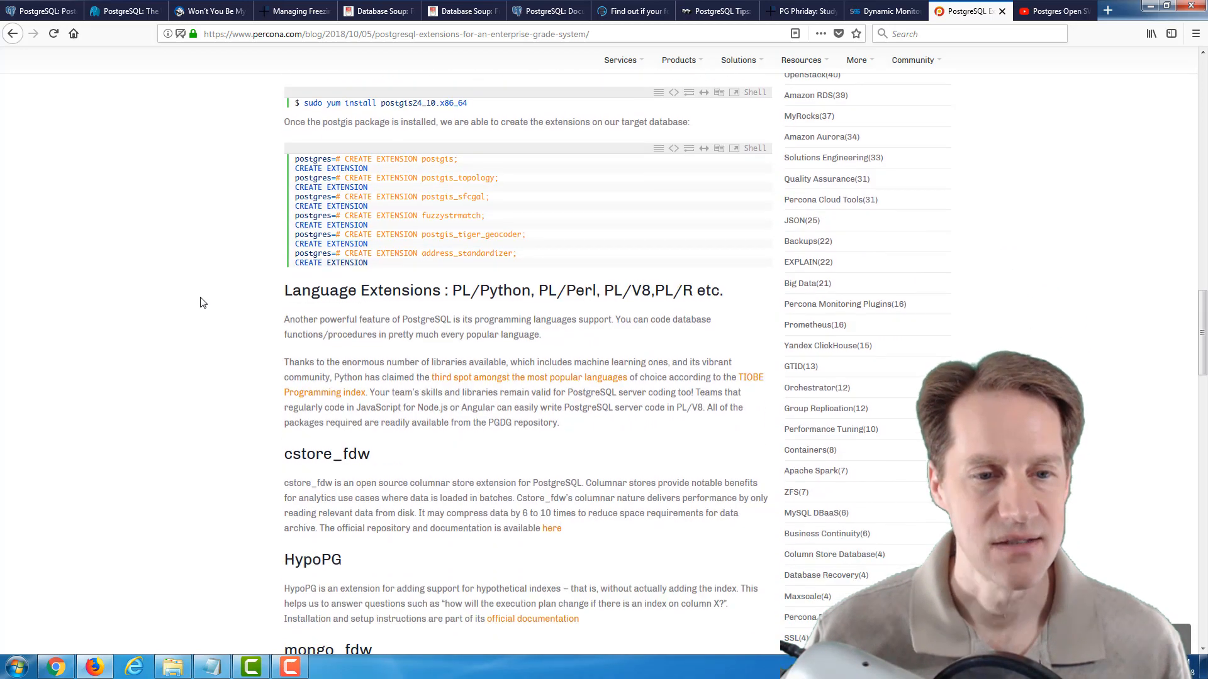
{"action": "scroll", "scroll_direction": "down", "scroll_amount": 3}
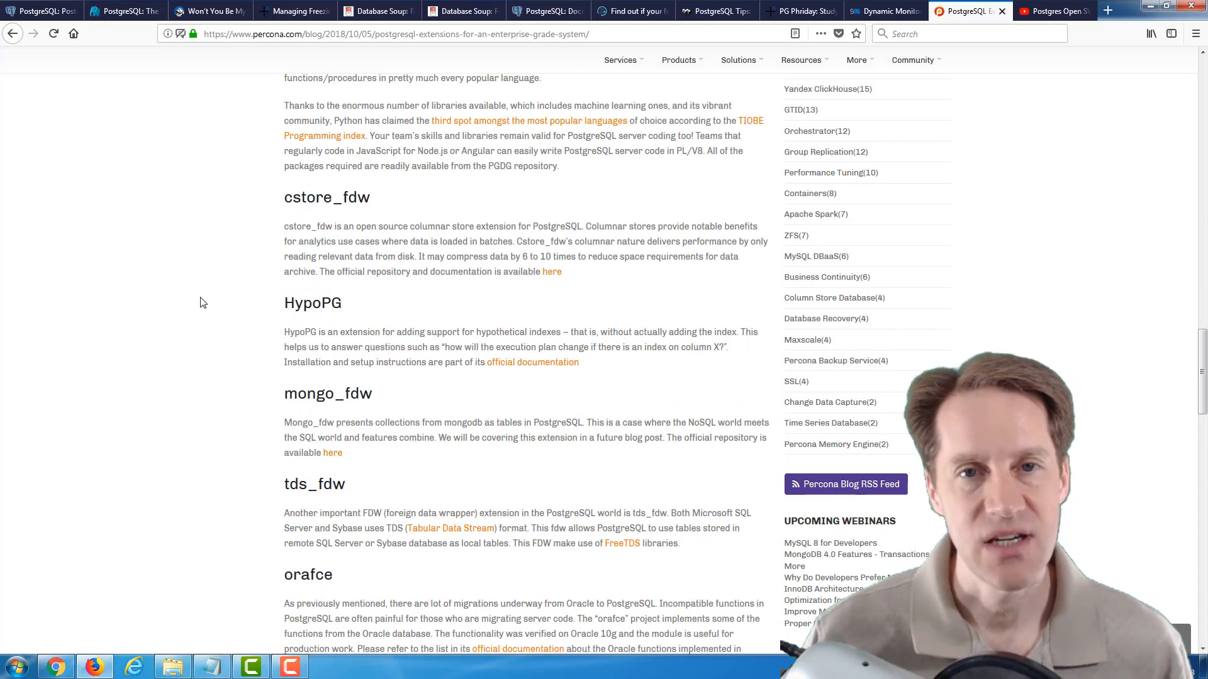
{"action": "scroll", "scroll_direction": "down", "scroll_amount": 3}
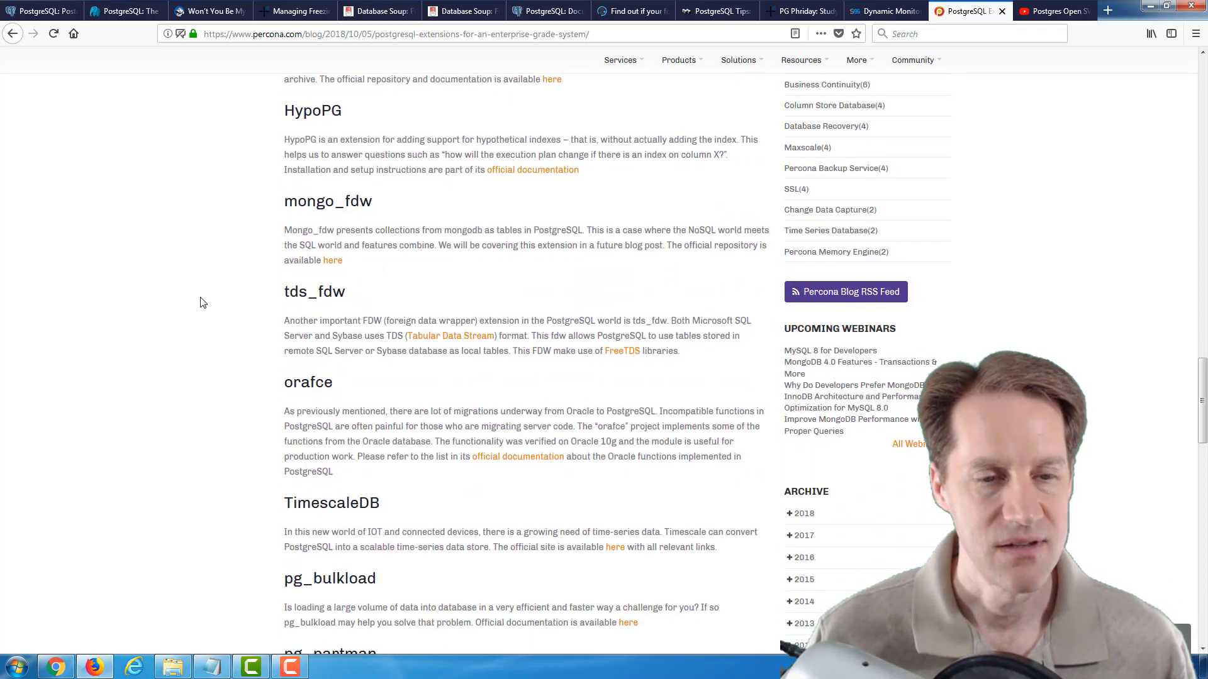
{"action": "scroll", "scroll_direction": "down", "scroll_amount": 3}
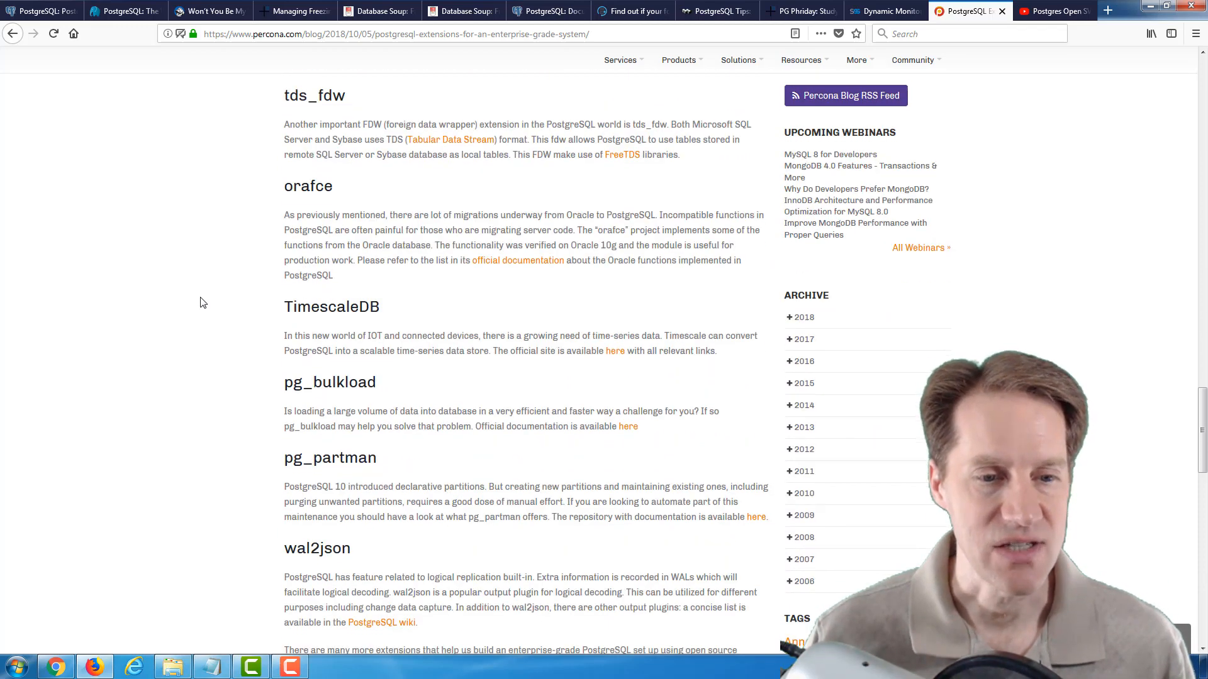
Step: Show the Postgres Open SV 2018 YouTube channel's Videos page with the channel banner in view
{"action": "left_click", "coordinate": [1048, 10]}
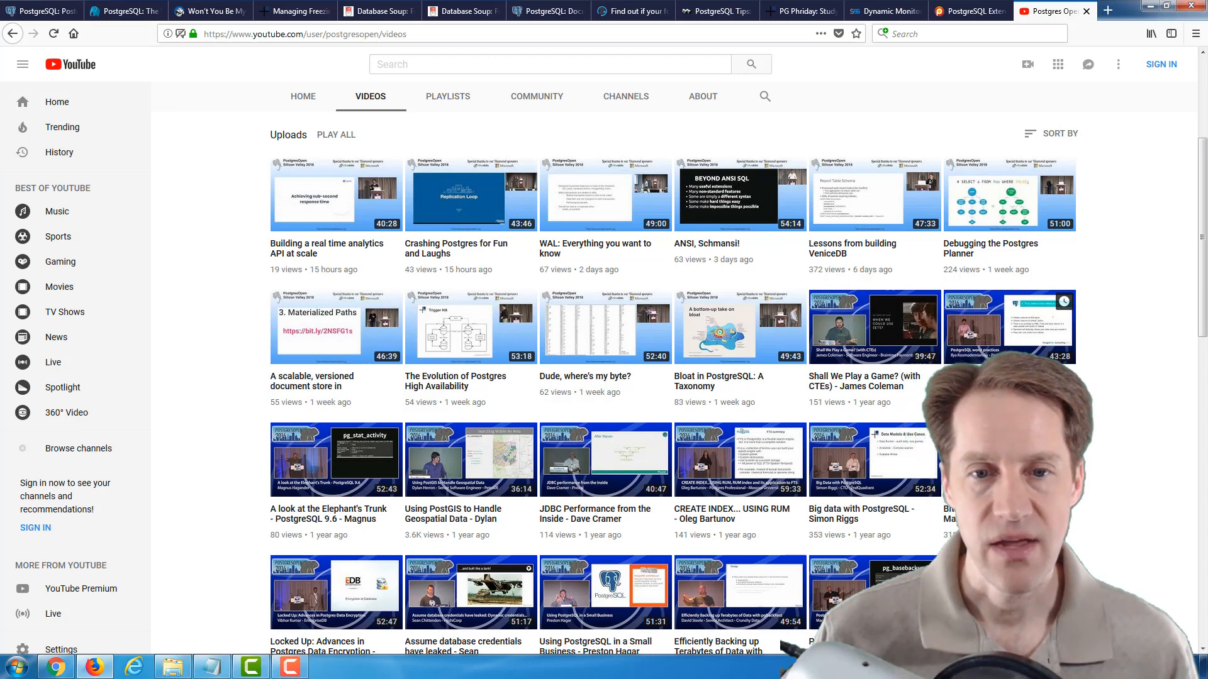
{"action": "mouse_move", "coordinate": [1023, 221]}
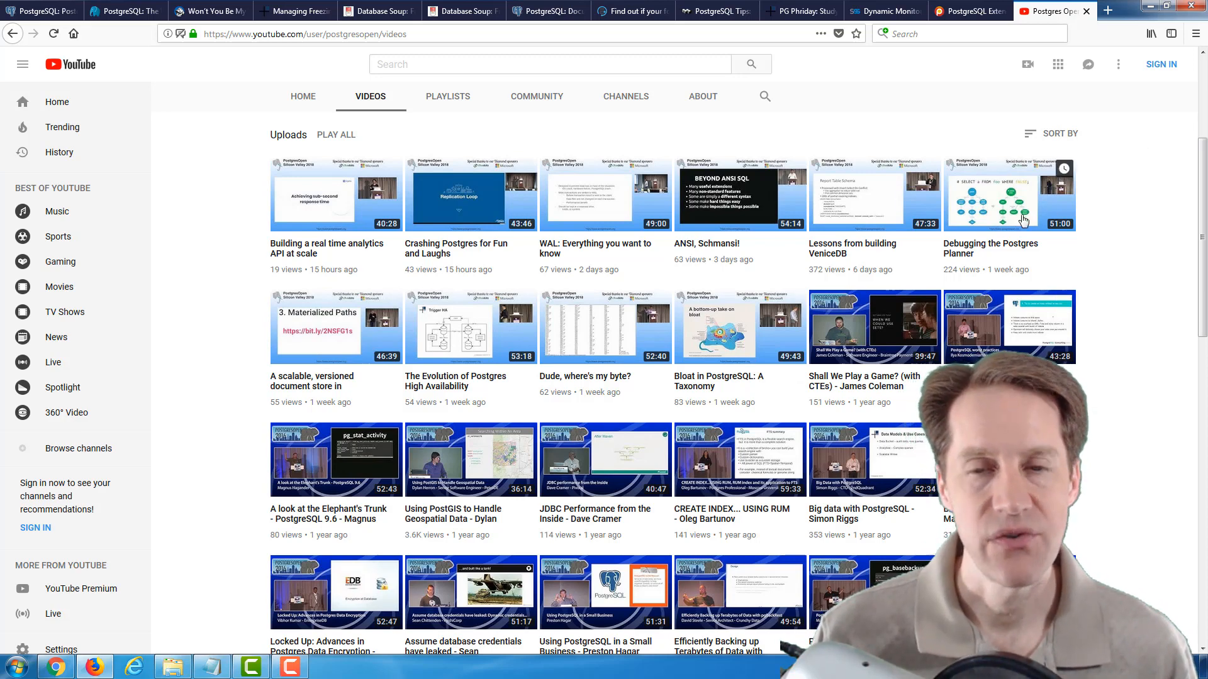
{"action": "mouse_move", "coordinate": [301, 194]}
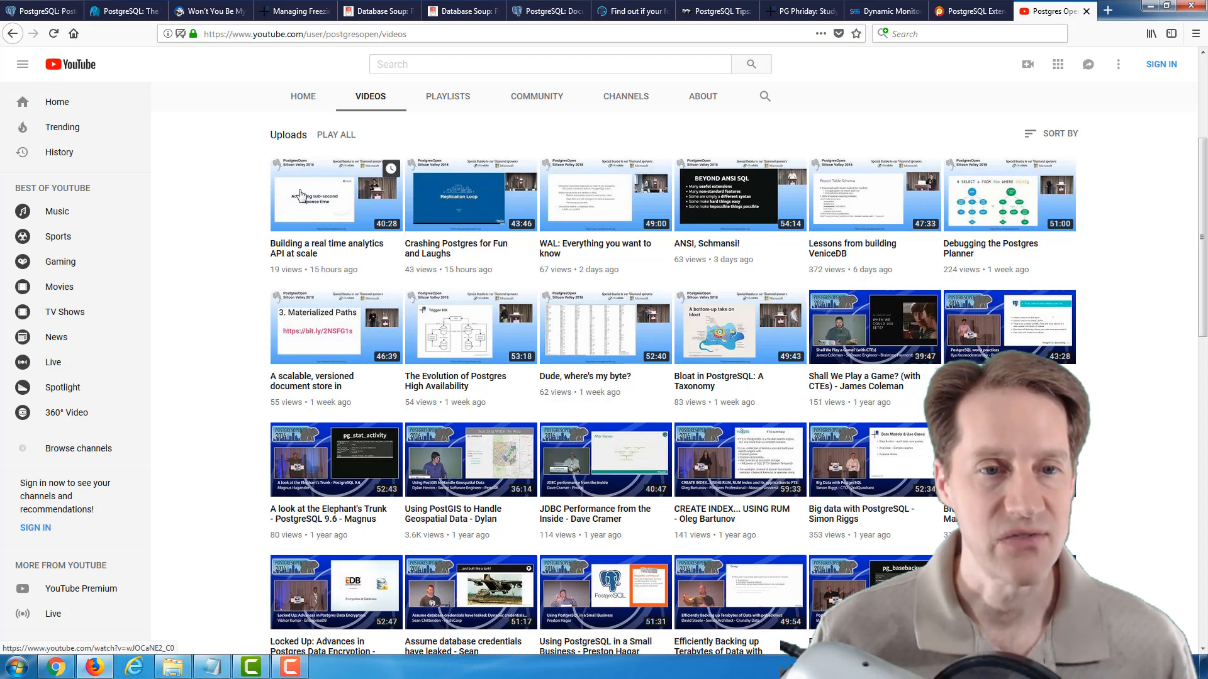
{"action": "scroll", "scroll_direction": "up", "scroll_amount": 3}
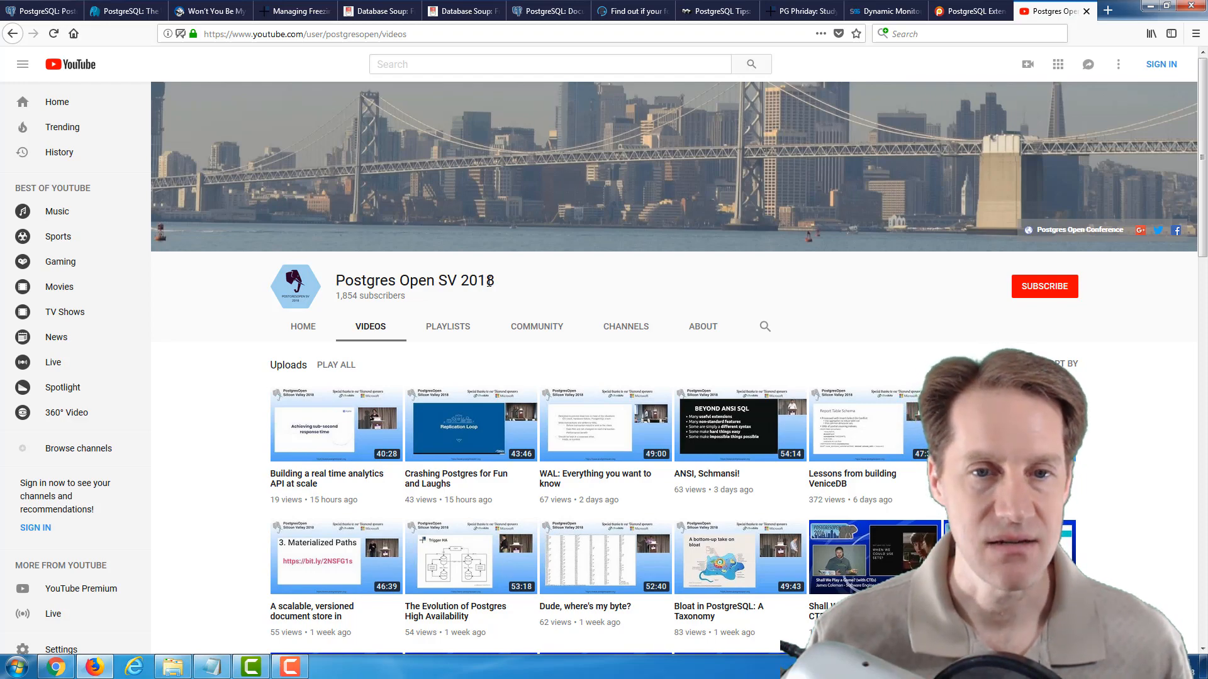
{"action": "mouse_move", "coordinate": [229, 435]}
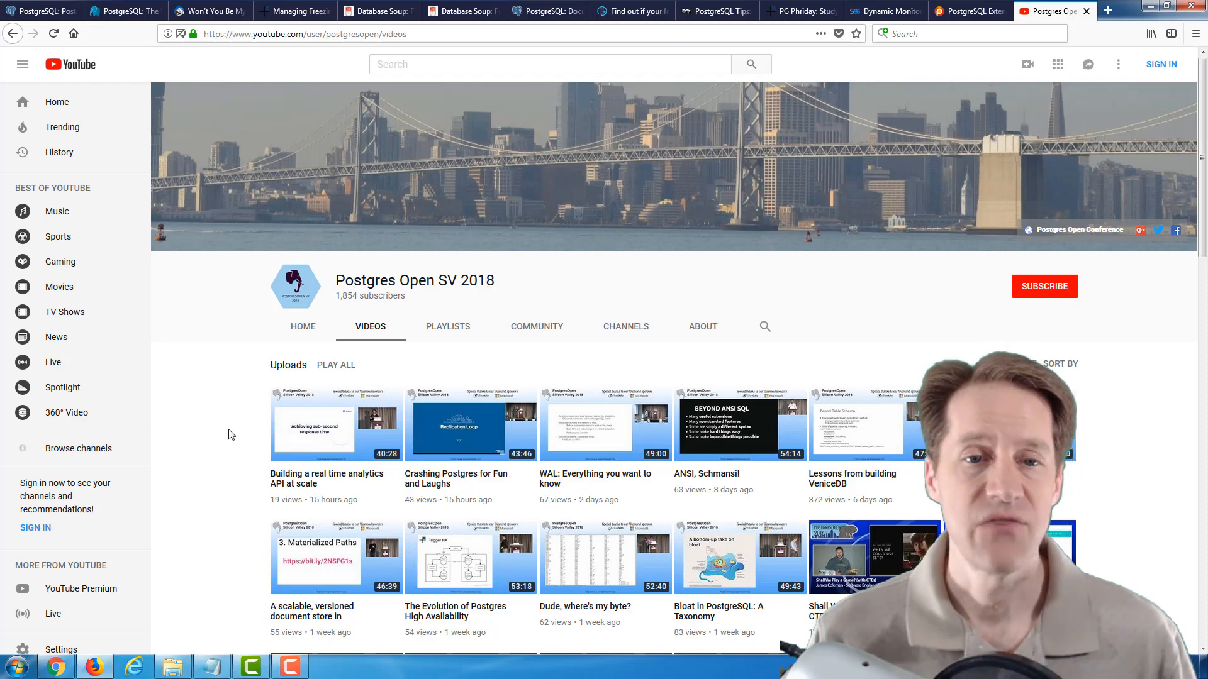